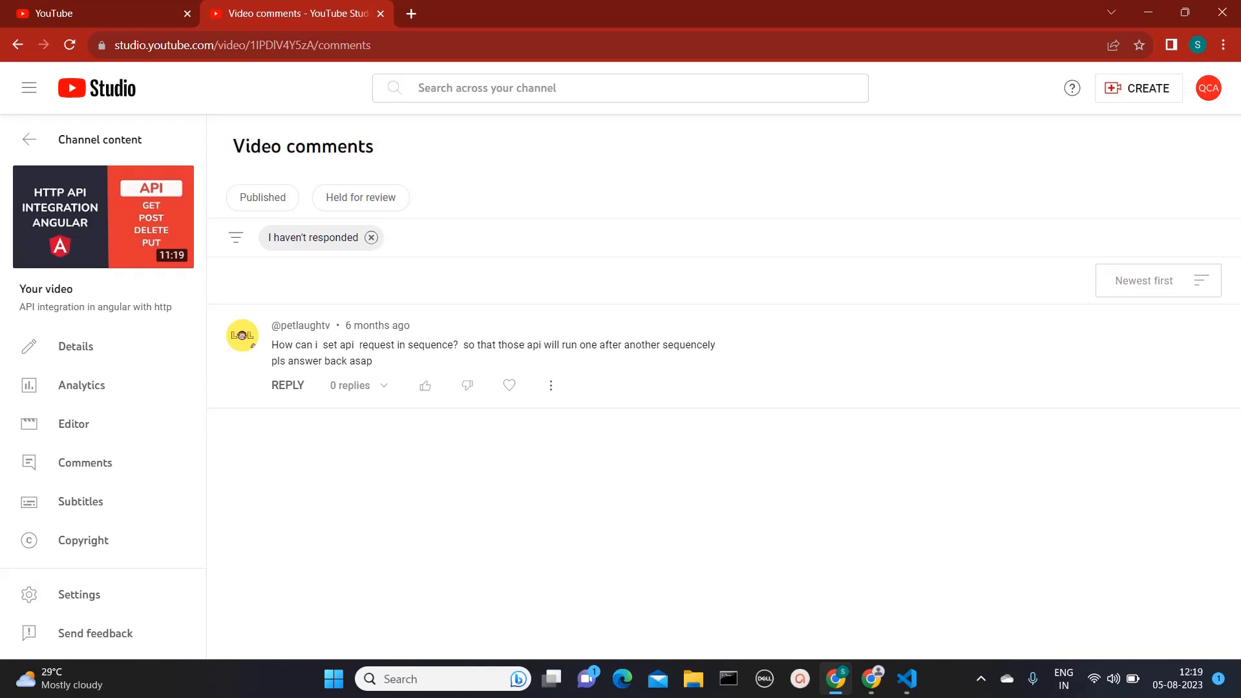
pyautogui.moveTo(934, 642)
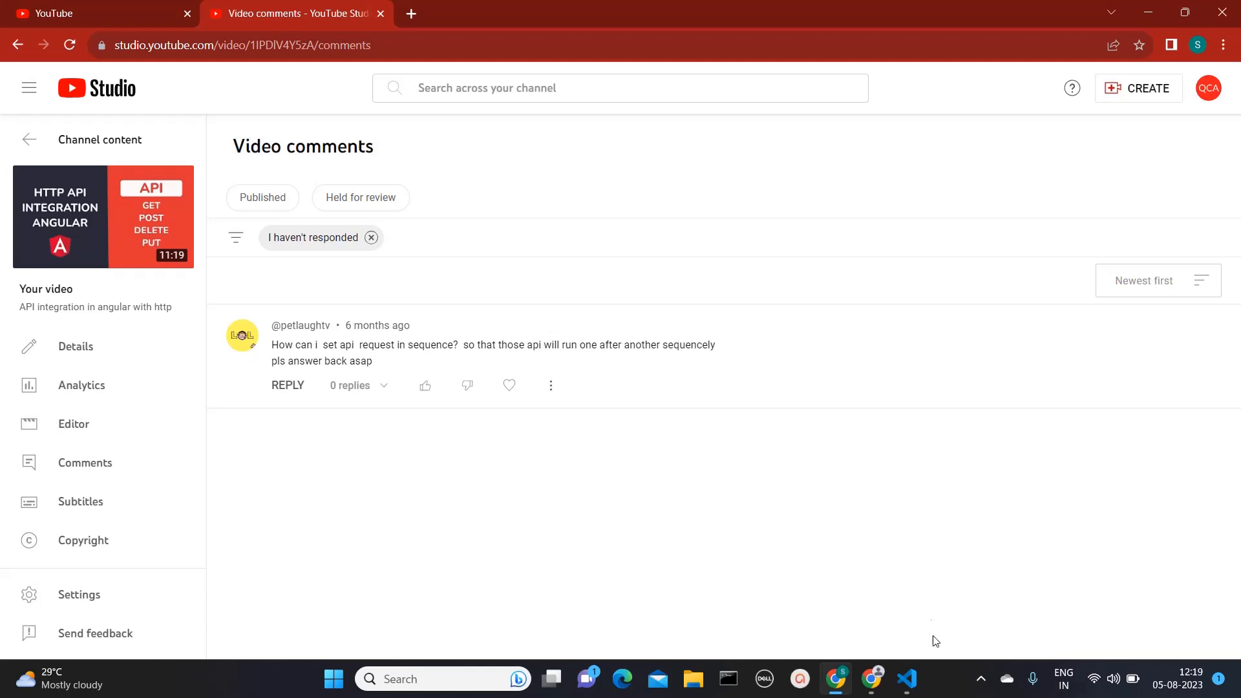
# Duplicate getMethod below itself as getfistPostMethod requesting /posts/1
pyautogui.click(906, 678)
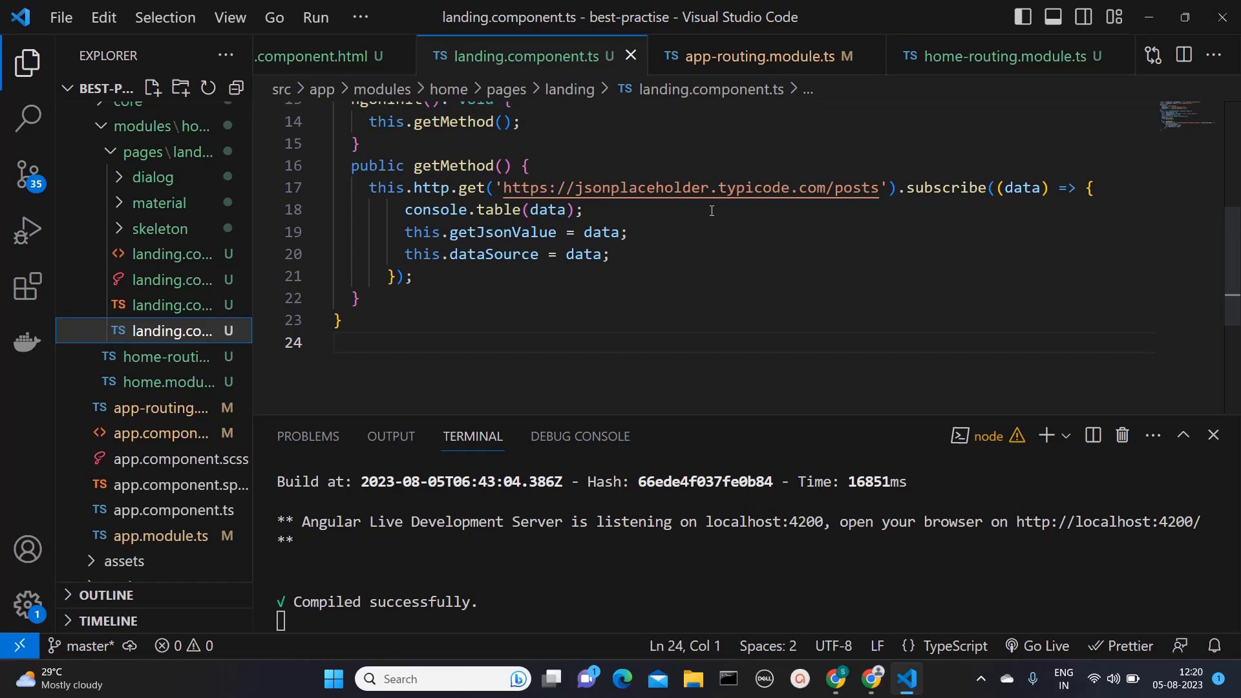
pyautogui.moveTo(621, 273)
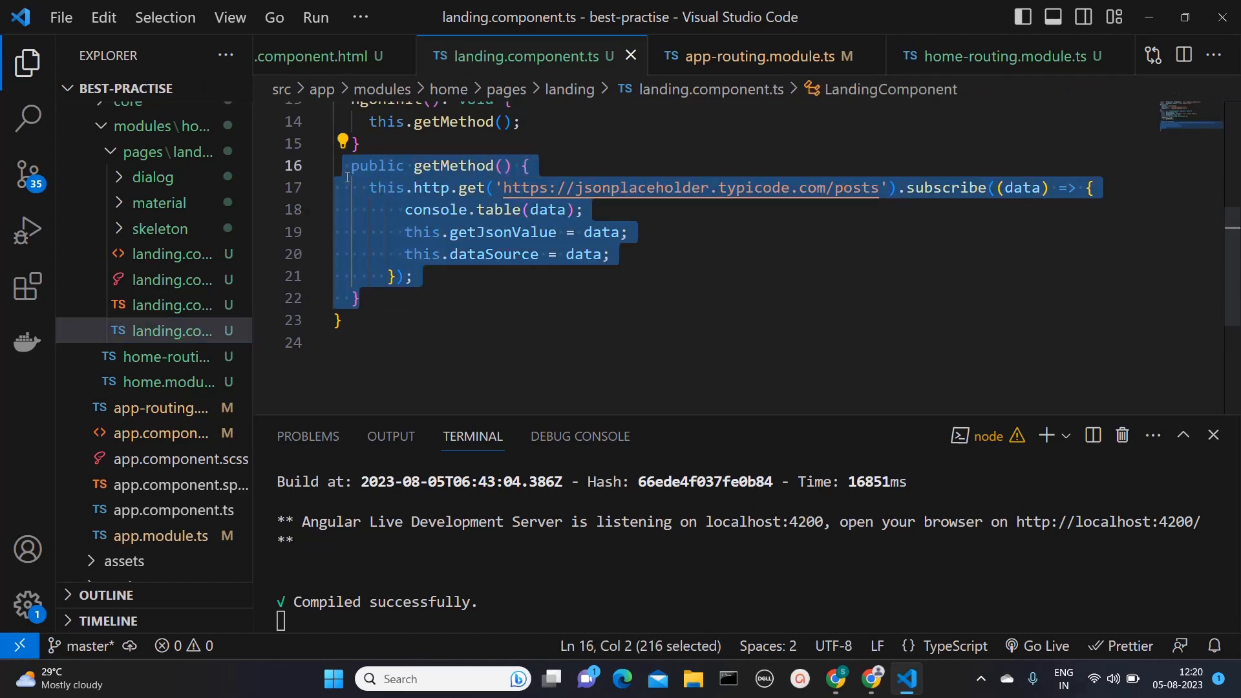
pyautogui.click(359, 297)
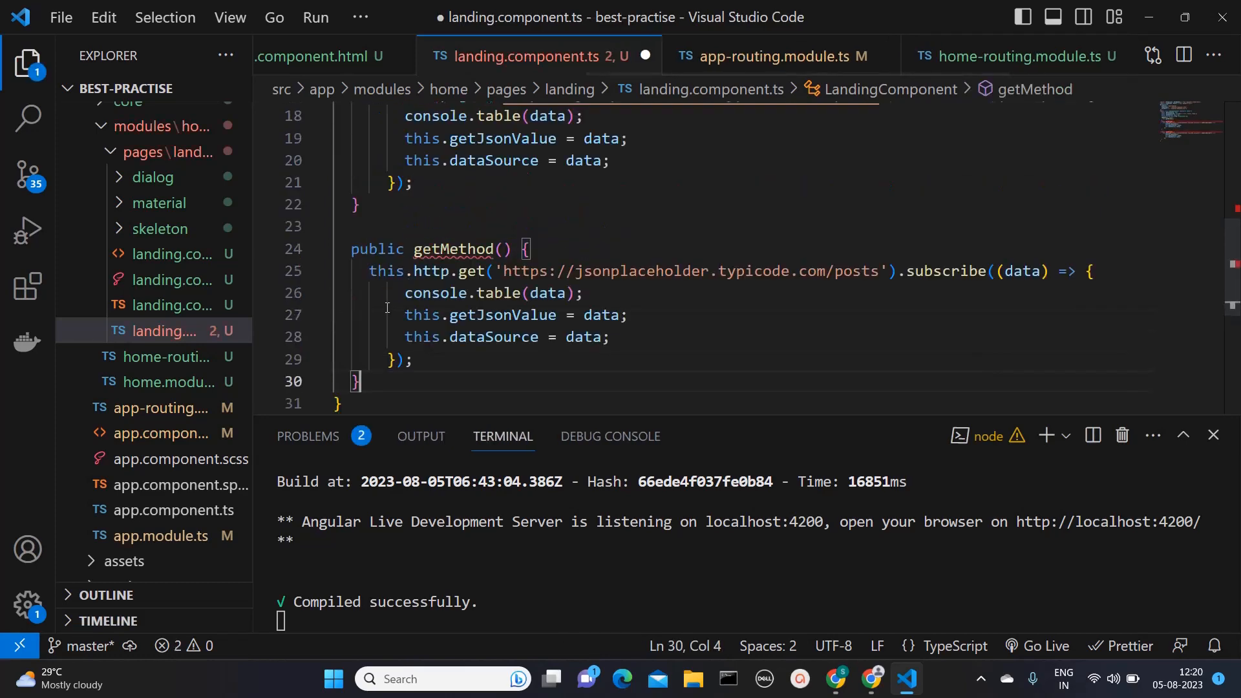
pyautogui.click(440, 248)
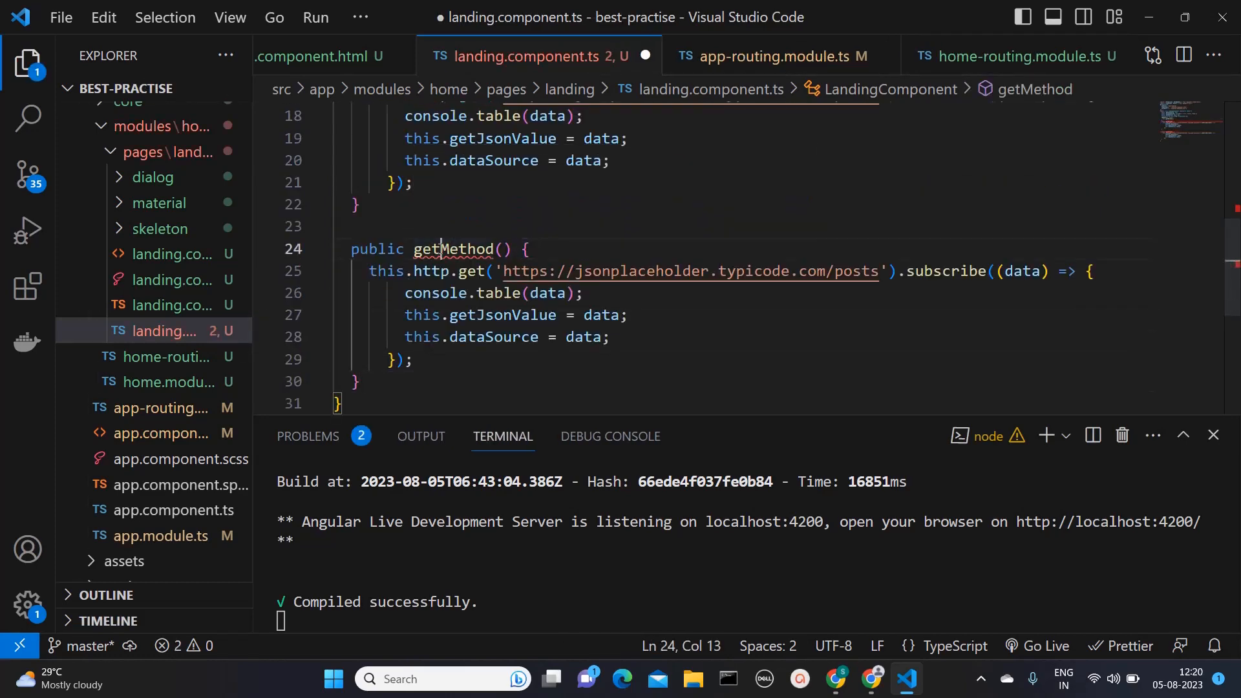
pyautogui.write('fi')
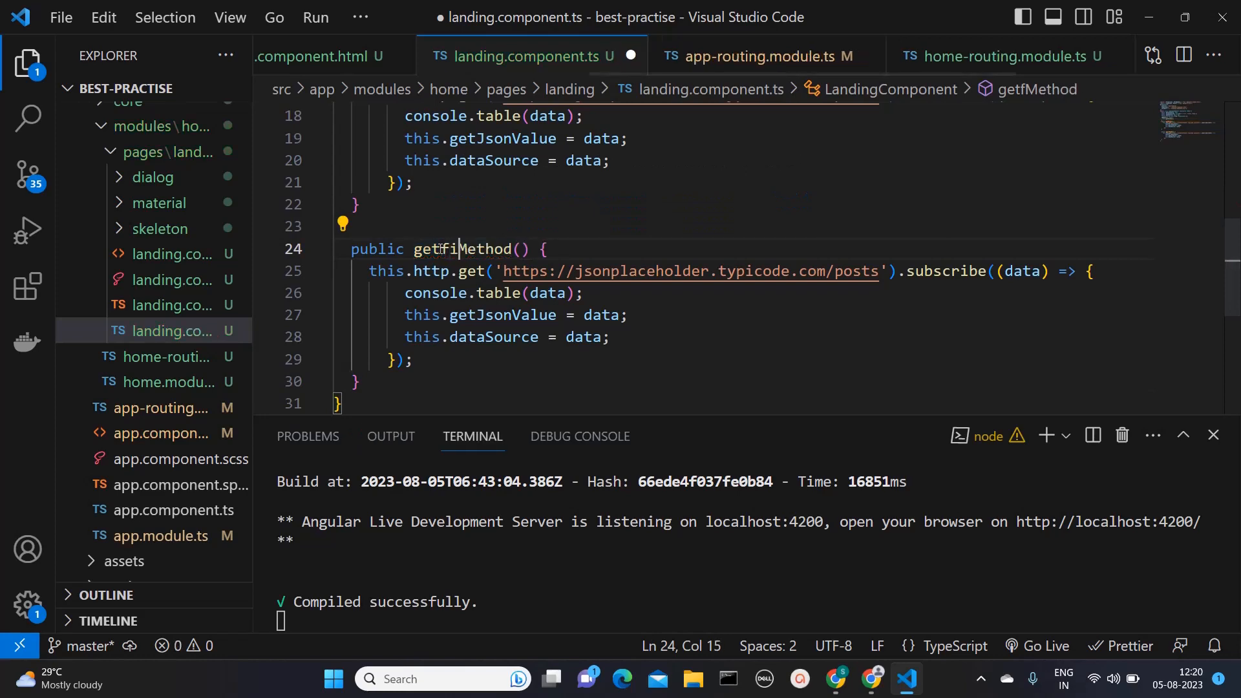
pyautogui.write('stP')
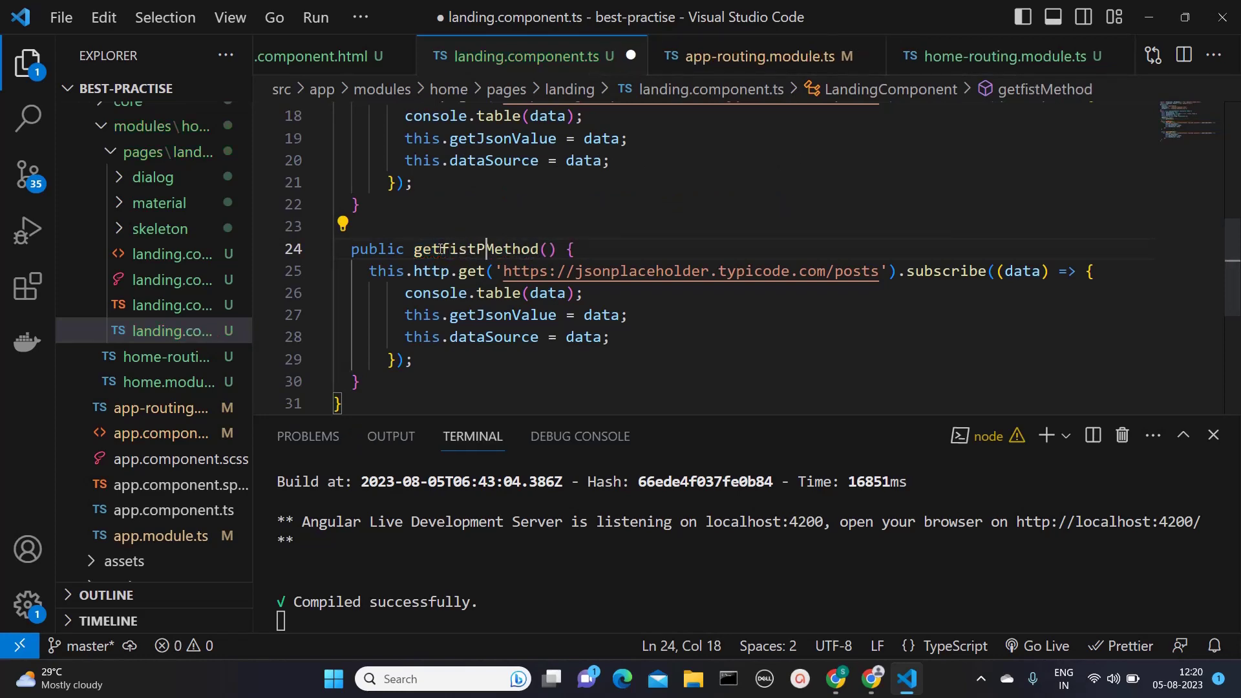
pyautogui.write('ost')
pyautogui.click(752, 271)
pyautogui.write('/')
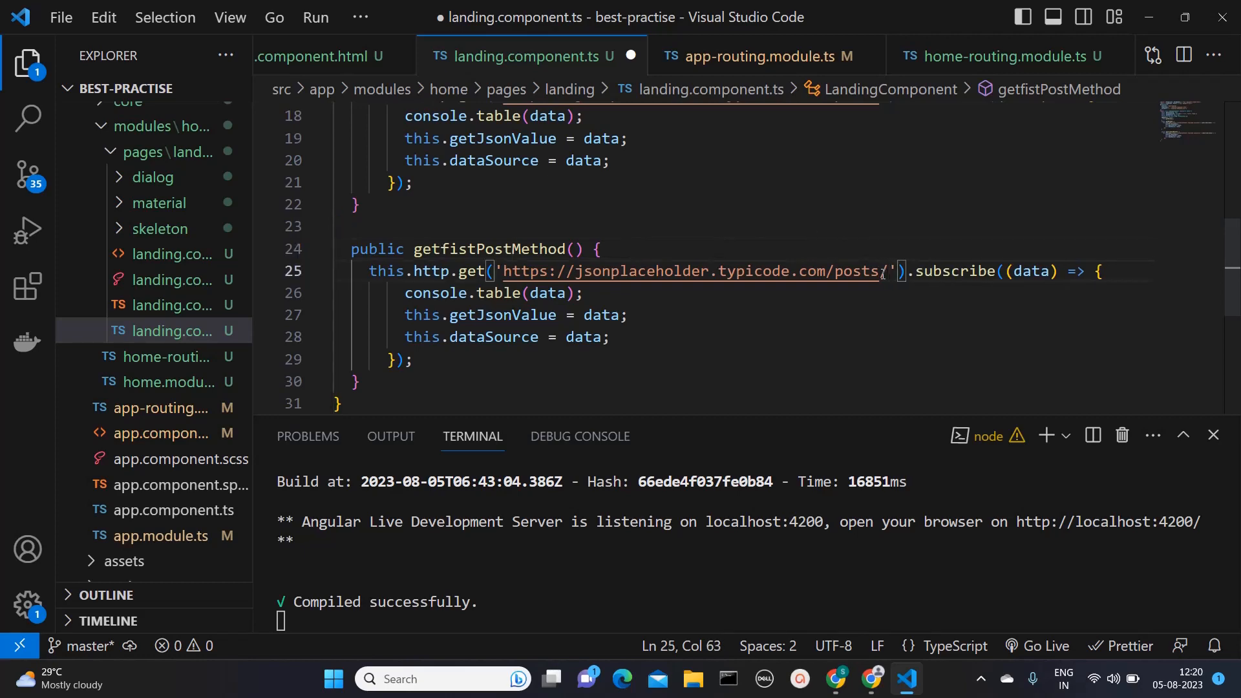
pyautogui.write('1')
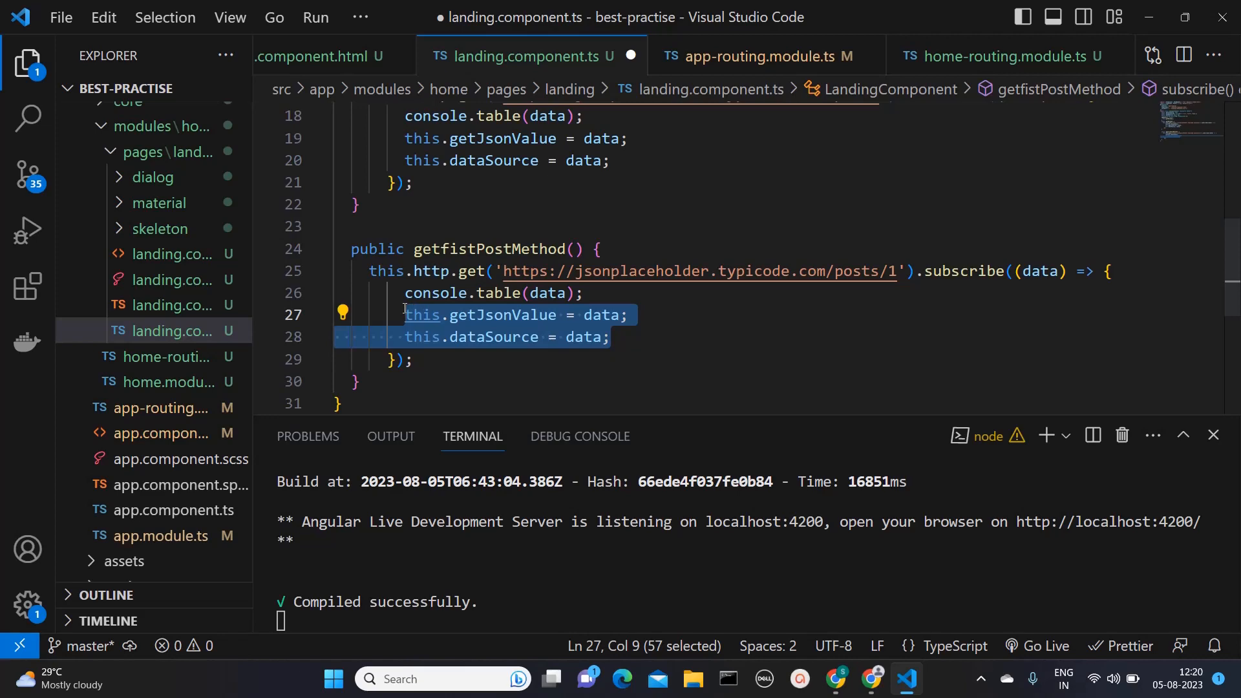
# Comment out the two data assignment lines in getfistPostMethod and save
pyautogui.press('ctrl+/')
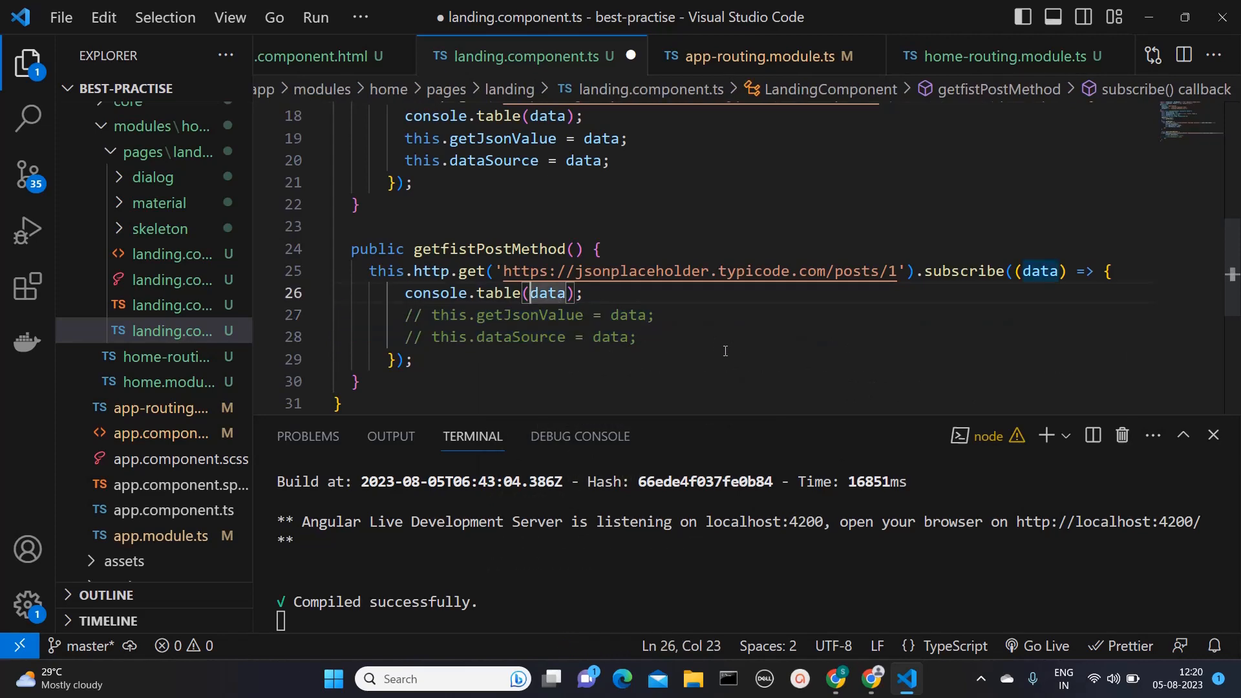
pyautogui.press('ctrl+s')
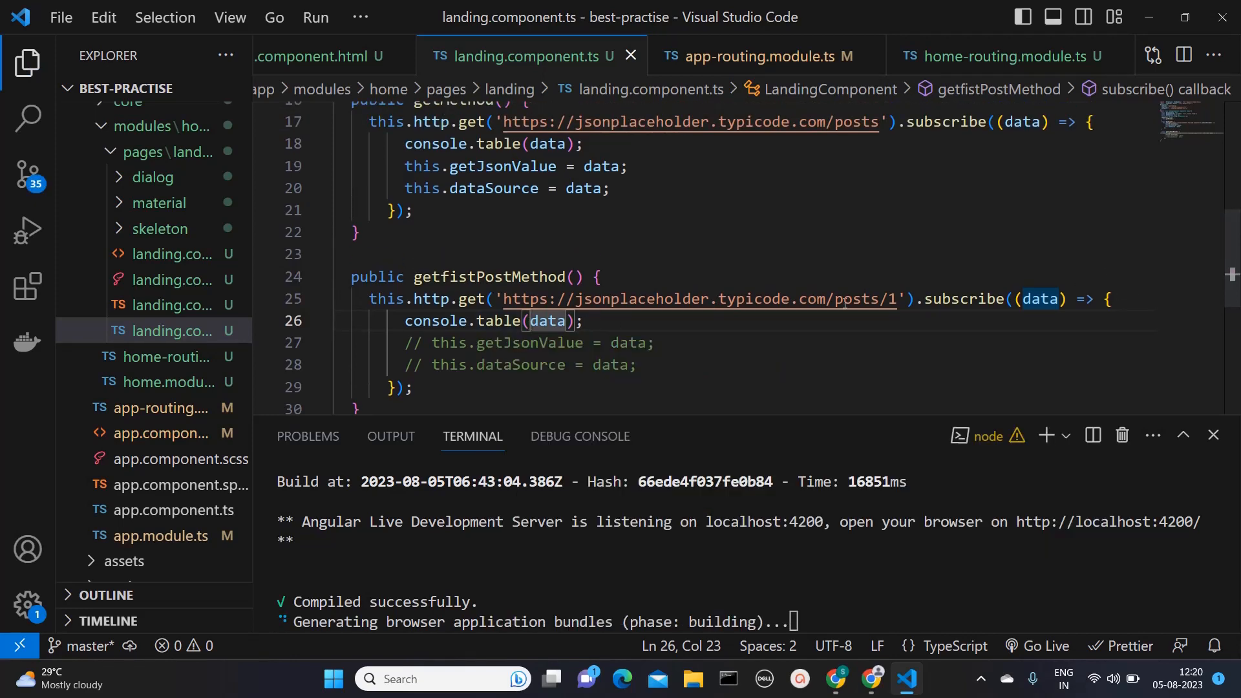
# Add console.log('we are inside post 1') in the subscribe callback and save
pyautogui.press('Enter')
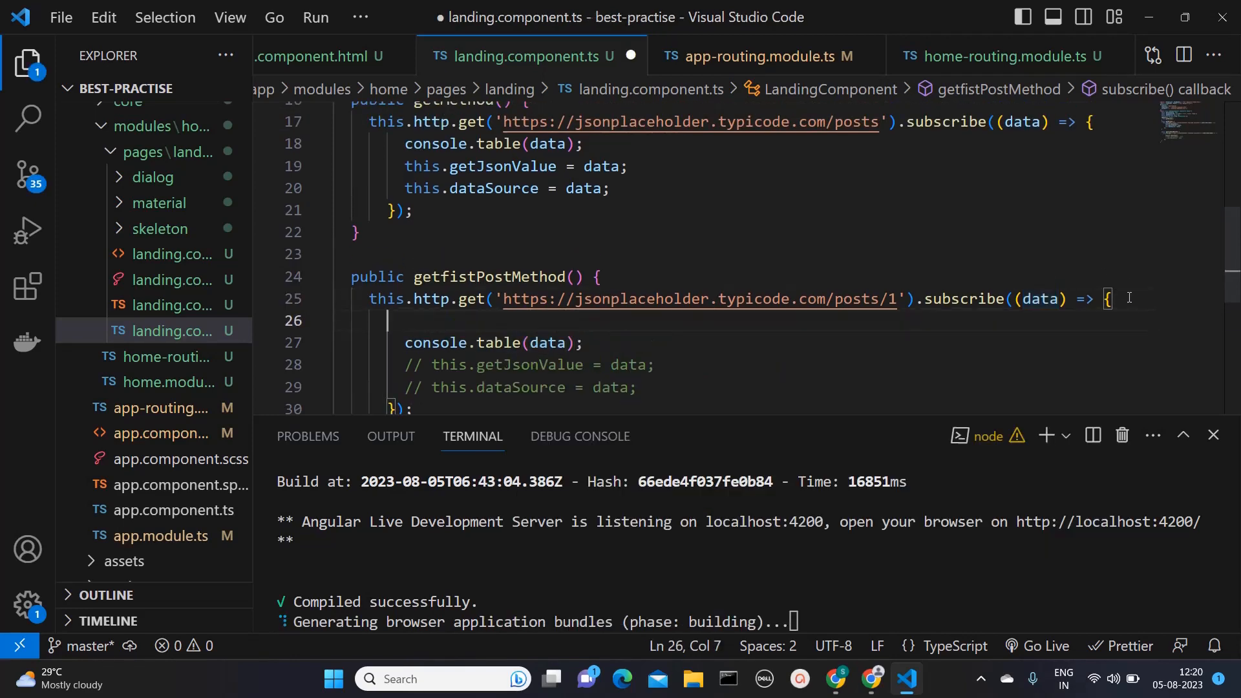
pyautogui.write('console')
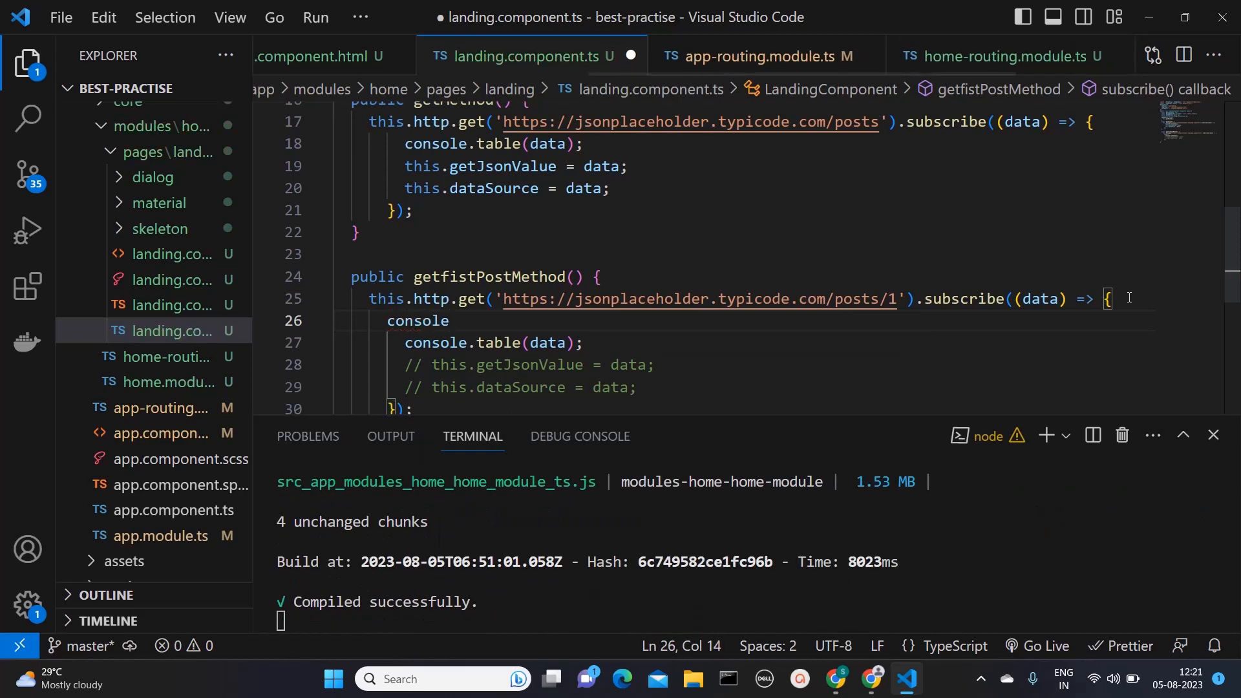
pyautogui.write('.log()')
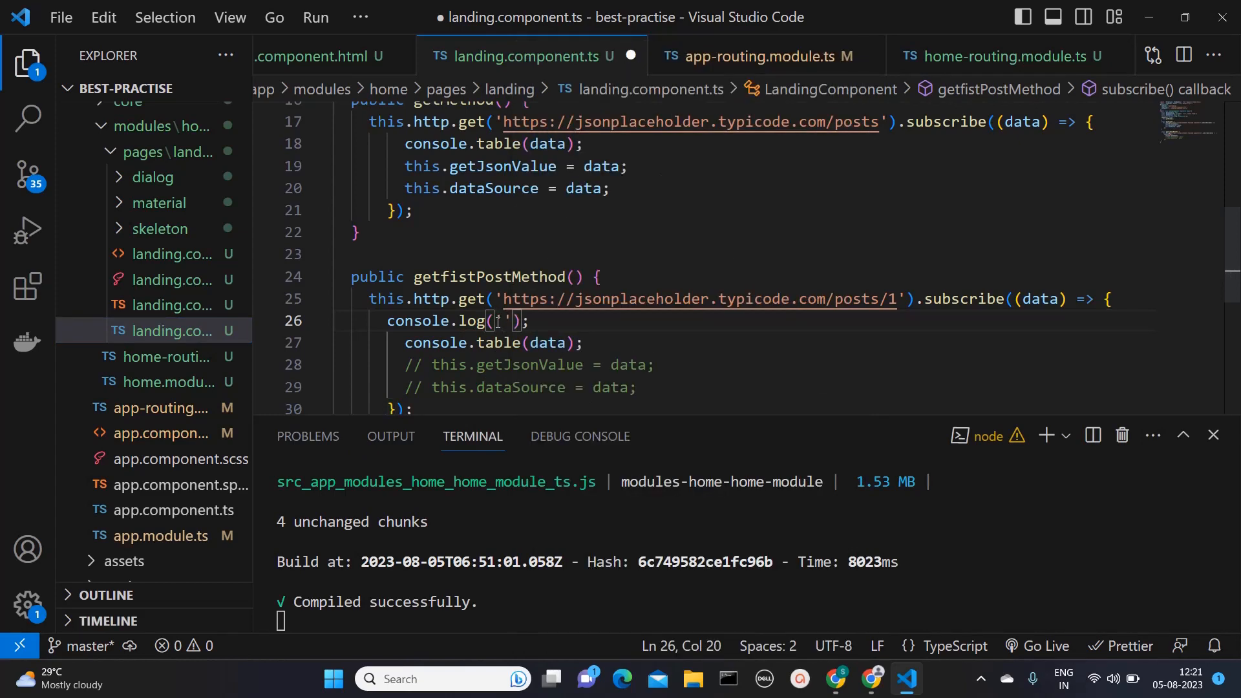
pyautogui.write('wea')
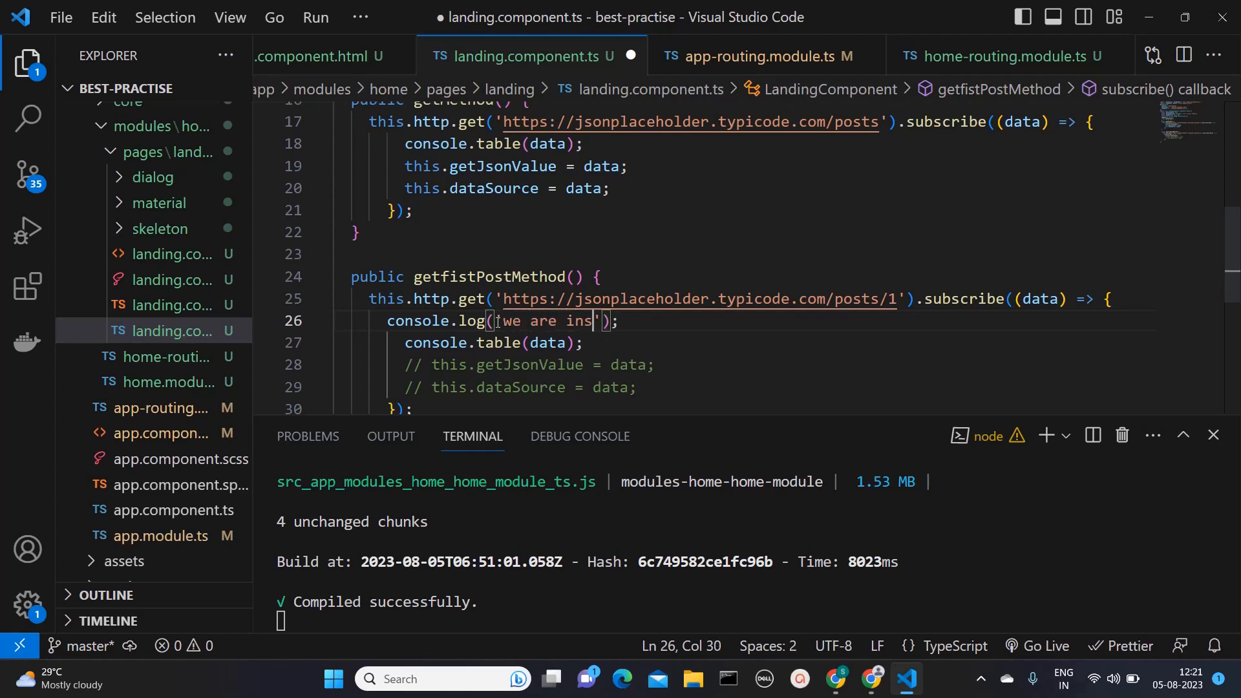
pyautogui.write('ide p')
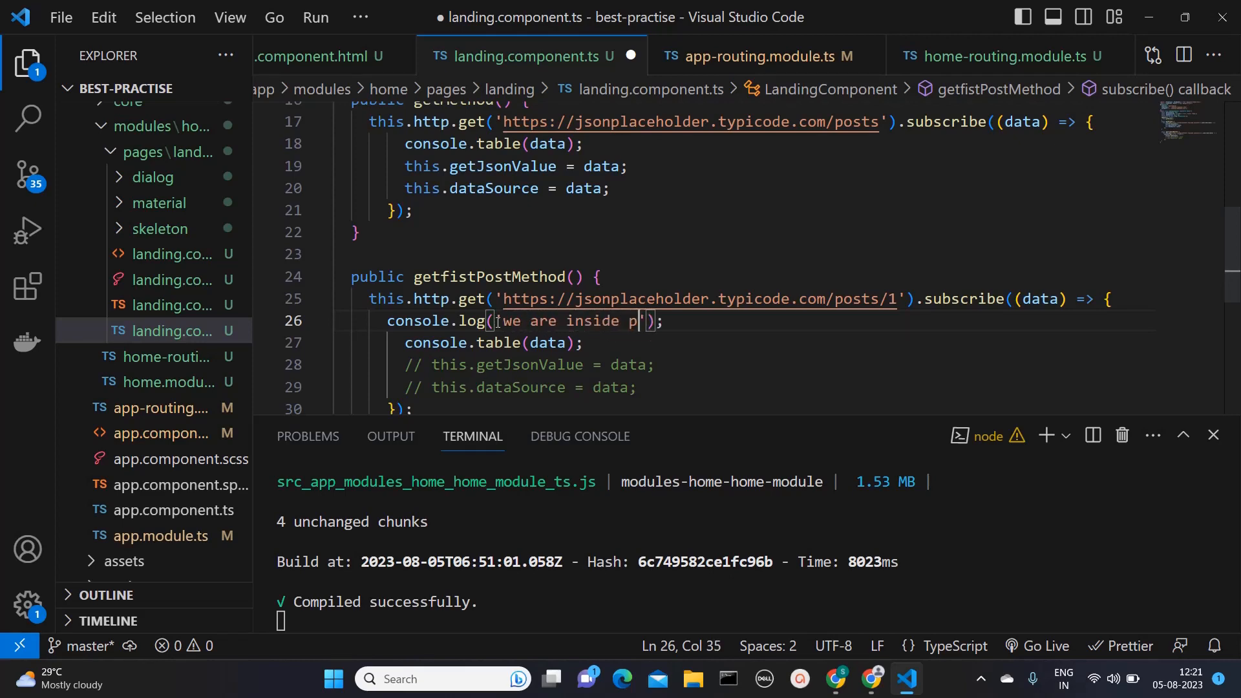
pyautogui.write('ost 1')
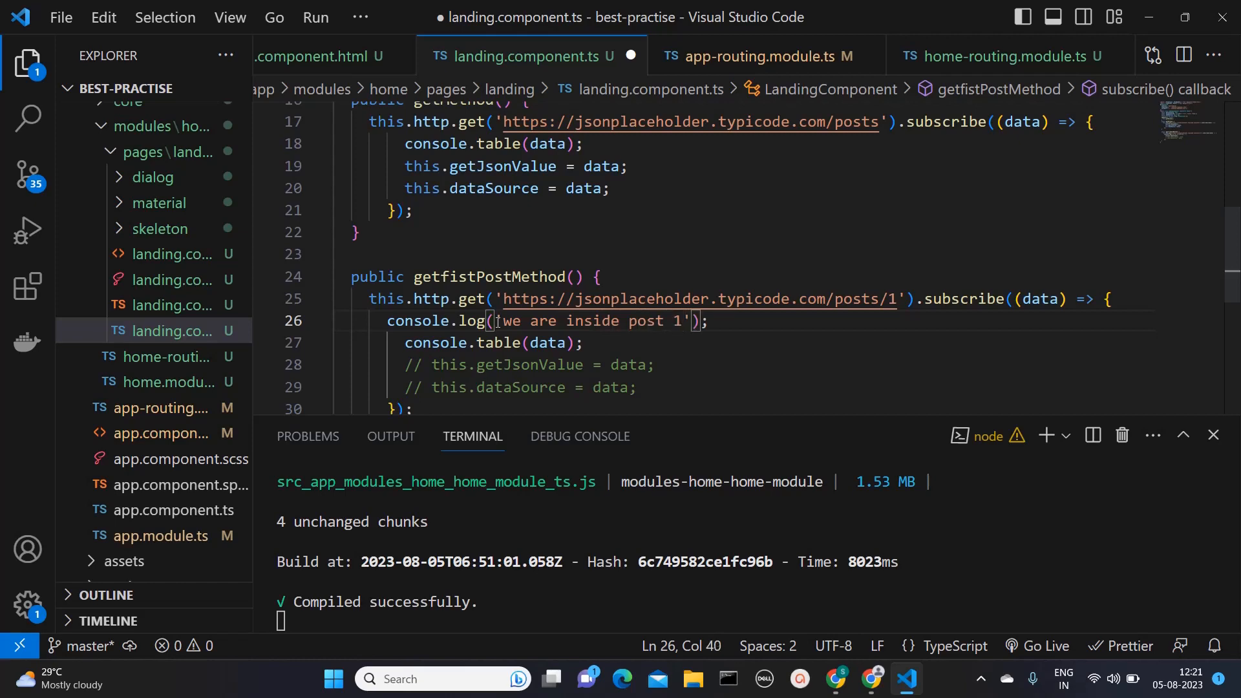
pyautogui.press('ctrl+s')
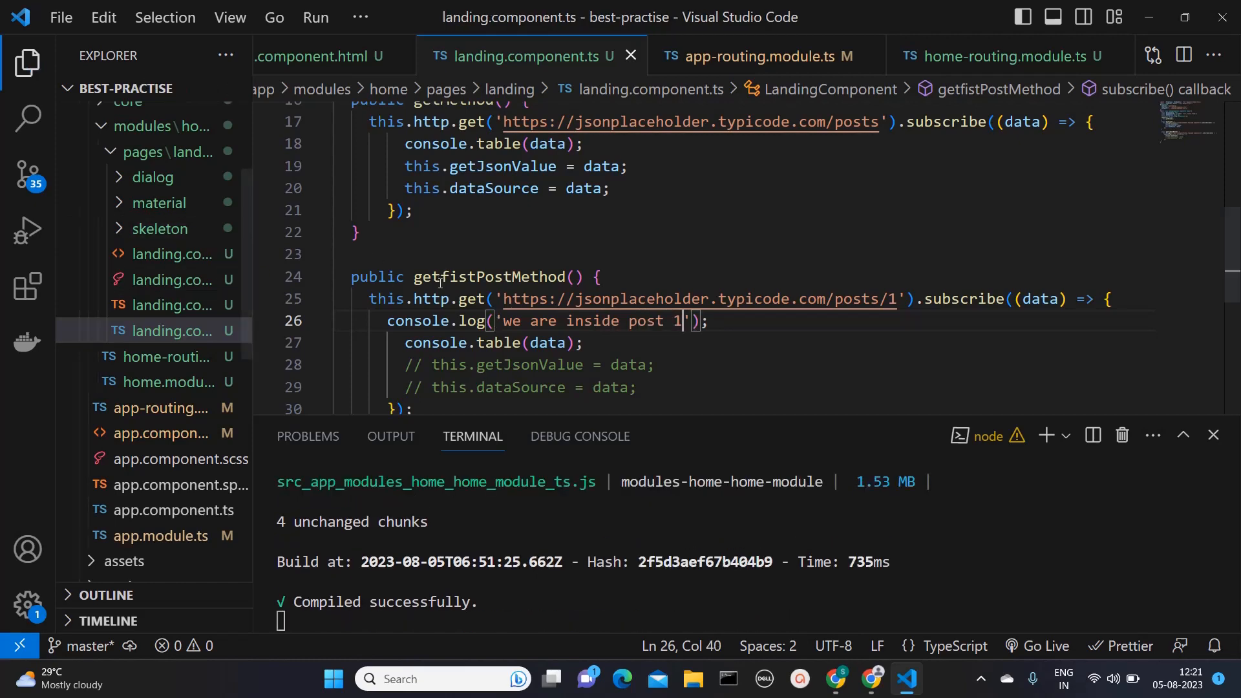
pyautogui.doubleClick(489, 277)
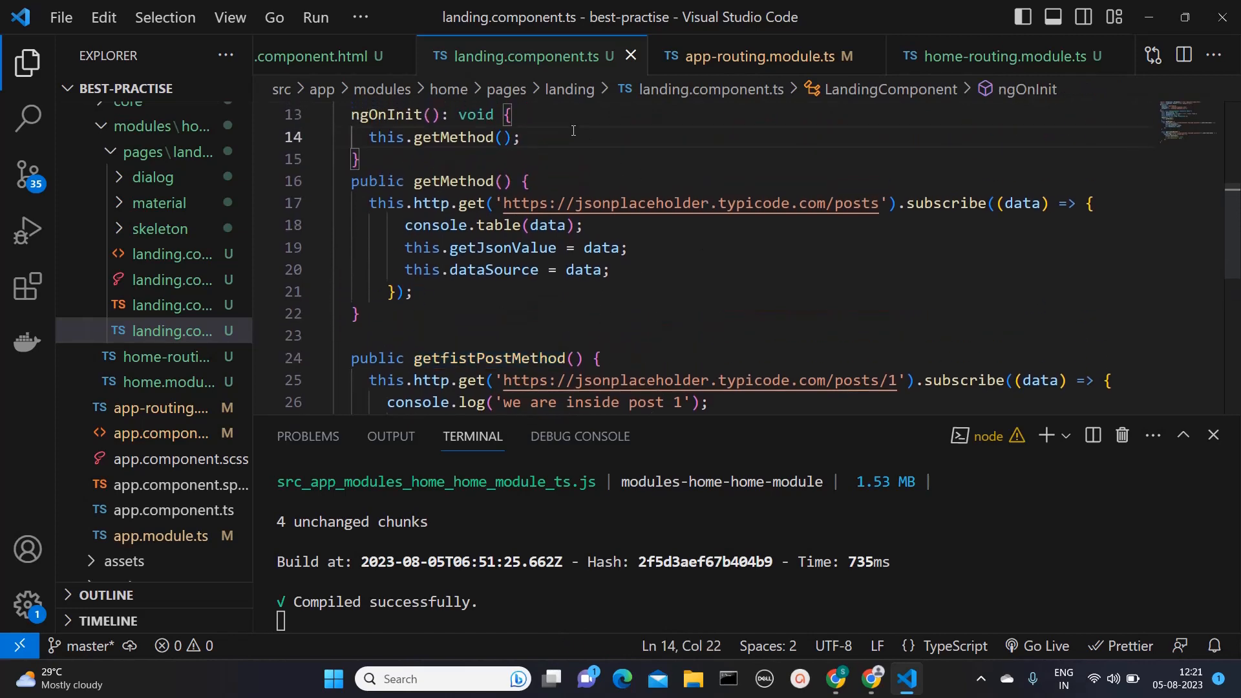
# Add this.getfistPostMethod(); after this.getMethod(); in ngOnInit and save
pyautogui.write('getfistPostMethod()')
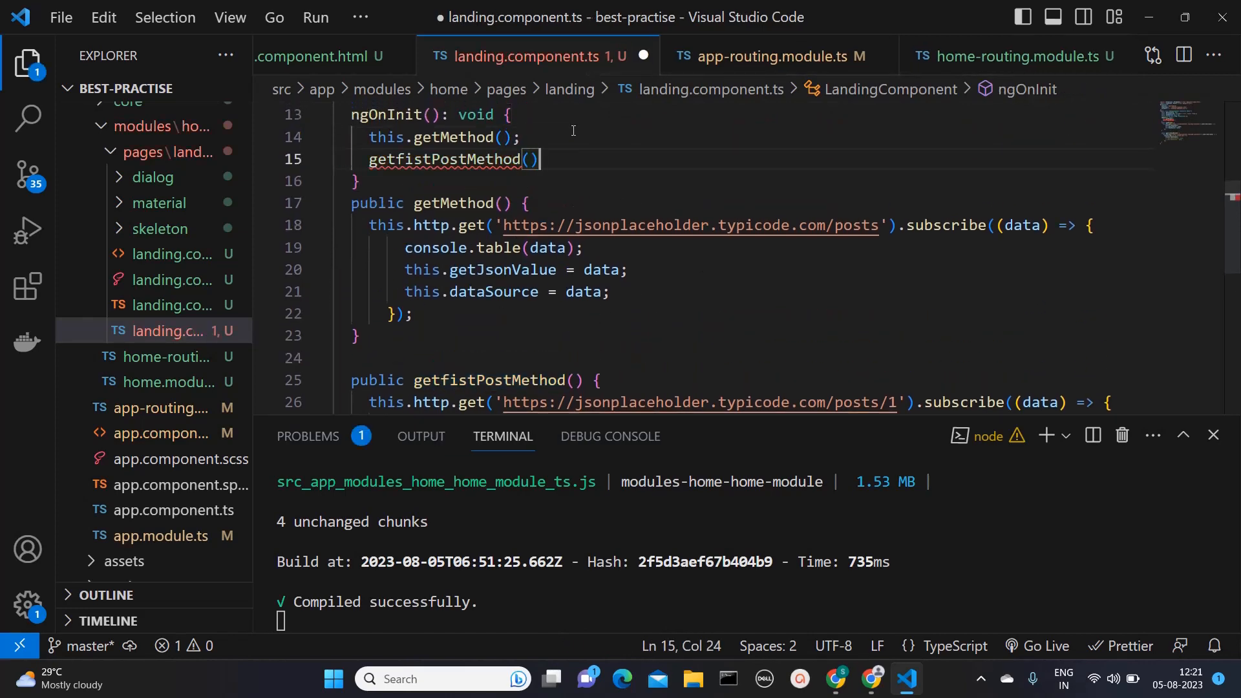
pyautogui.write(';')
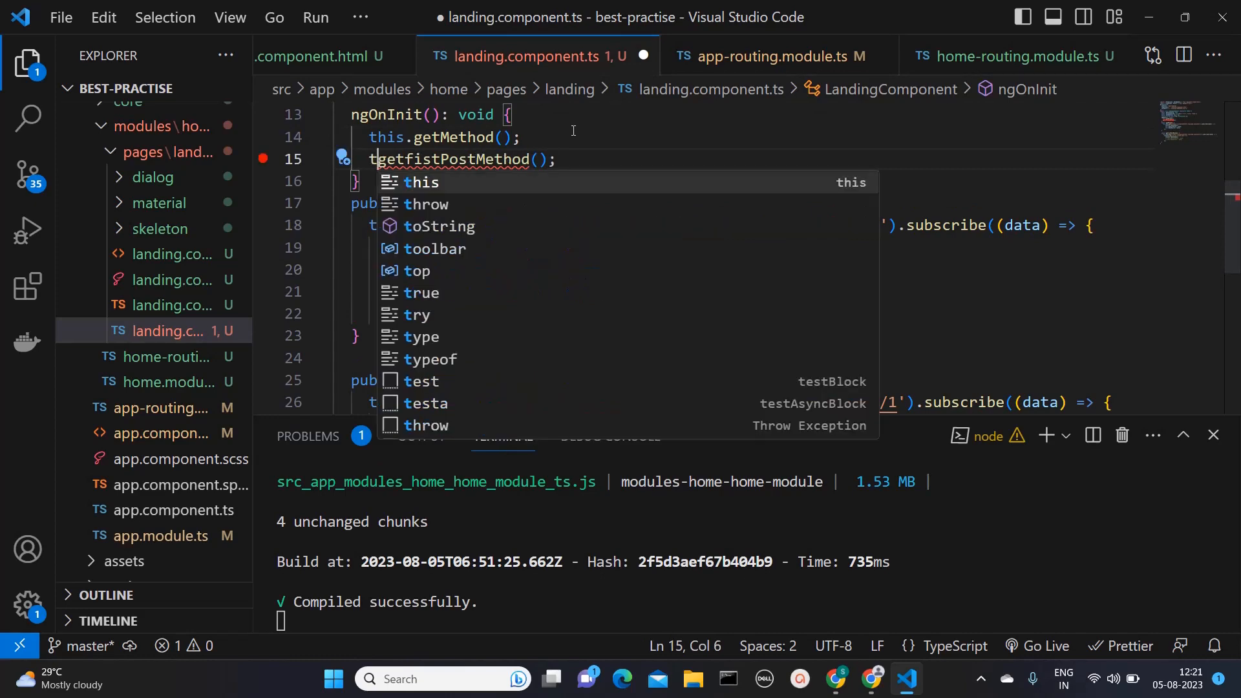
pyautogui.write('this.')
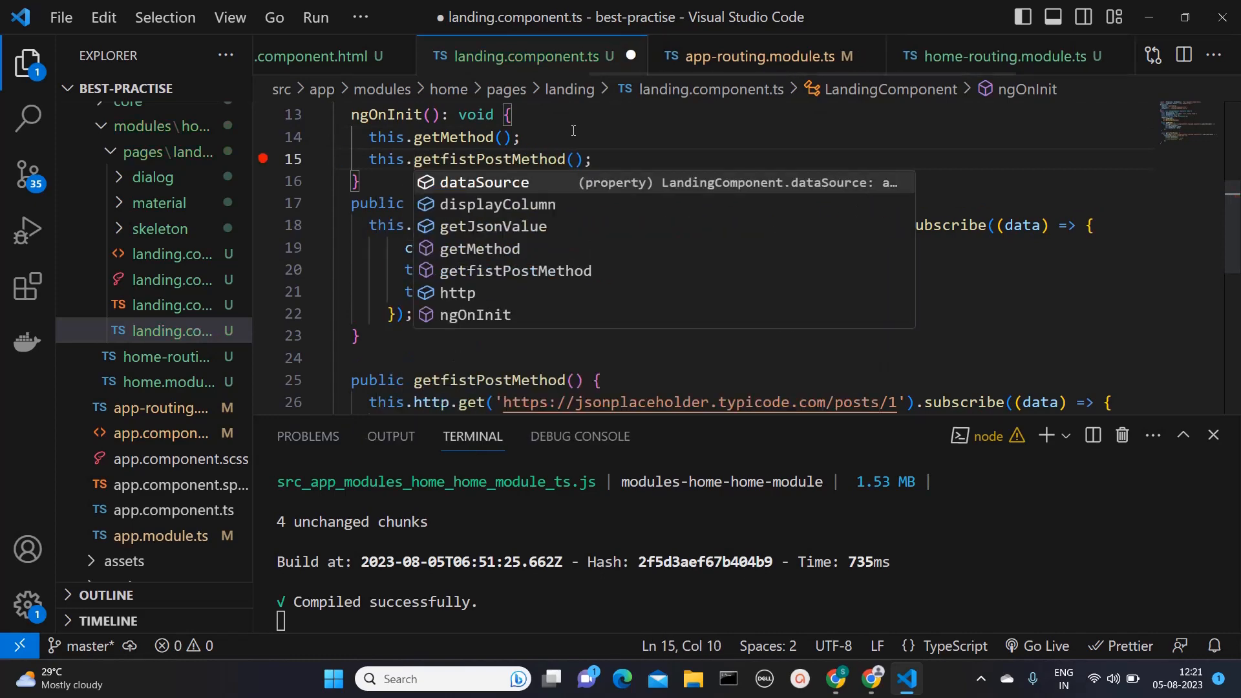
pyautogui.press('ctrl+s')
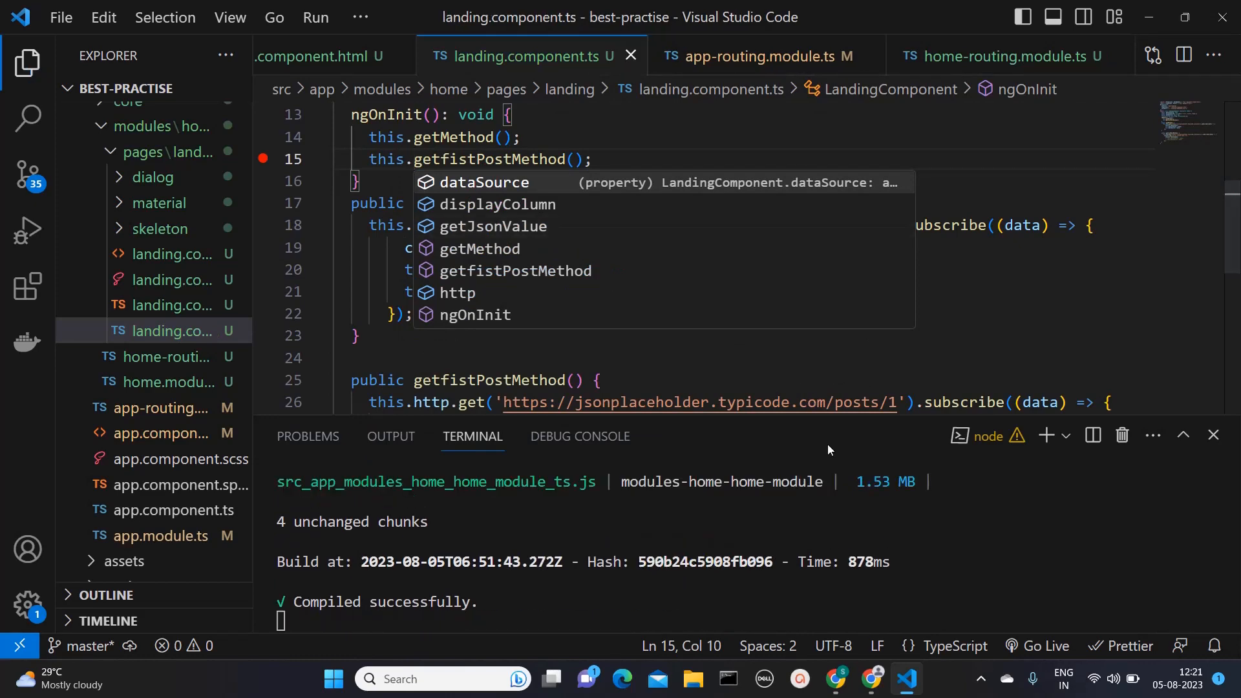
pyautogui.click(871, 678)
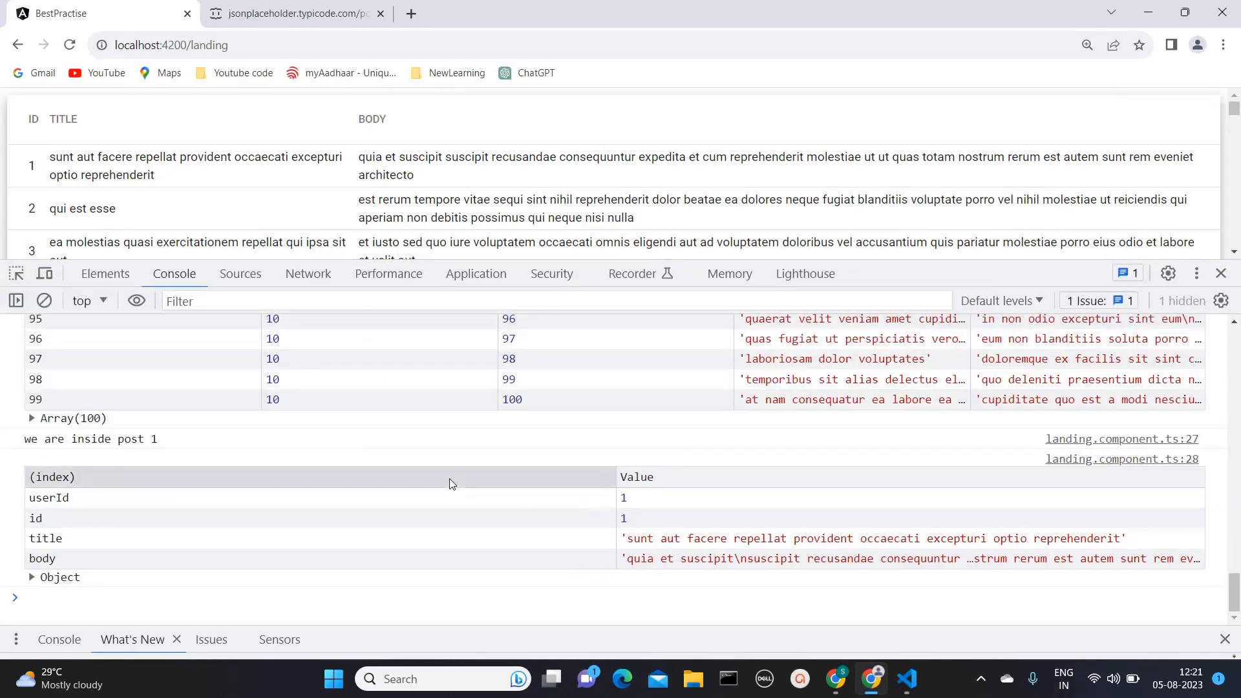
pyautogui.scroll(3)
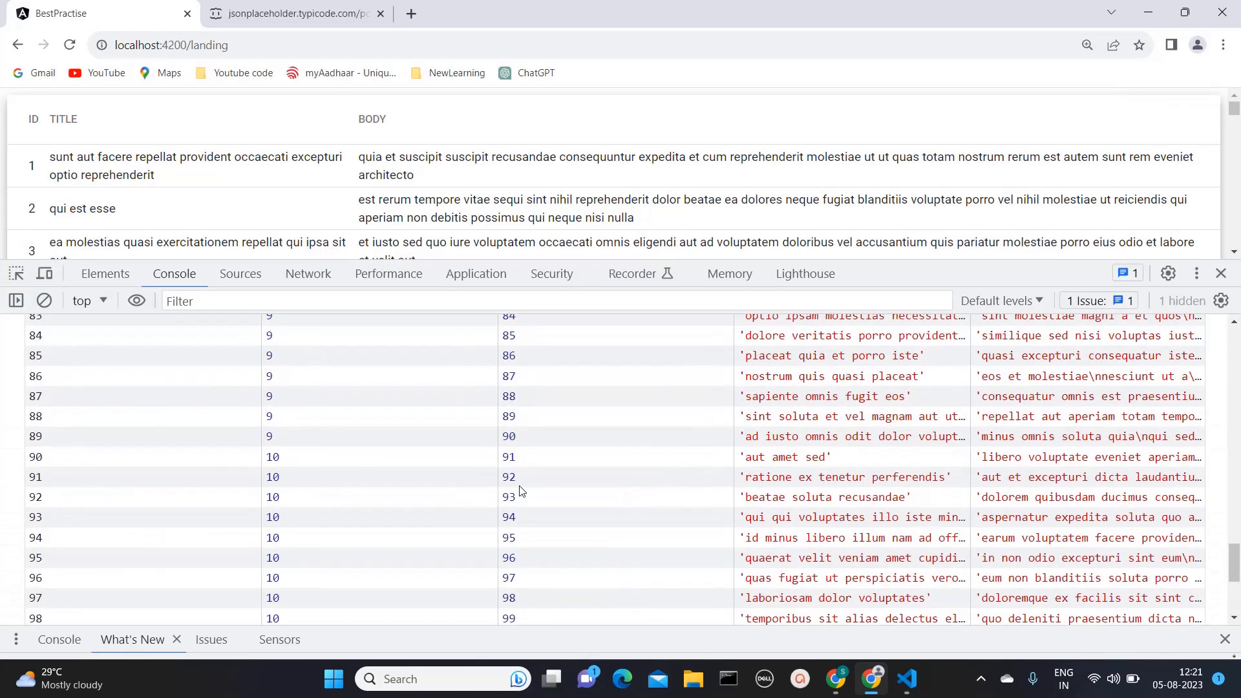
pyautogui.scroll(3)
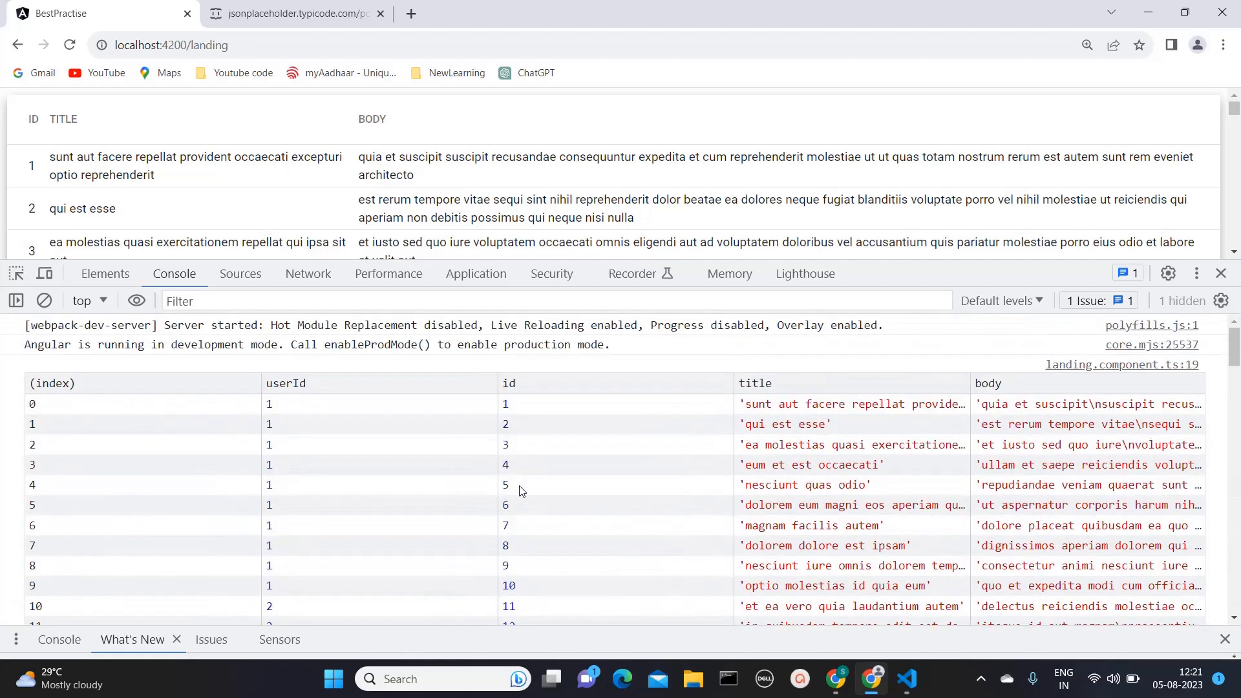
pyautogui.scroll(-3)
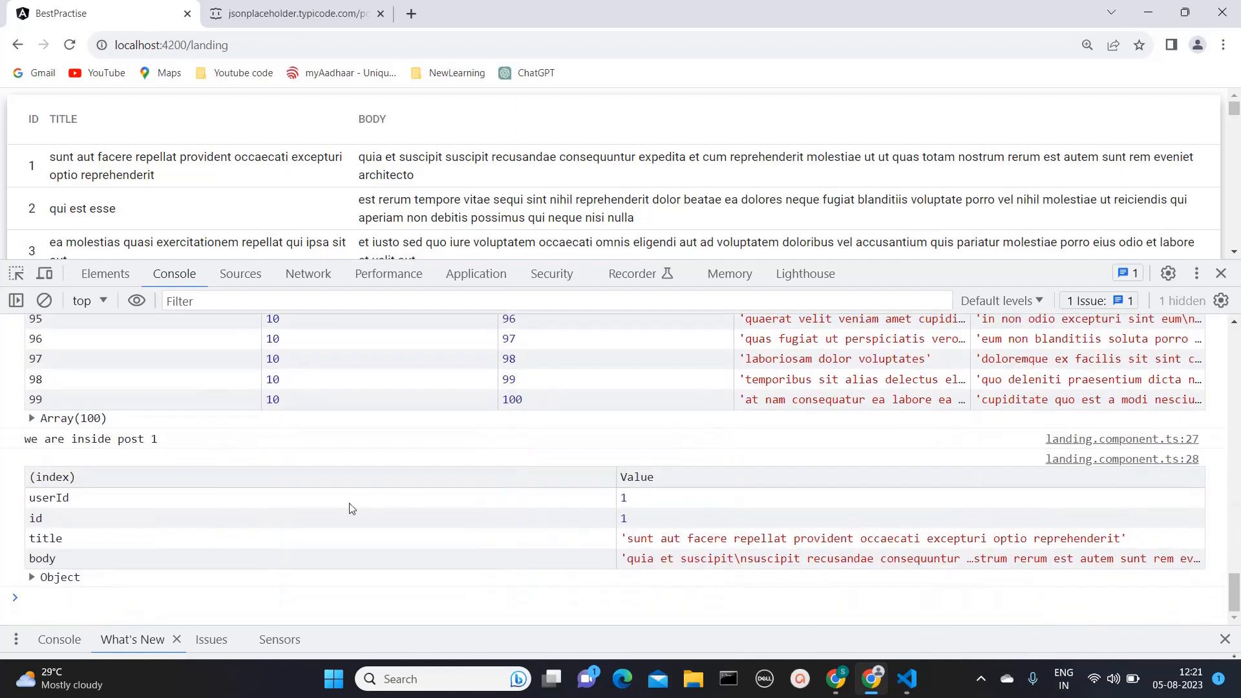
pyautogui.moveTo(166, 455)
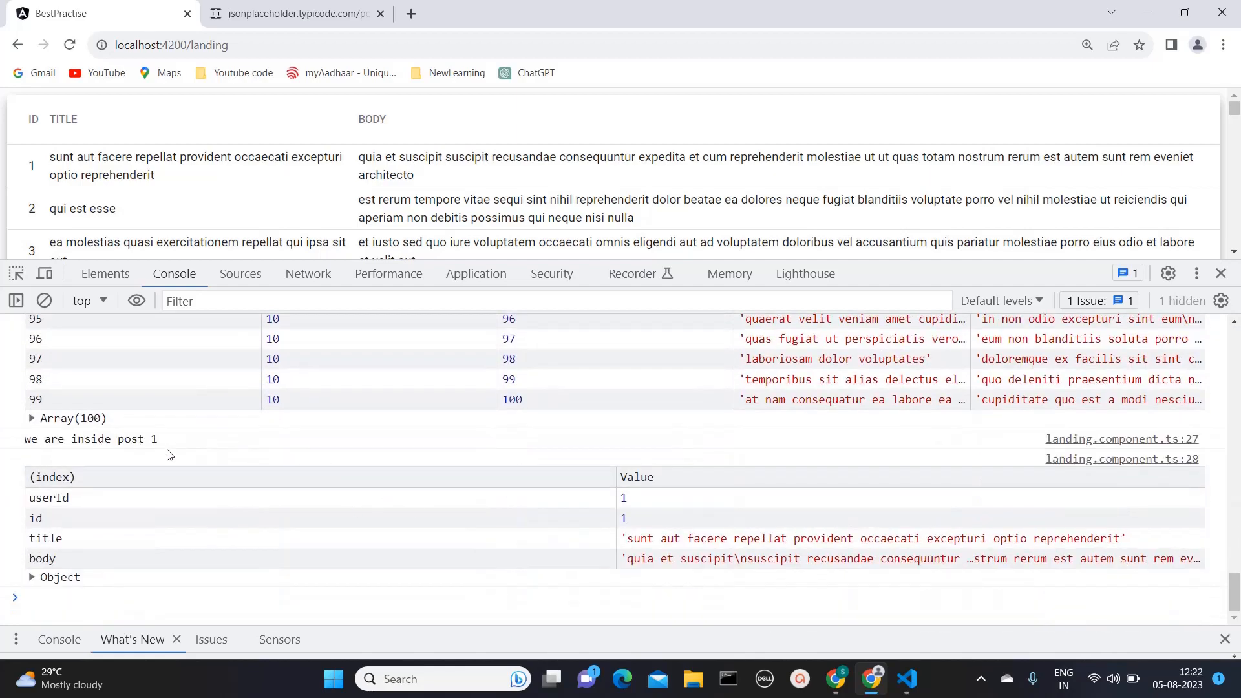
pyautogui.moveTo(447, 595)
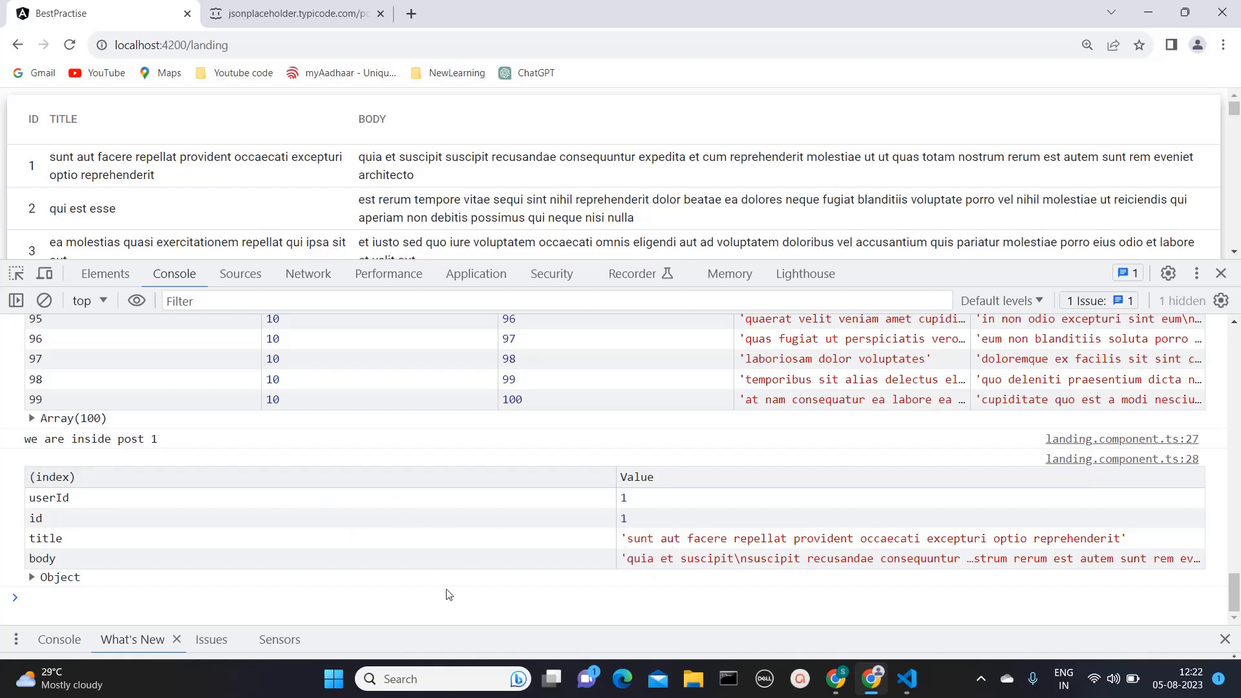
pyautogui.moveTo(399, 353)
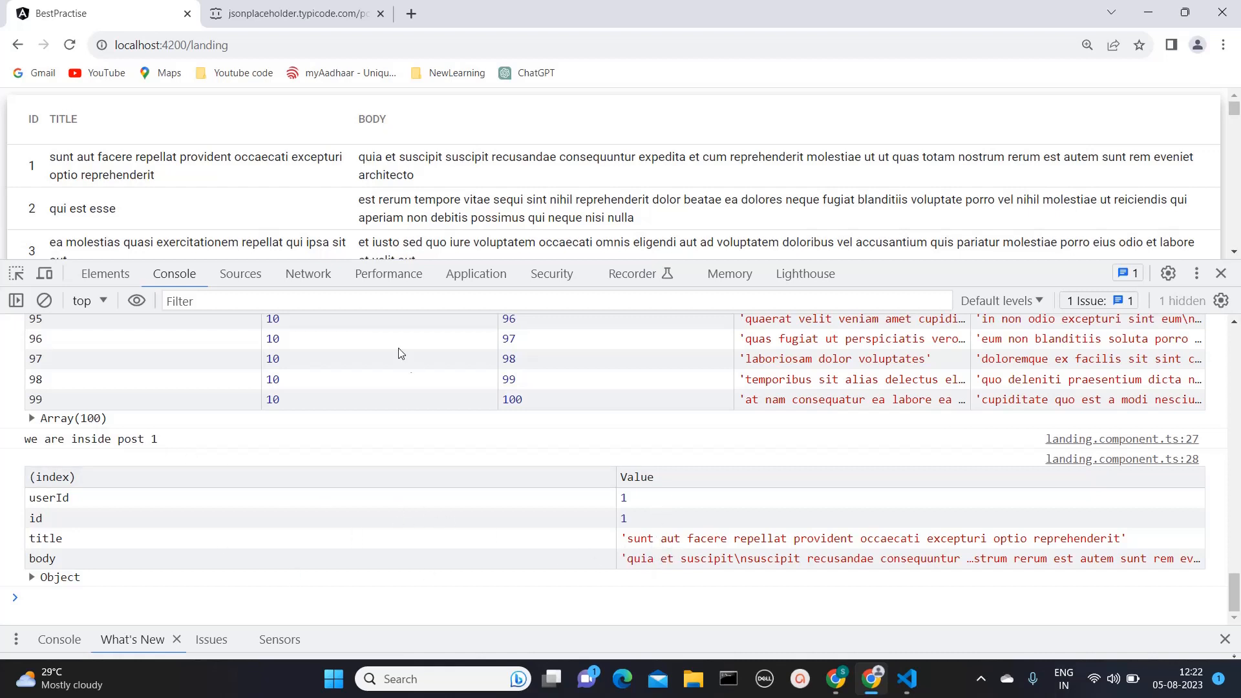
# Preview the post 1 response in the Network tab, reload, and confirm both requests return 200
pyautogui.click(307, 272)
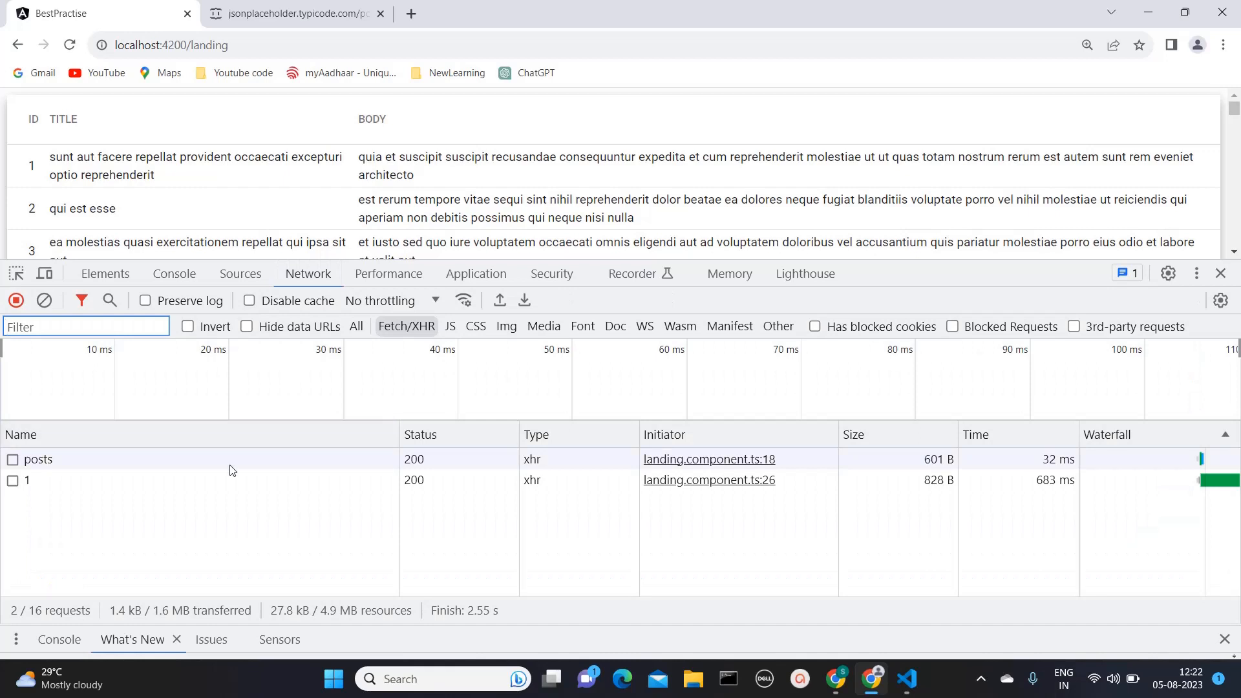
pyautogui.click(27, 480)
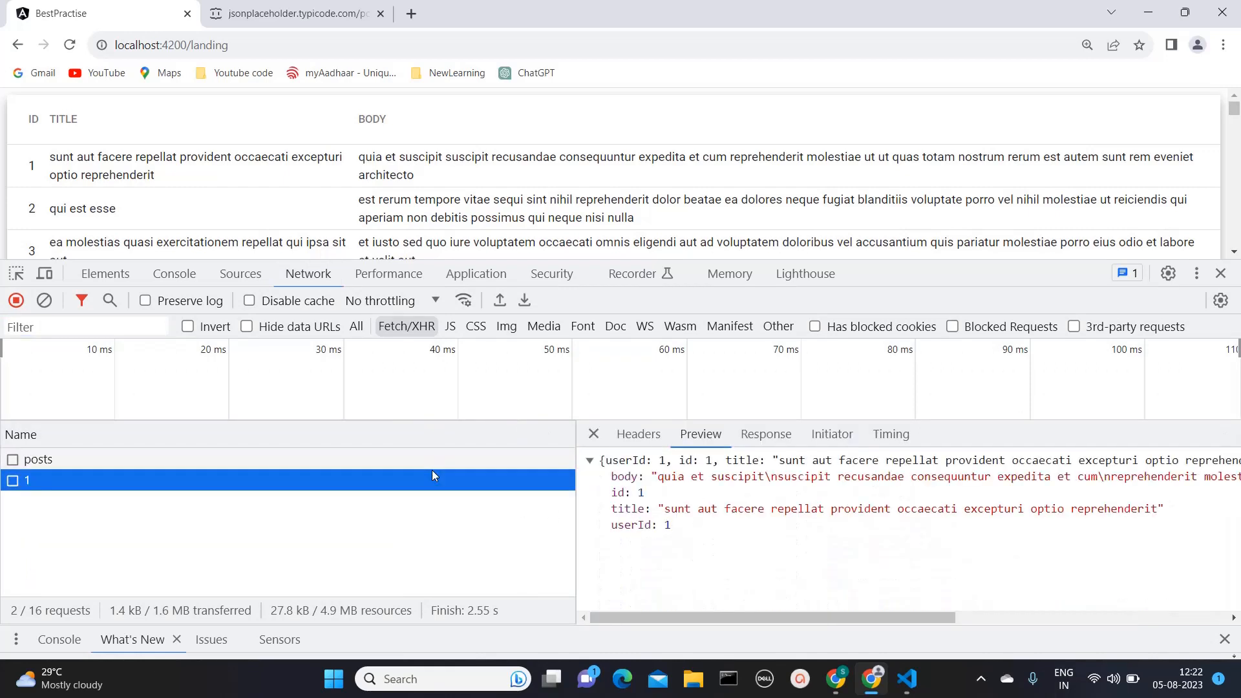
pyautogui.click(45, 299)
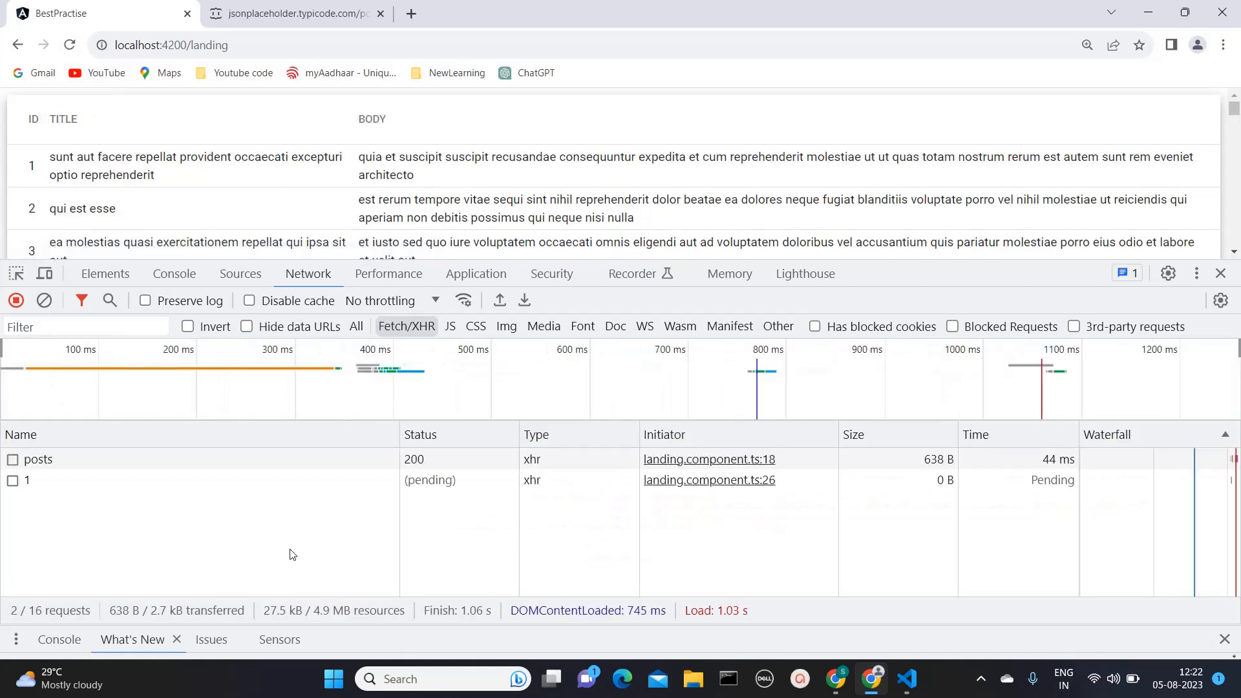
pyautogui.moveTo(151, 479)
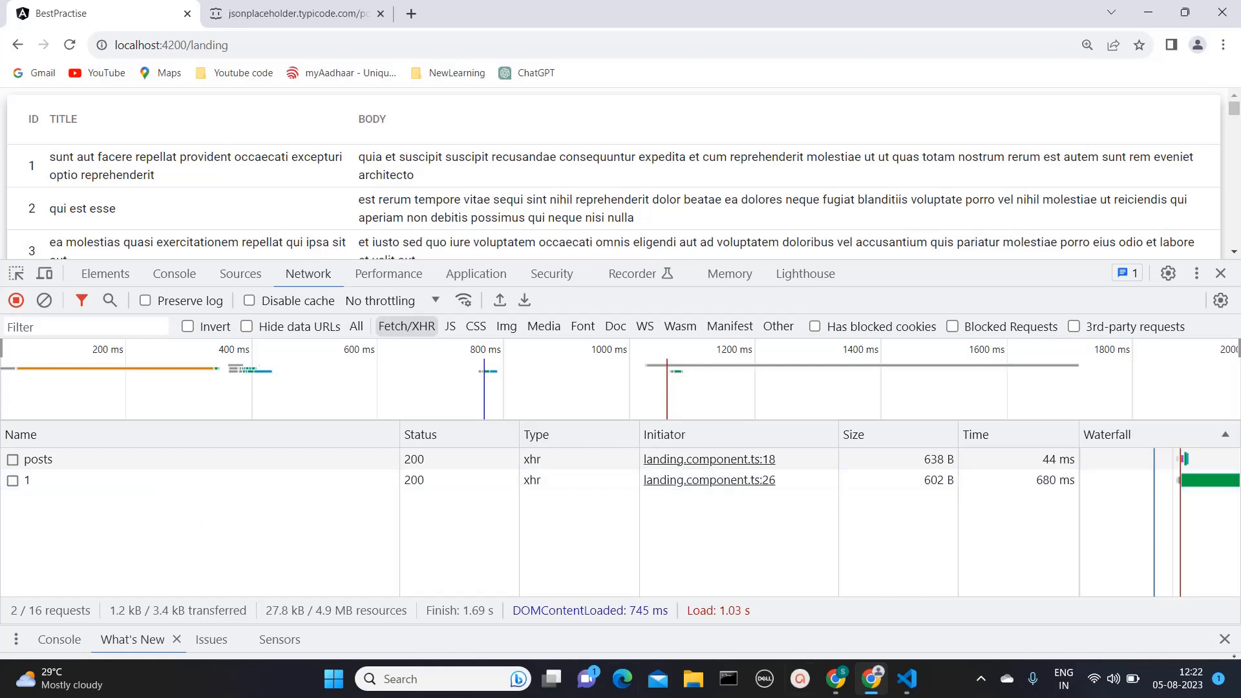
pyautogui.click(907, 679)
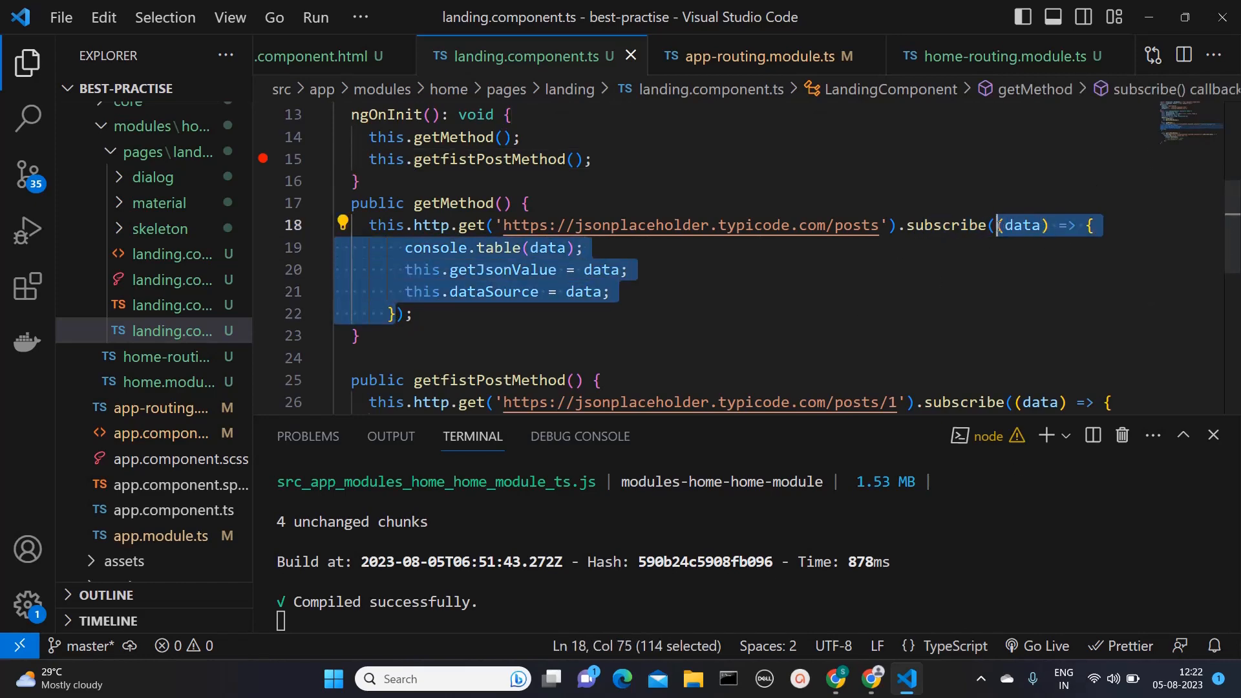
# Cut the data callback out of subscribe and start an object with a next key inside subscribe()
pyautogui.press('Delete')
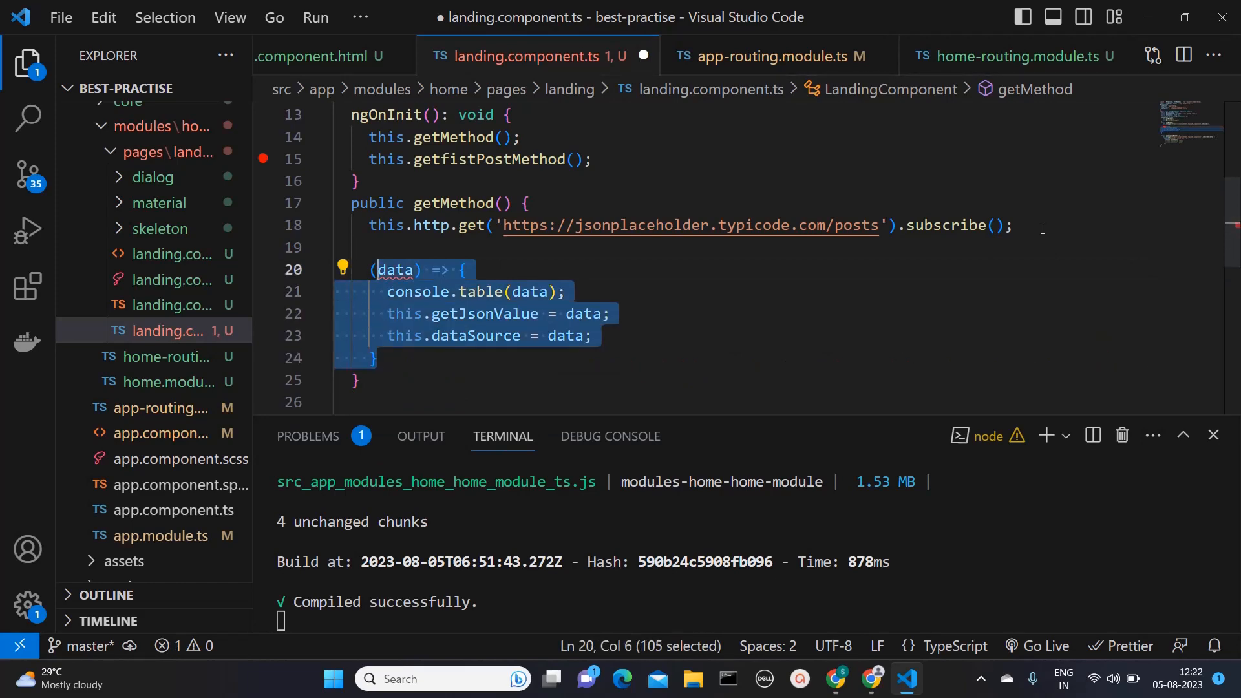
pyautogui.press('ctrl+/')
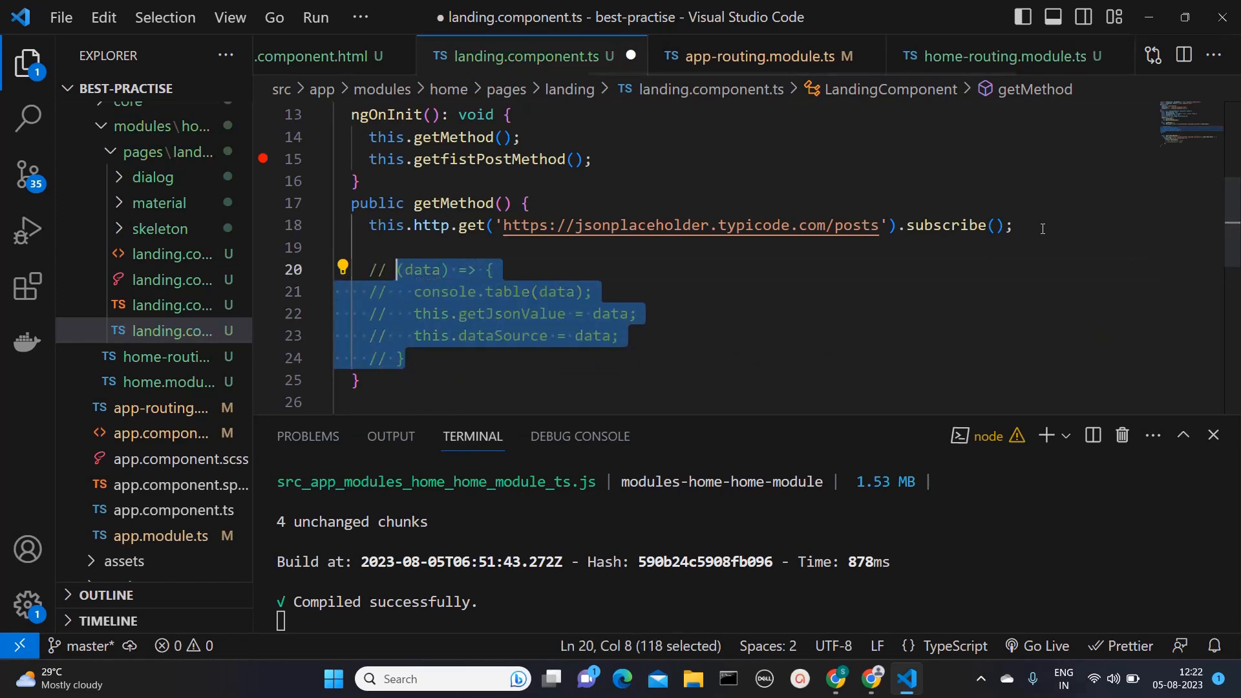
pyautogui.click(998, 225)
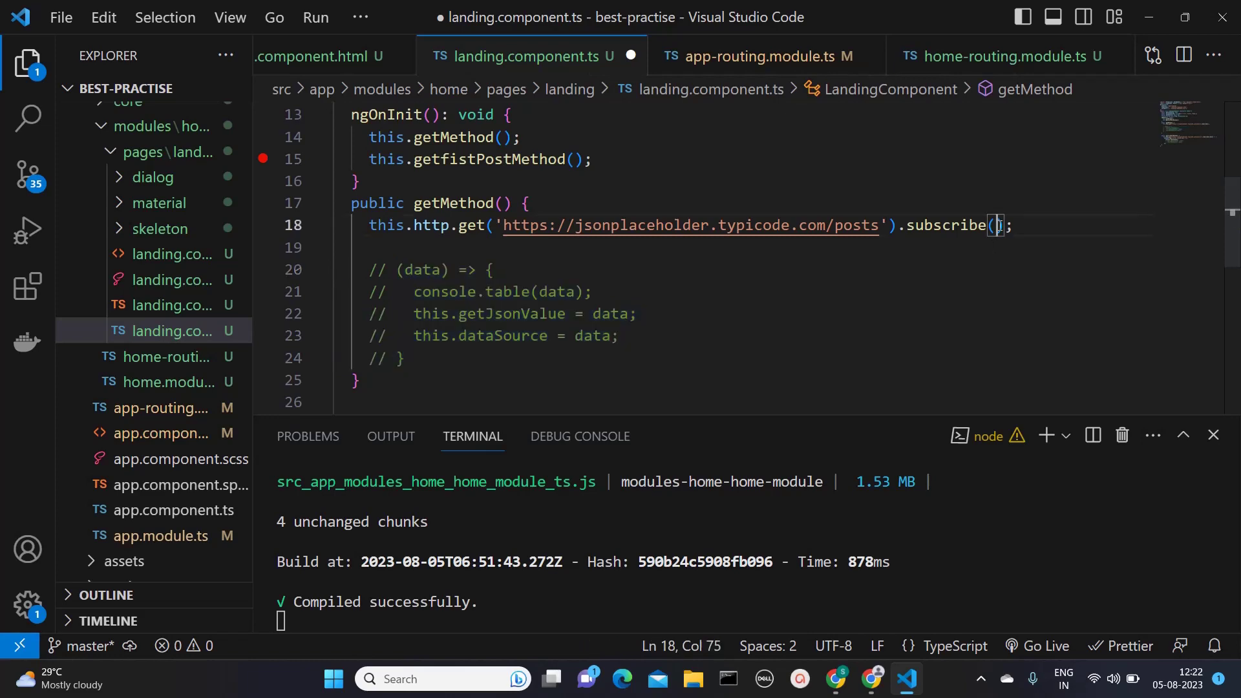
pyautogui.write('{}')
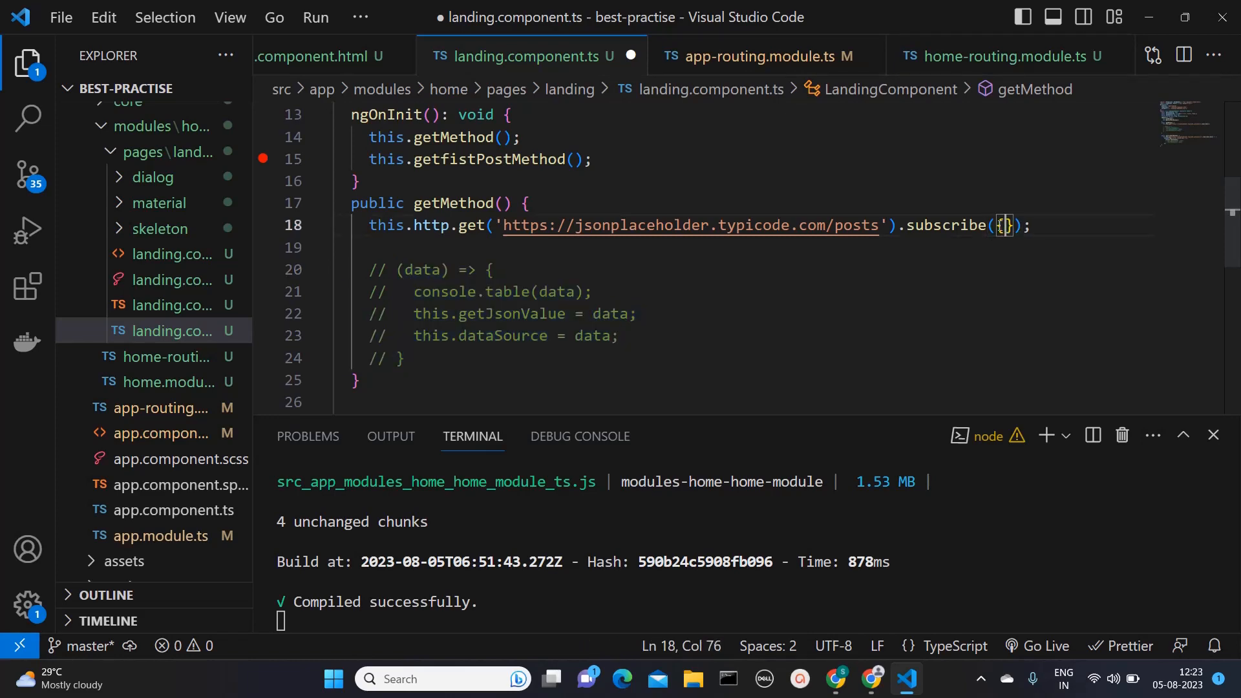
pyautogui.write('ne')
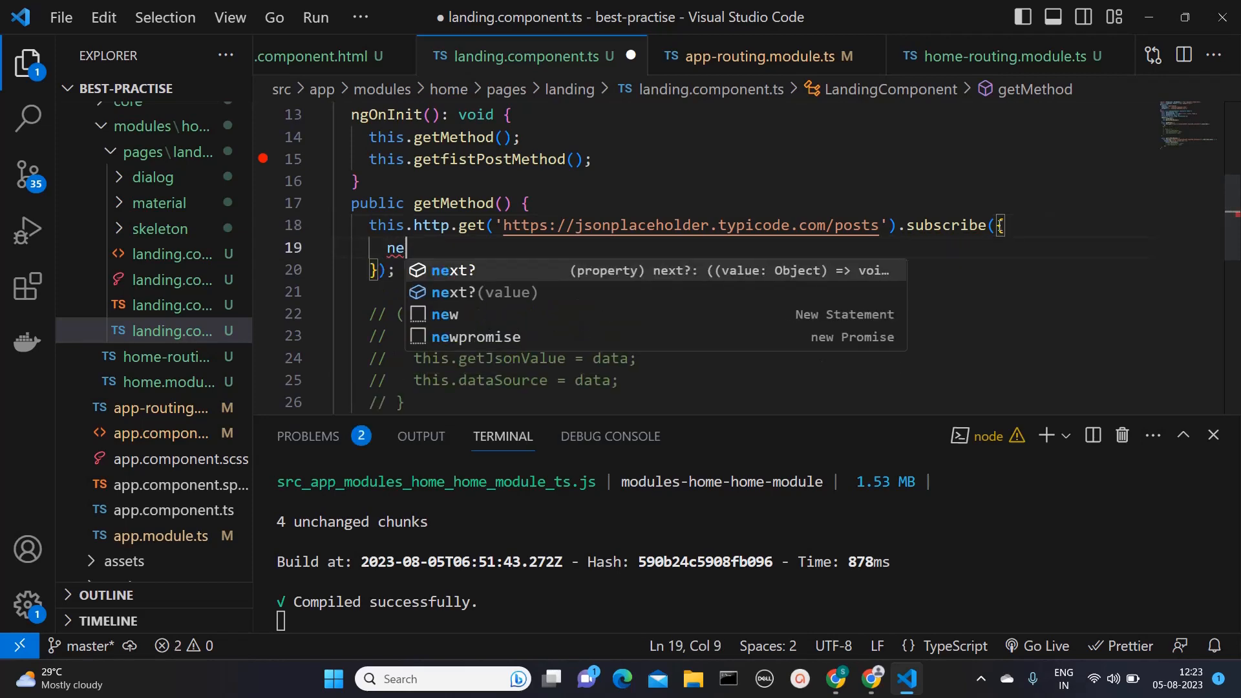
pyautogui.write('xt:')
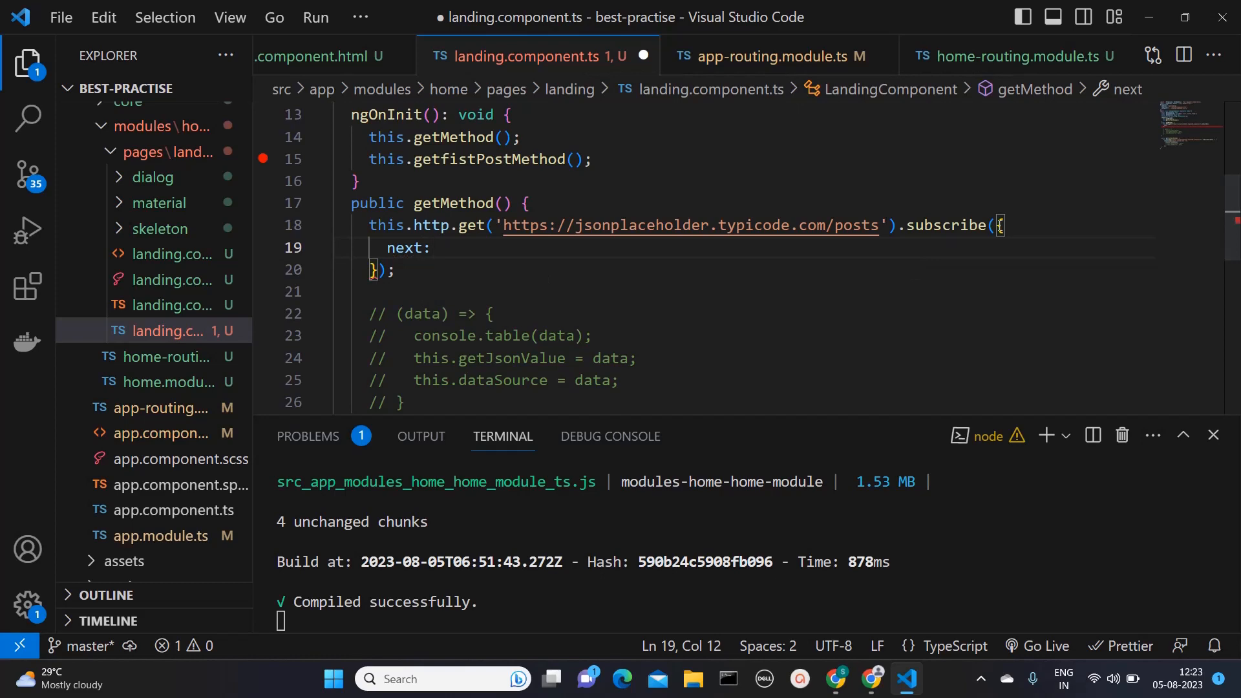
# Move the commented callback block after next: and uncomment it
pyautogui.click(441, 248)
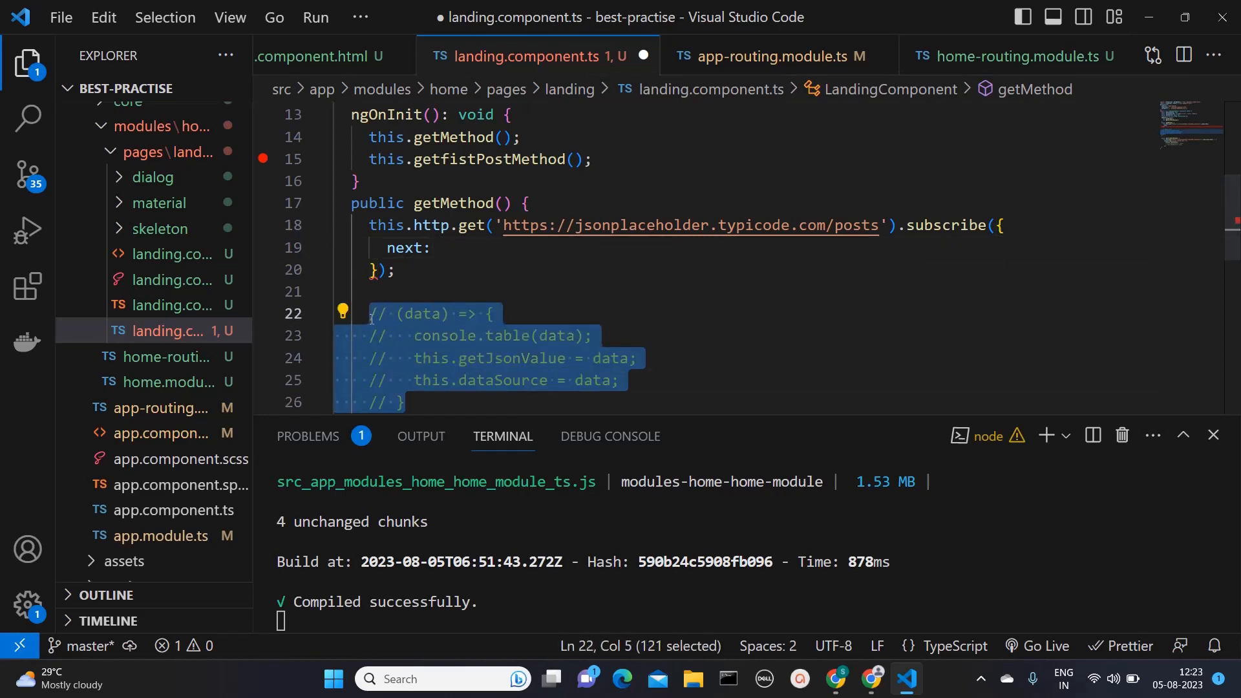
pyautogui.press('Delete')
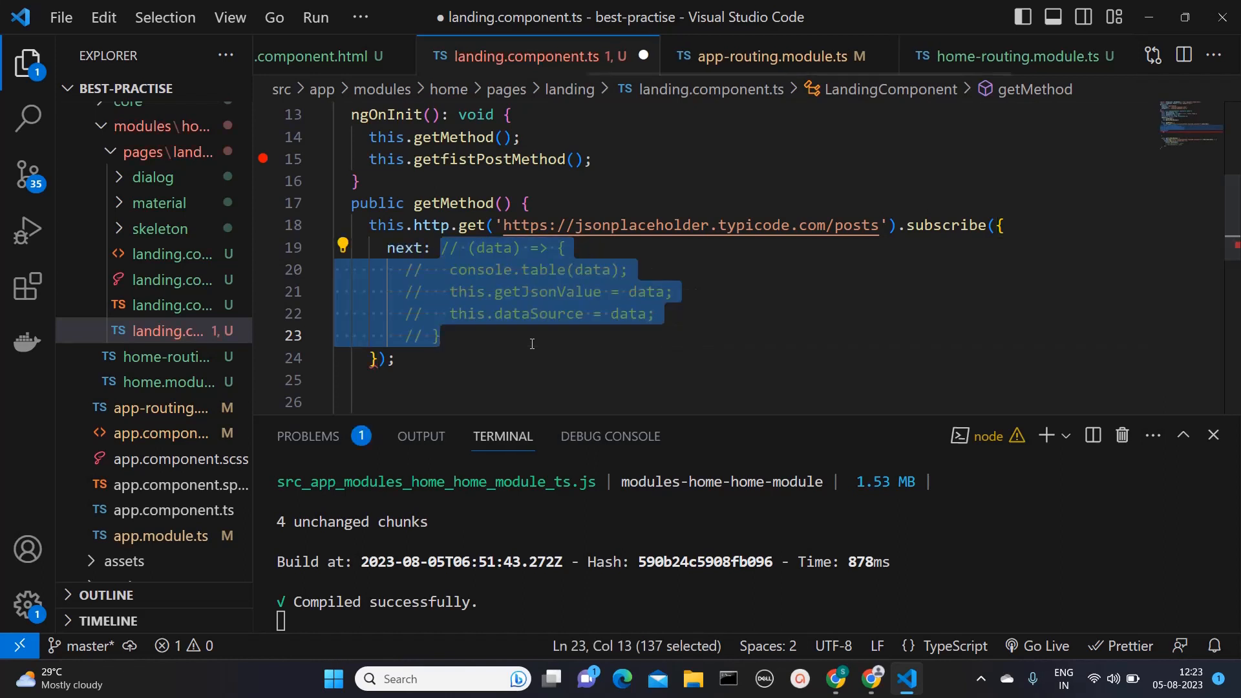
pyautogui.click(442, 247)
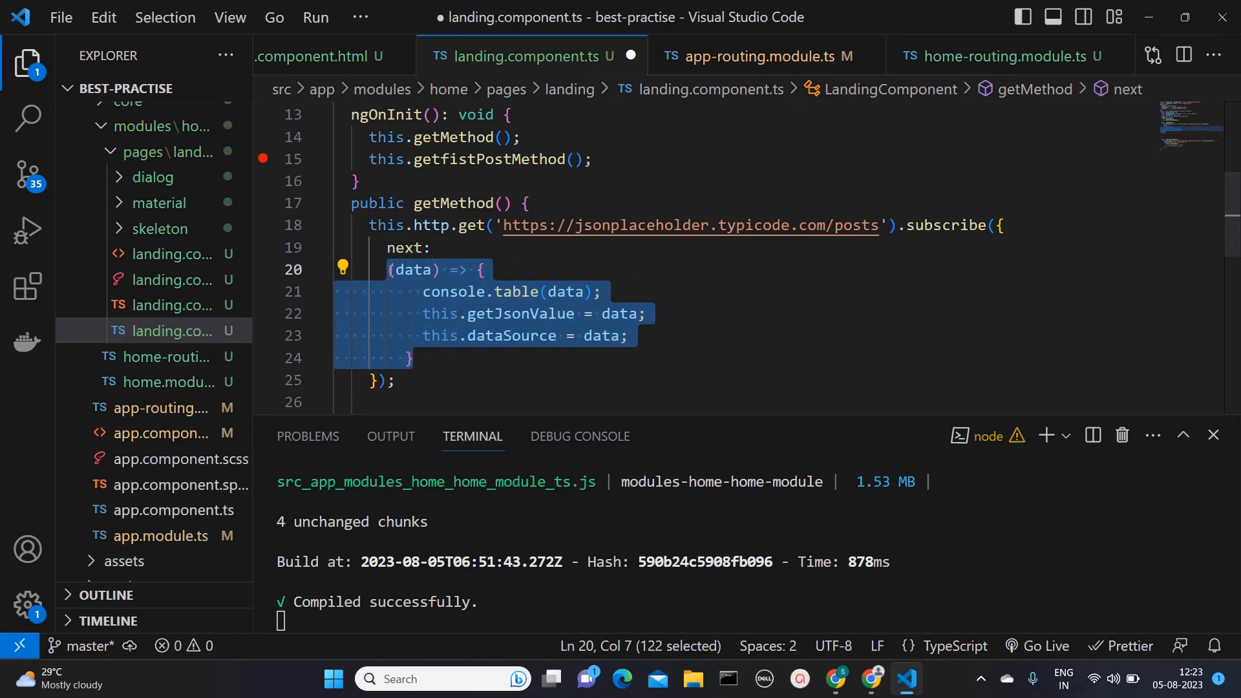
pyautogui.click(335, 270)
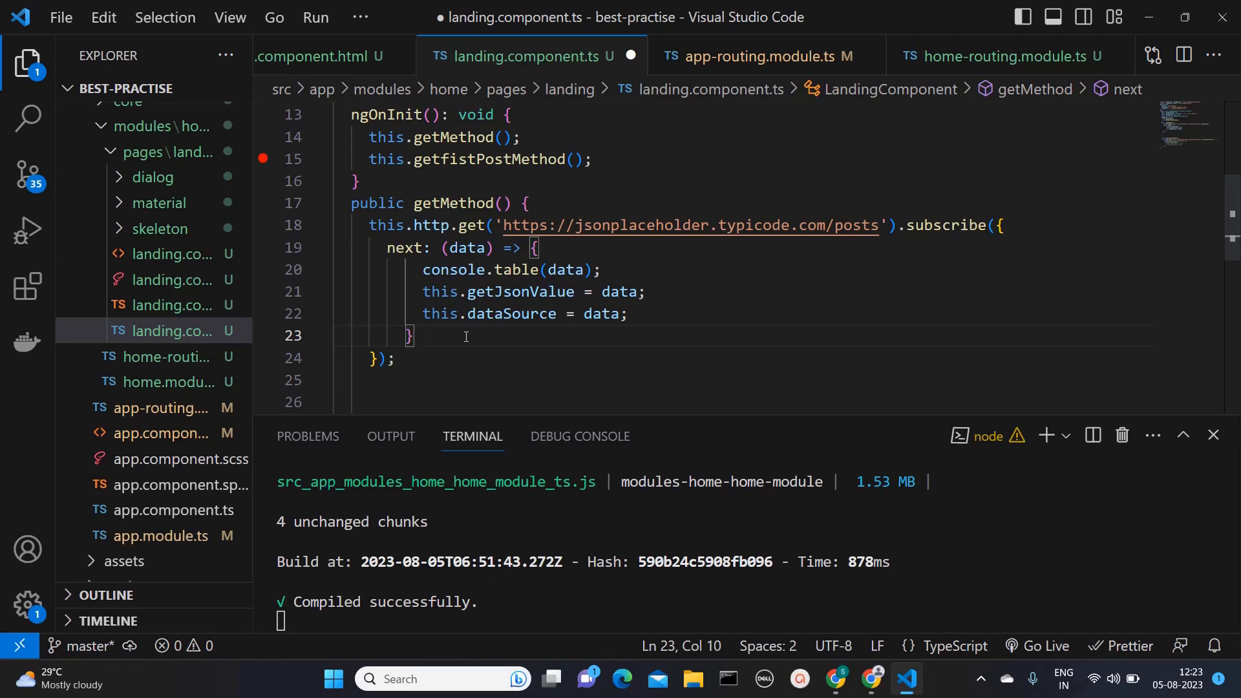
# Add a complete handler logging 'the api call is completed' to the subscribe object and save
pyautogui.write(',')
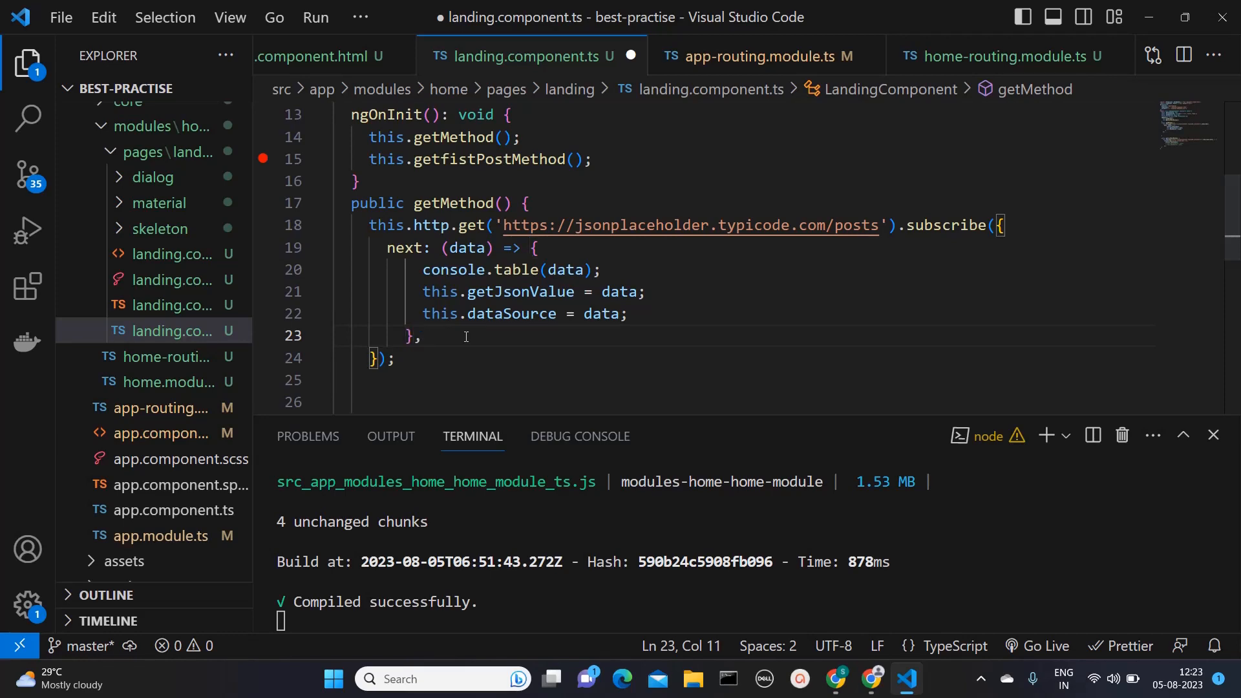
pyautogui.write('complete')
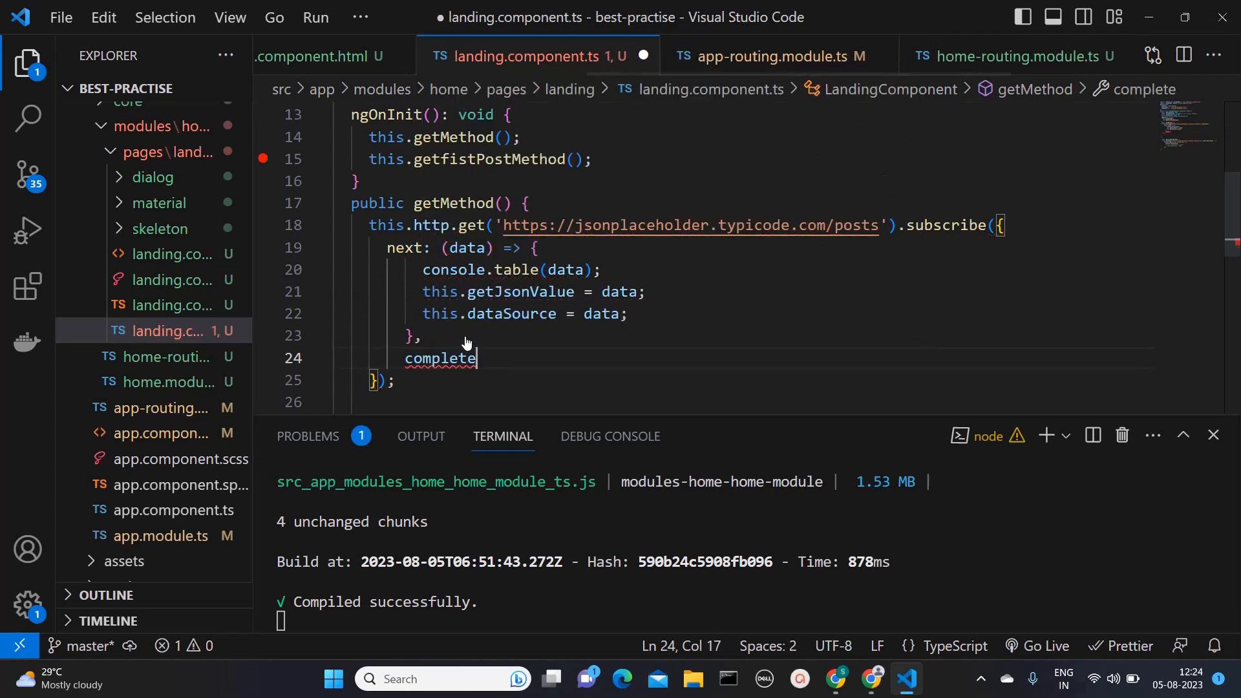
pyautogui.write(': ()')
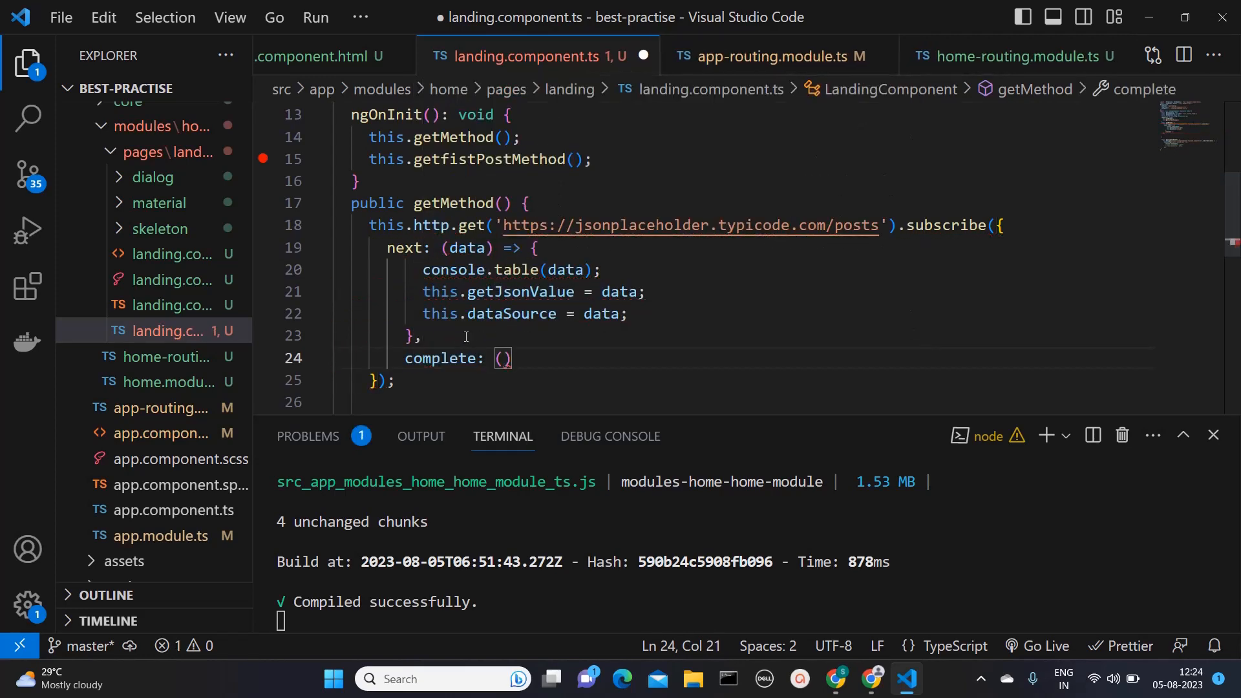
pyautogui.write('=>')
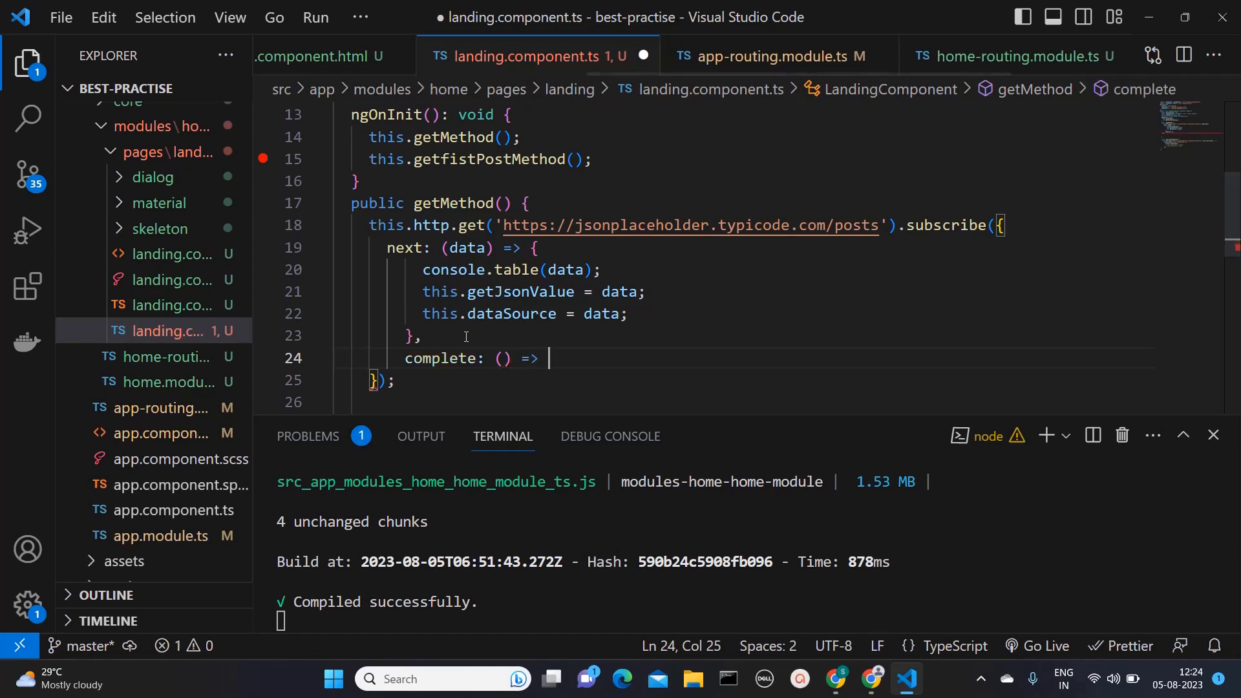
pyautogui.write('{}')
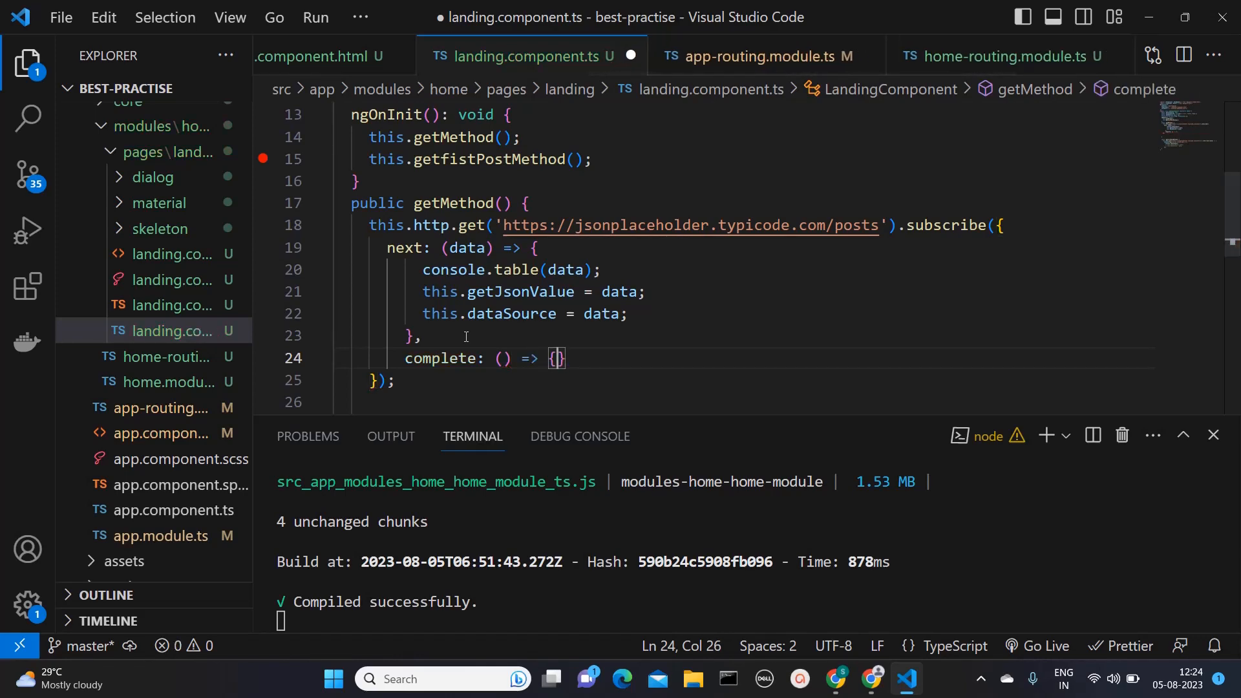
pyautogui.write('th')
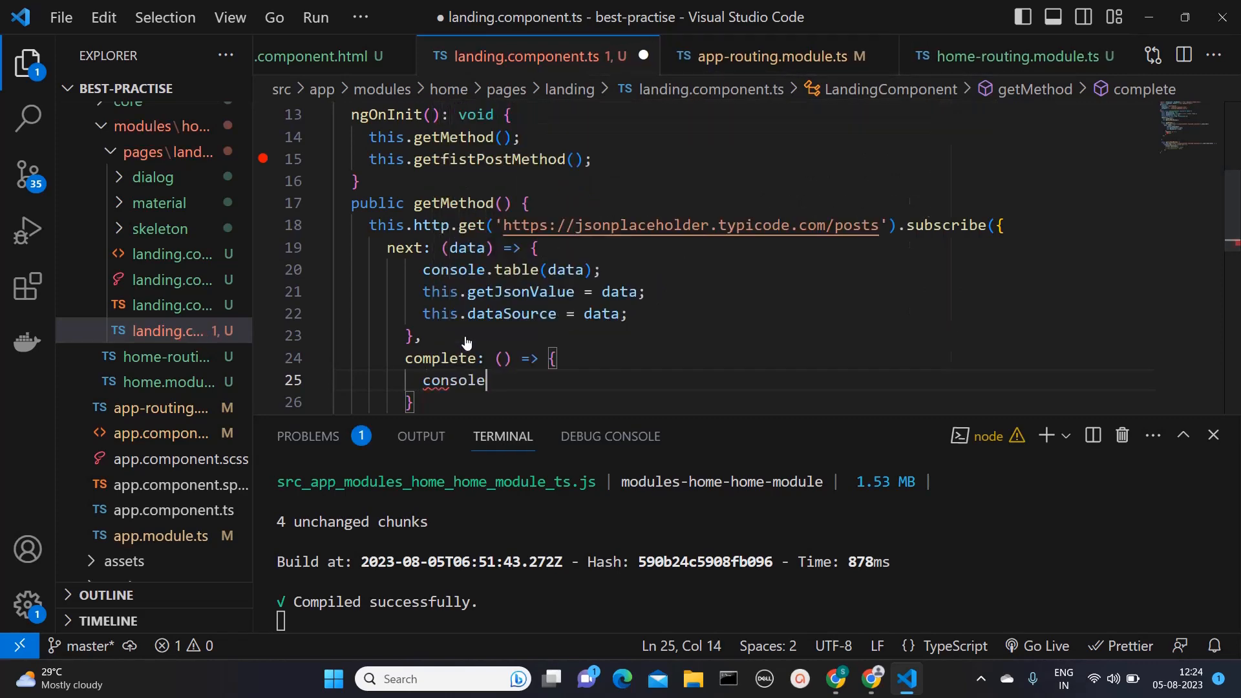
pyautogui.write('.log();')
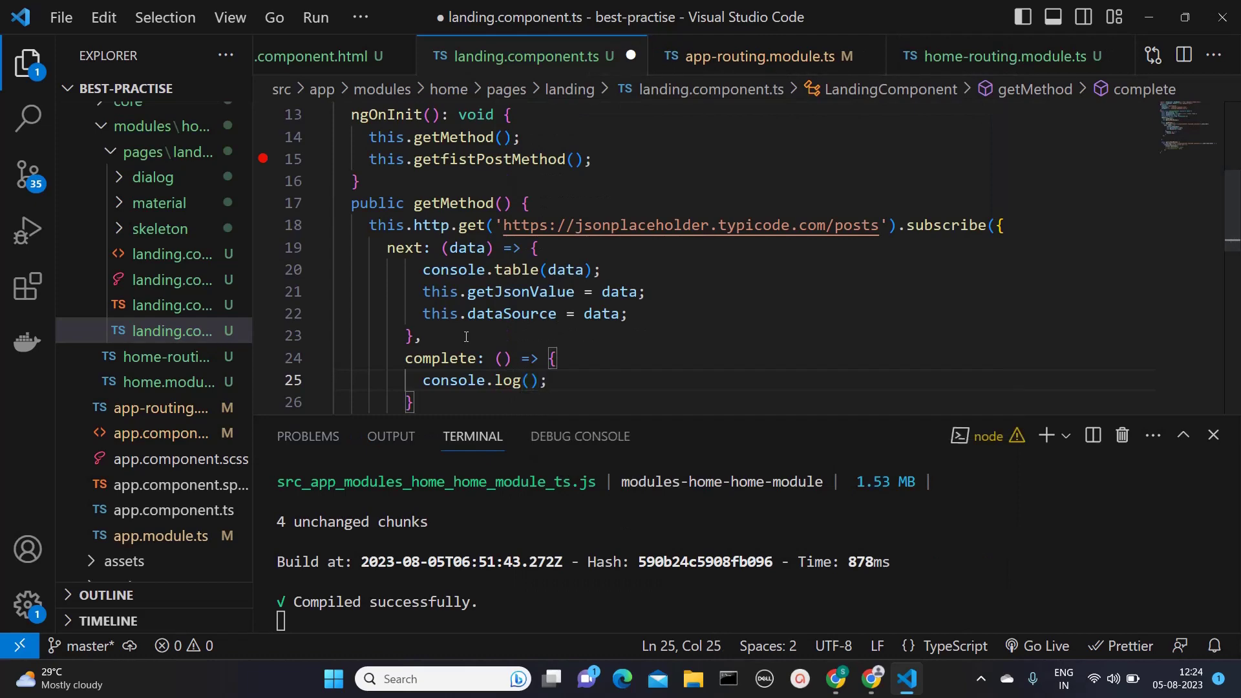
pyautogui.write("''")
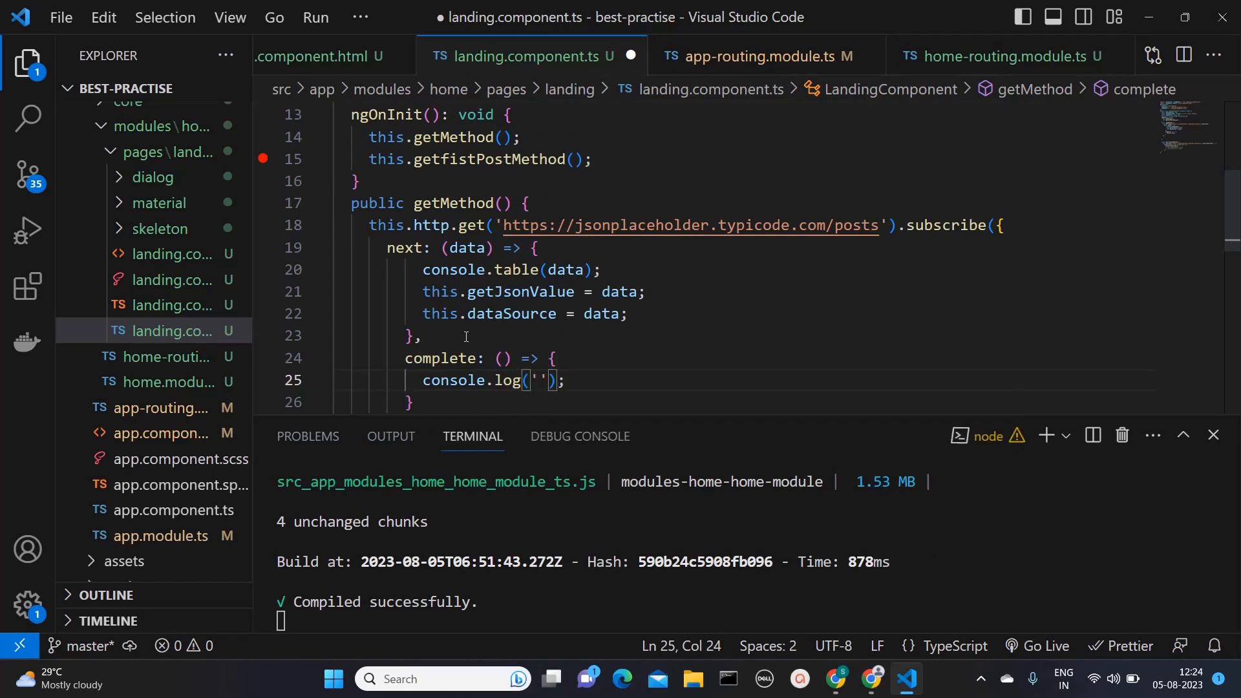
pyautogui.write('the api call is compl')
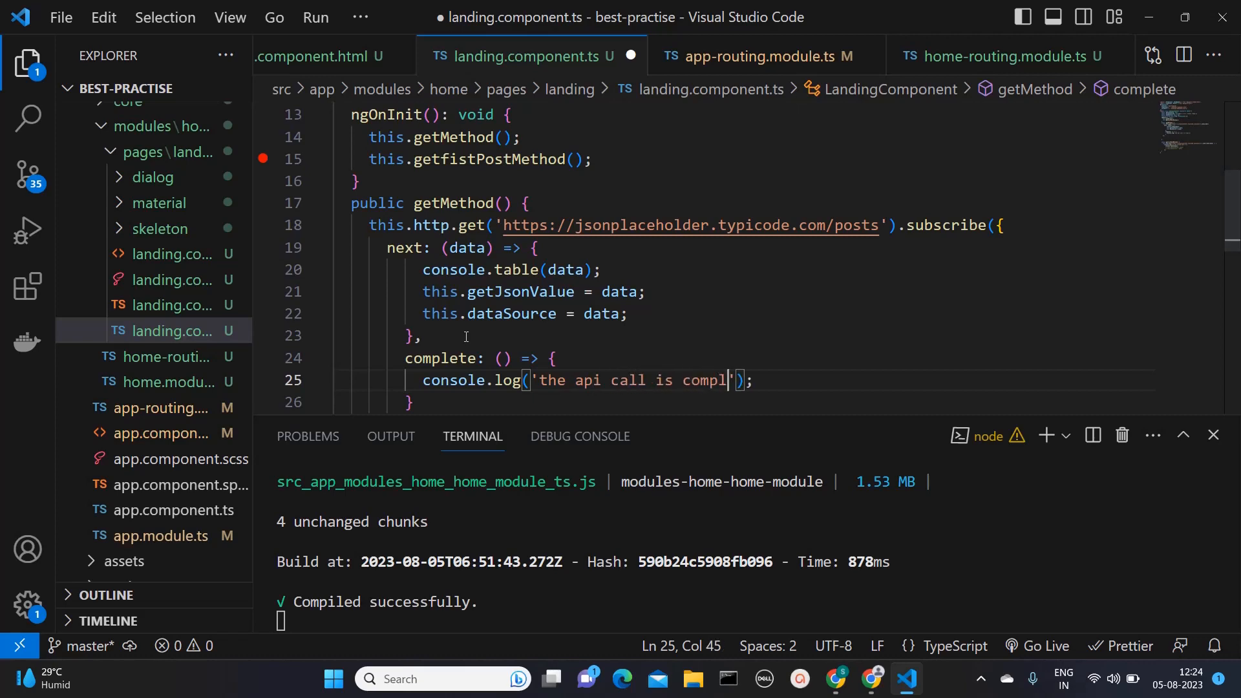
pyautogui.write('eted')
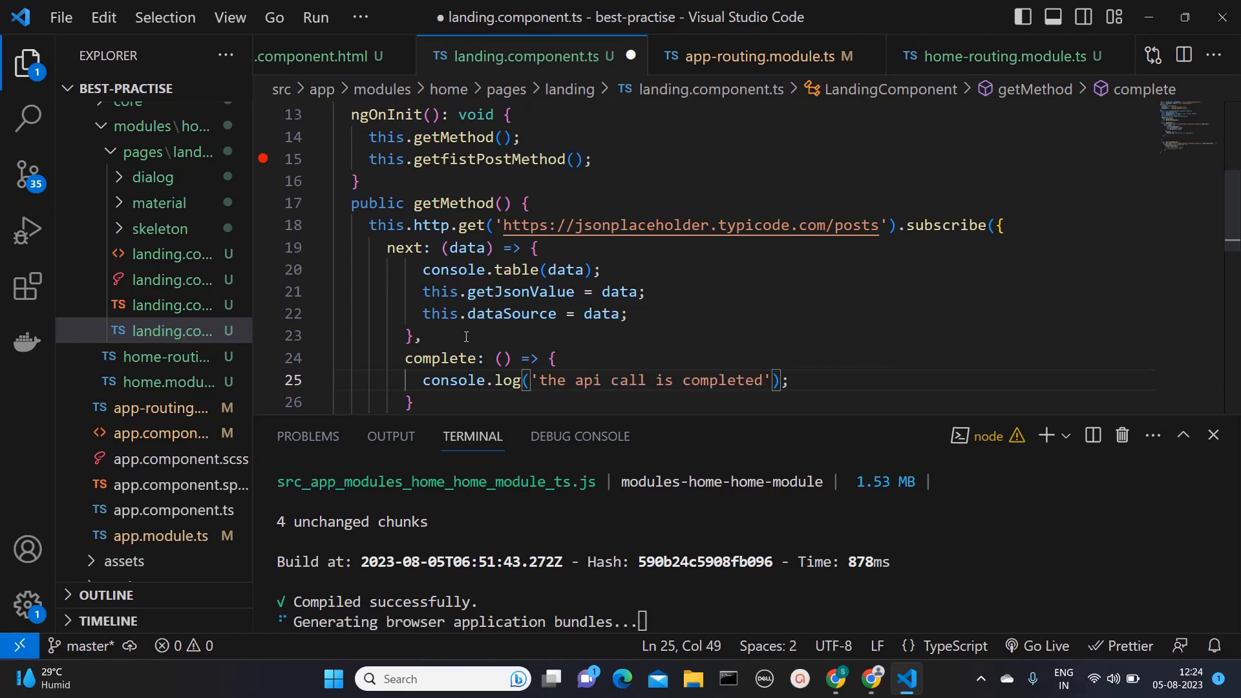
pyautogui.press('ctrl+s')
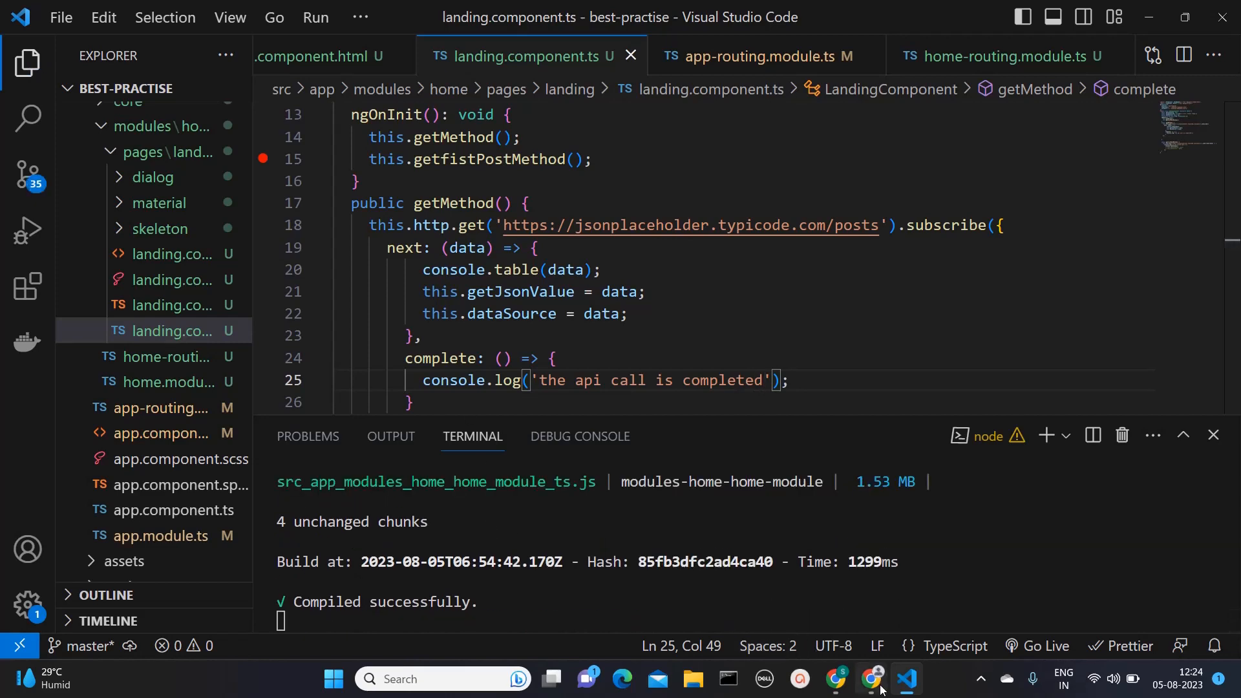
# Reload the landing page in Chrome and read the console order of the completion and post 1 logs
pyautogui.click(870, 678)
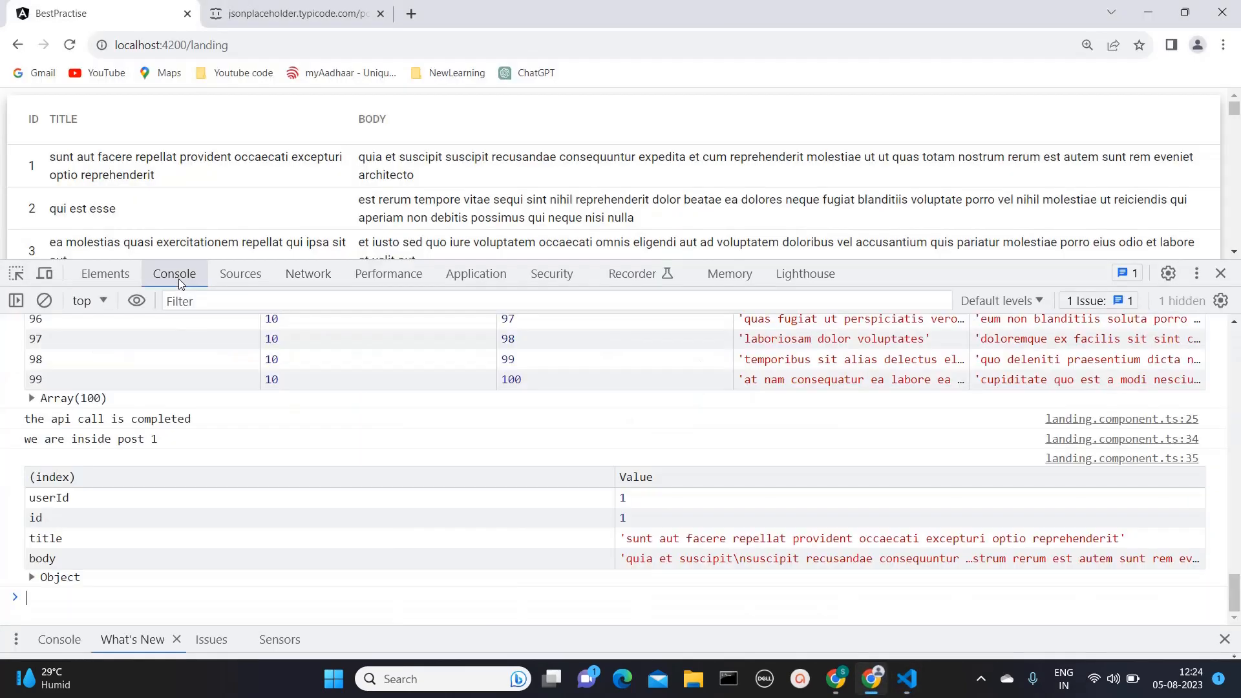
pyautogui.click(70, 45)
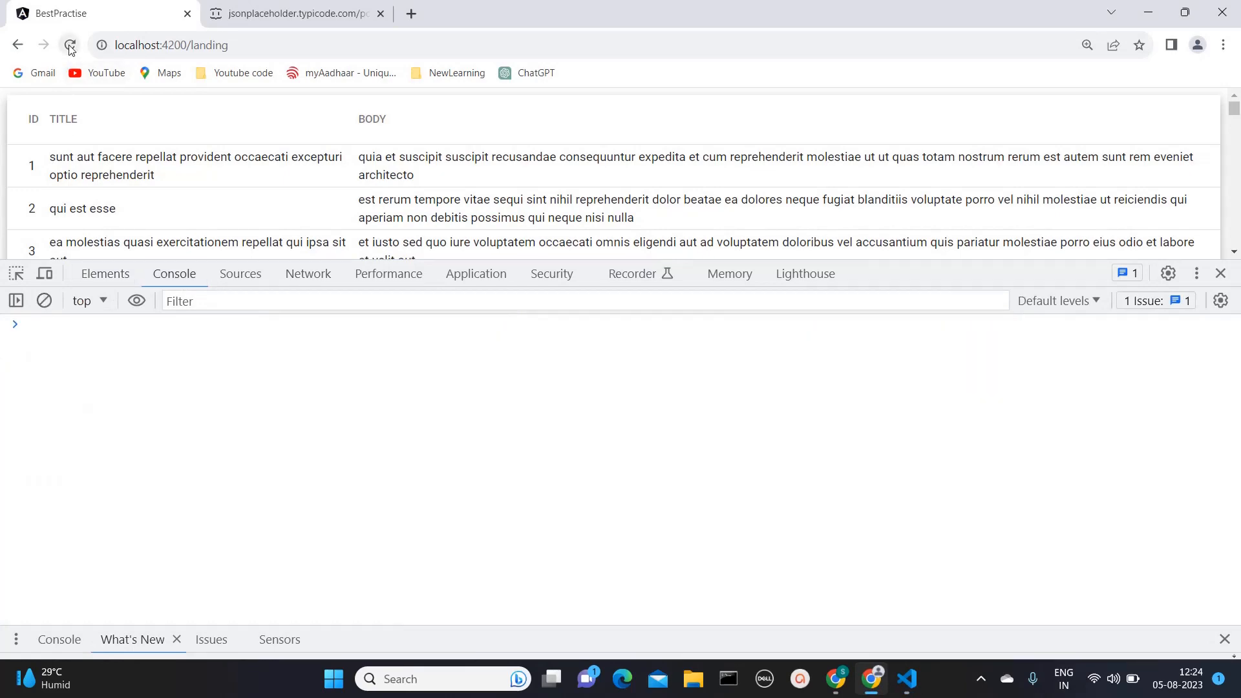
pyautogui.click(69, 45)
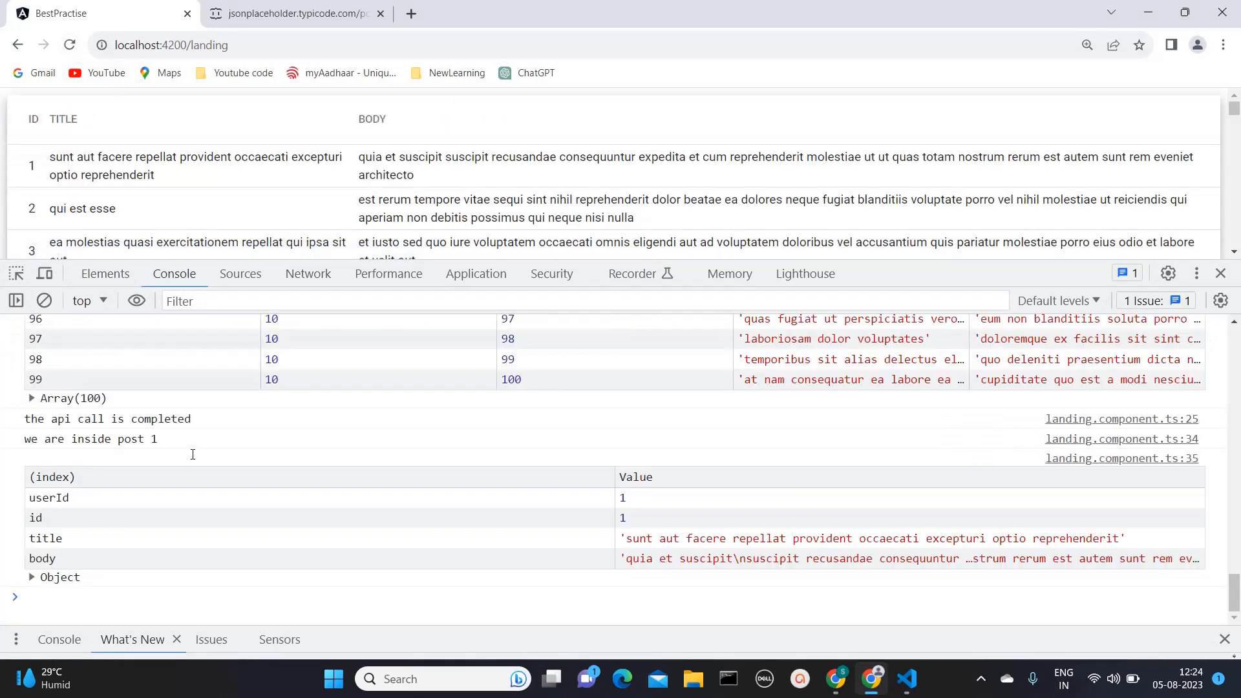
pyautogui.moveTo(39, 427)
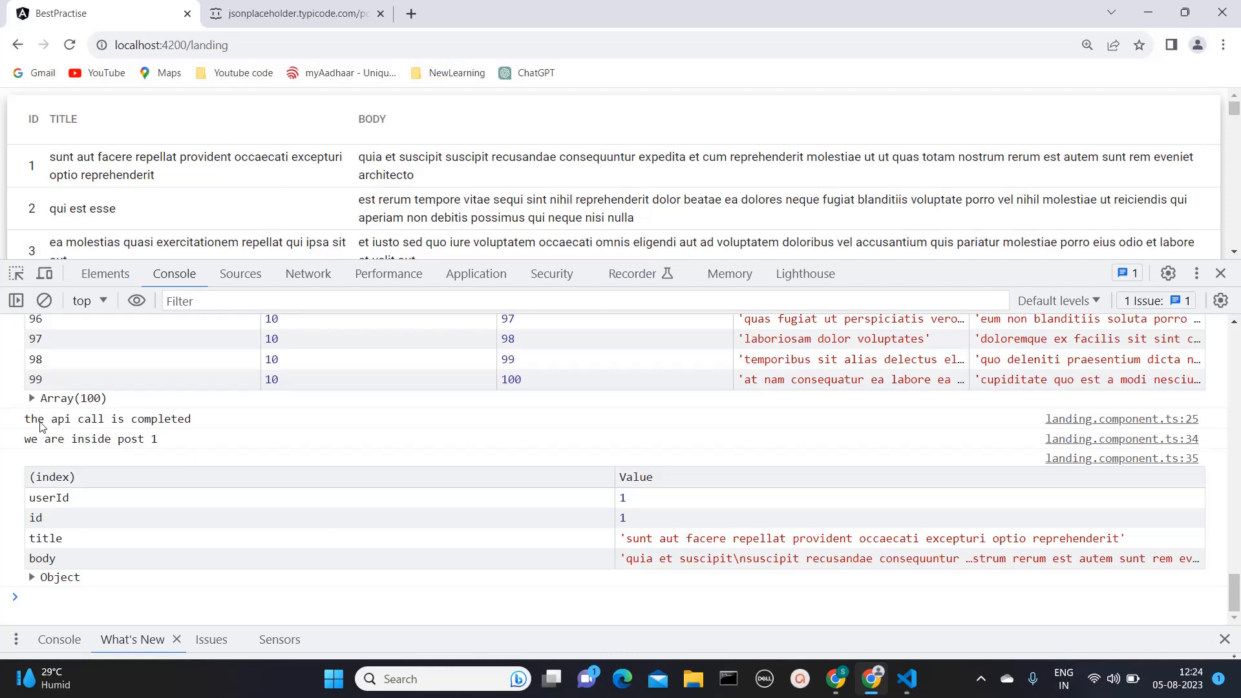
pyautogui.moveTo(373, 540)
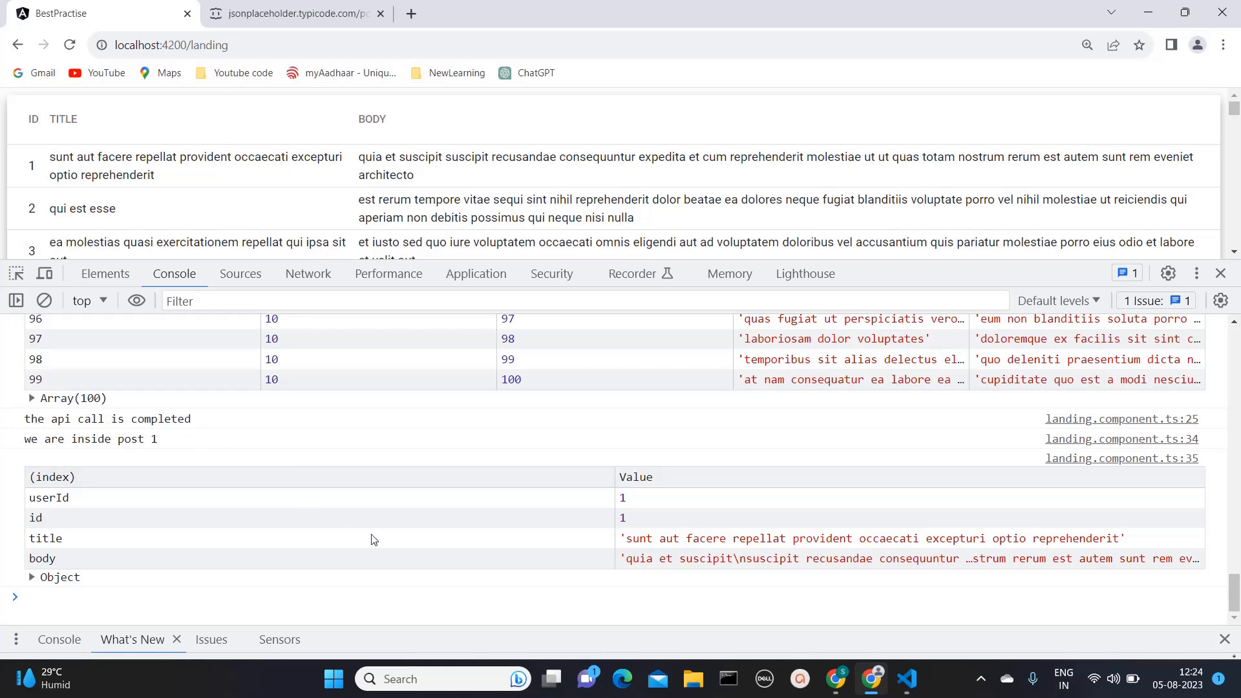
pyautogui.click(906, 678)
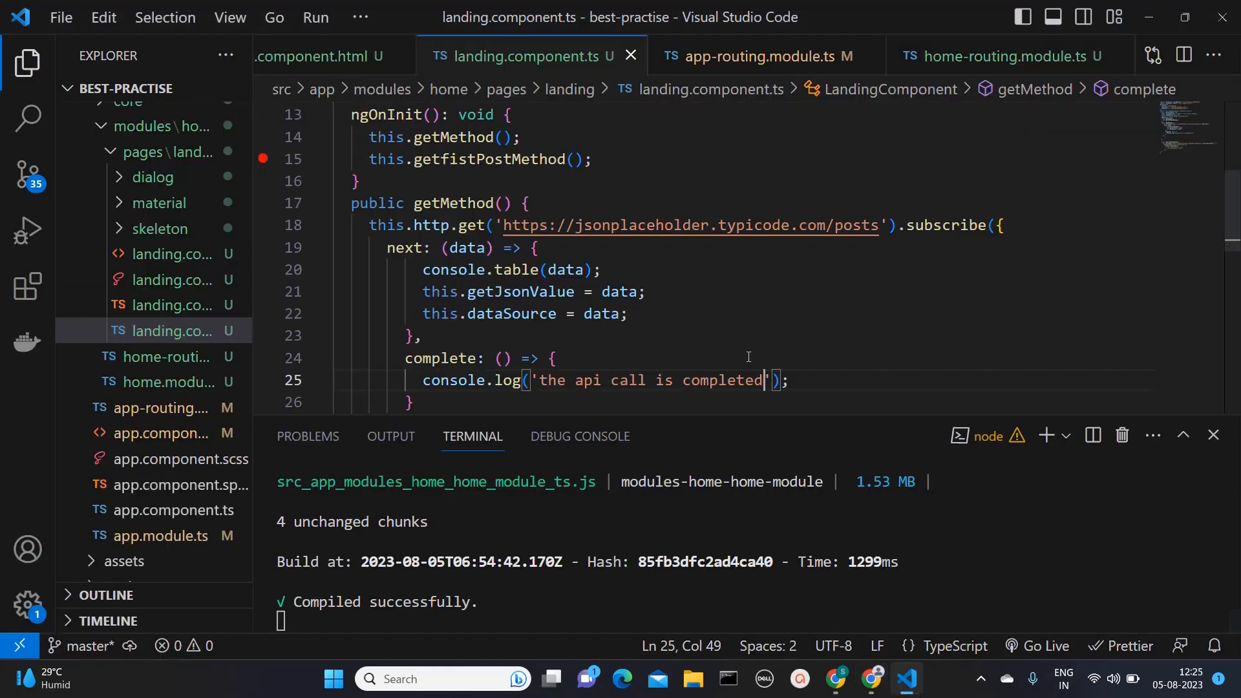
# Delete the this.getfistPostMethod(); call from ngOnInit
pyautogui.scroll(-3)
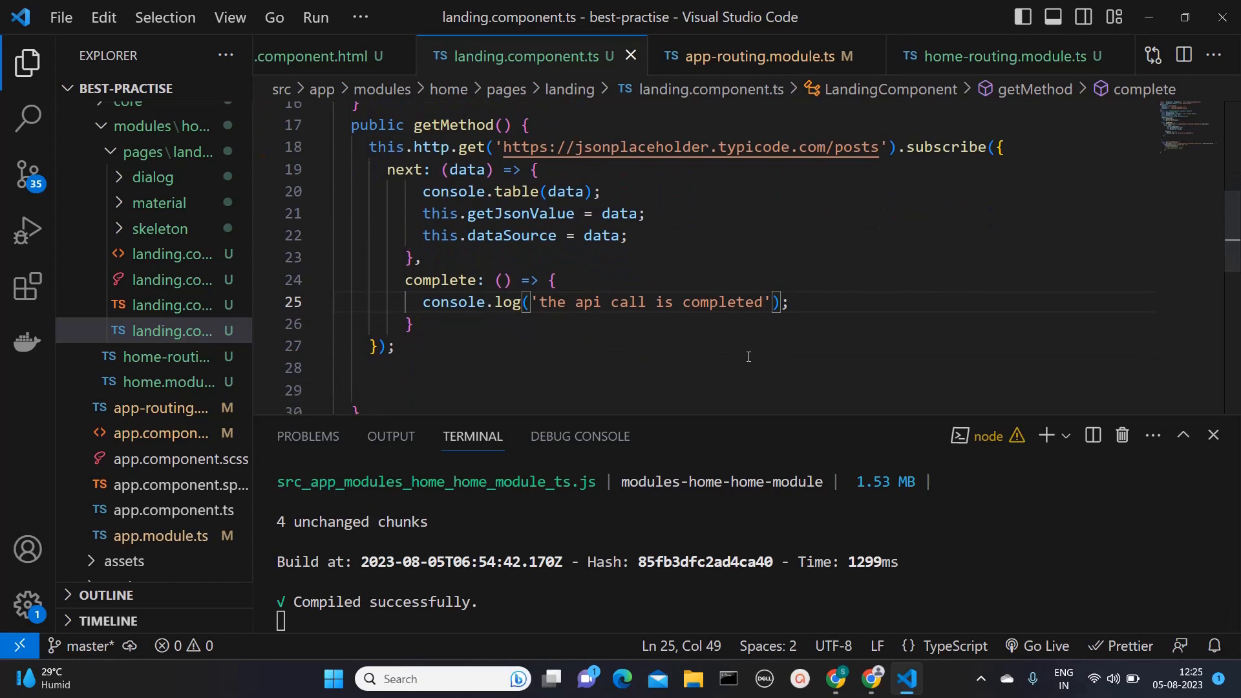
pyautogui.scroll(3)
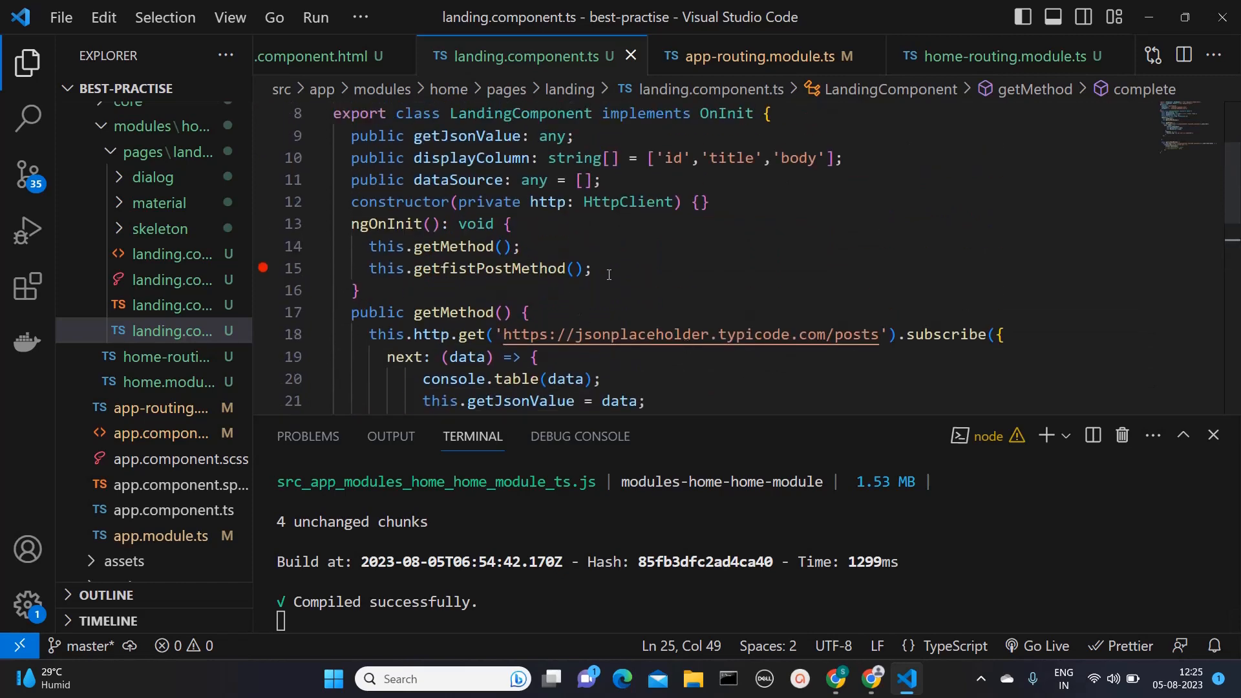
pyautogui.tripleClick(476, 268)
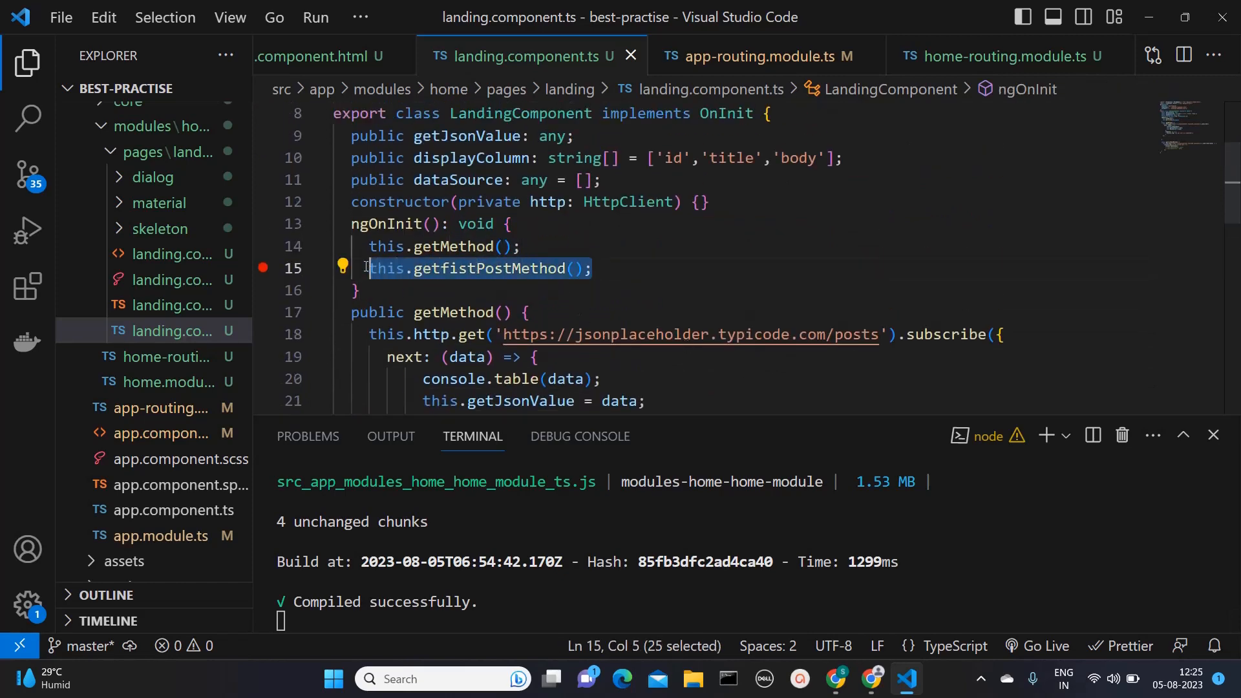
pyautogui.press('Delete')
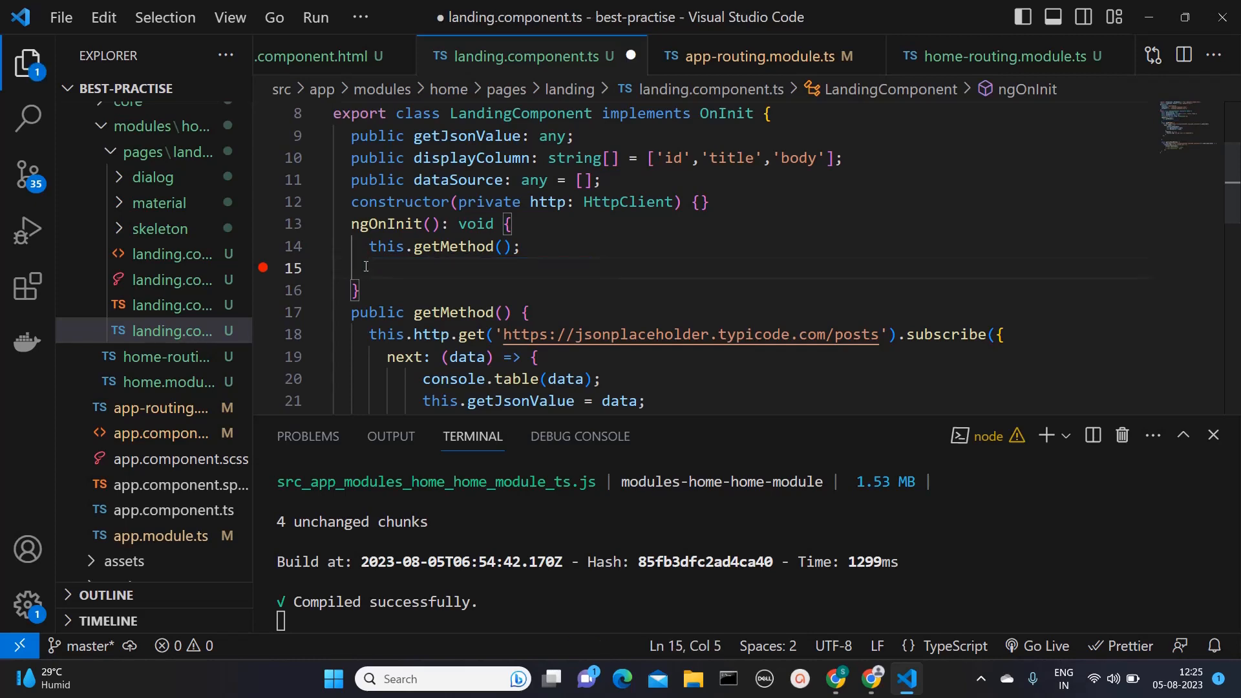
# Replace the completion log in getMethod's complete callback with this.getfistPostMethod();
pyautogui.scroll(-3)
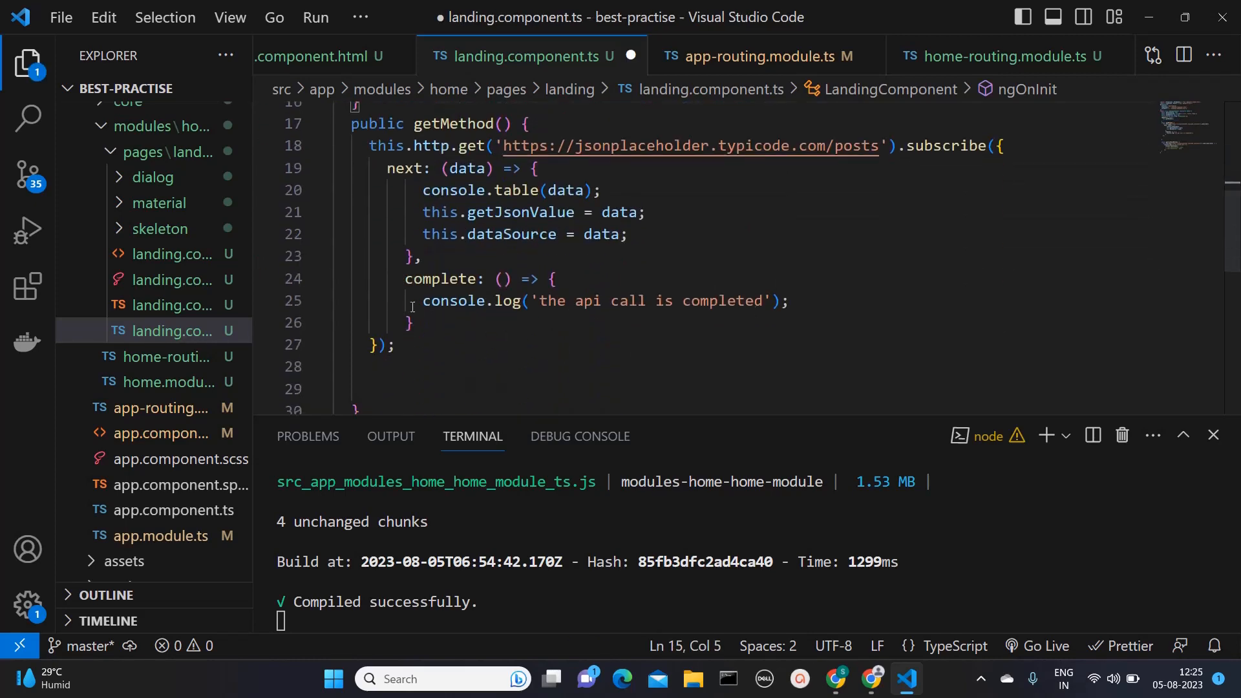
pyautogui.click(791, 301)
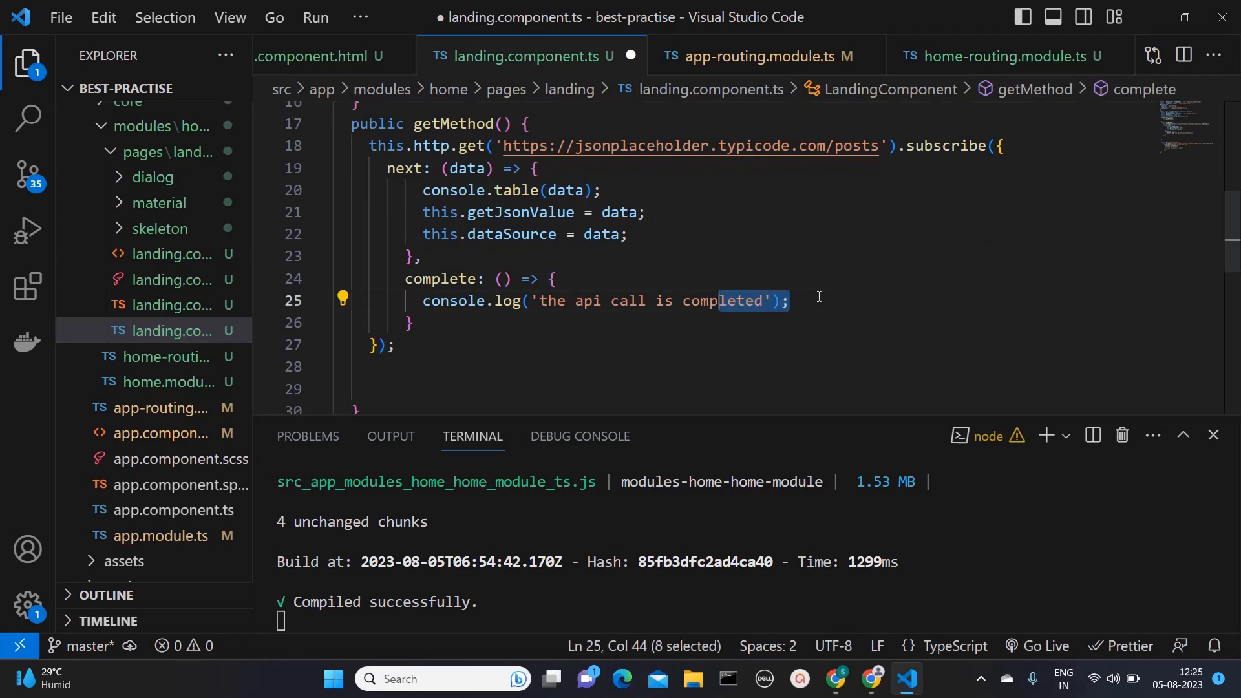
pyautogui.write('this.getfistPostMethod();')
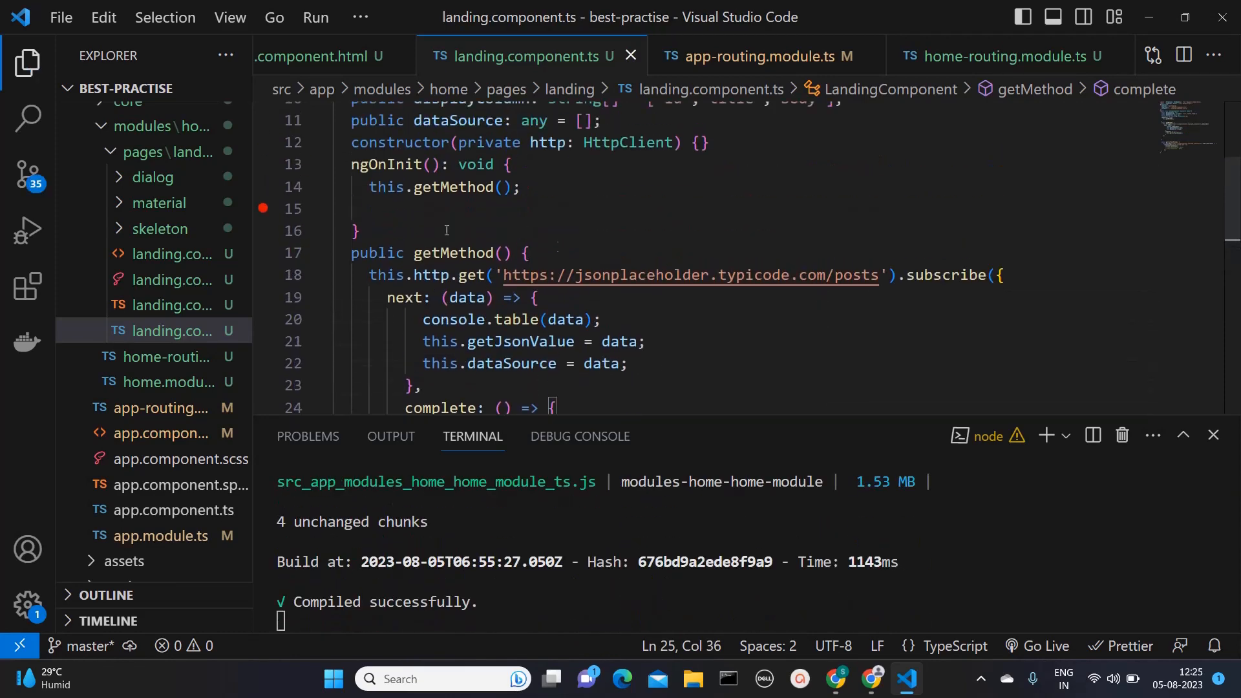
# Reload in Chrome and preview the posts and post 1 responses in the Network tab, both status 200
pyautogui.scroll(-3)
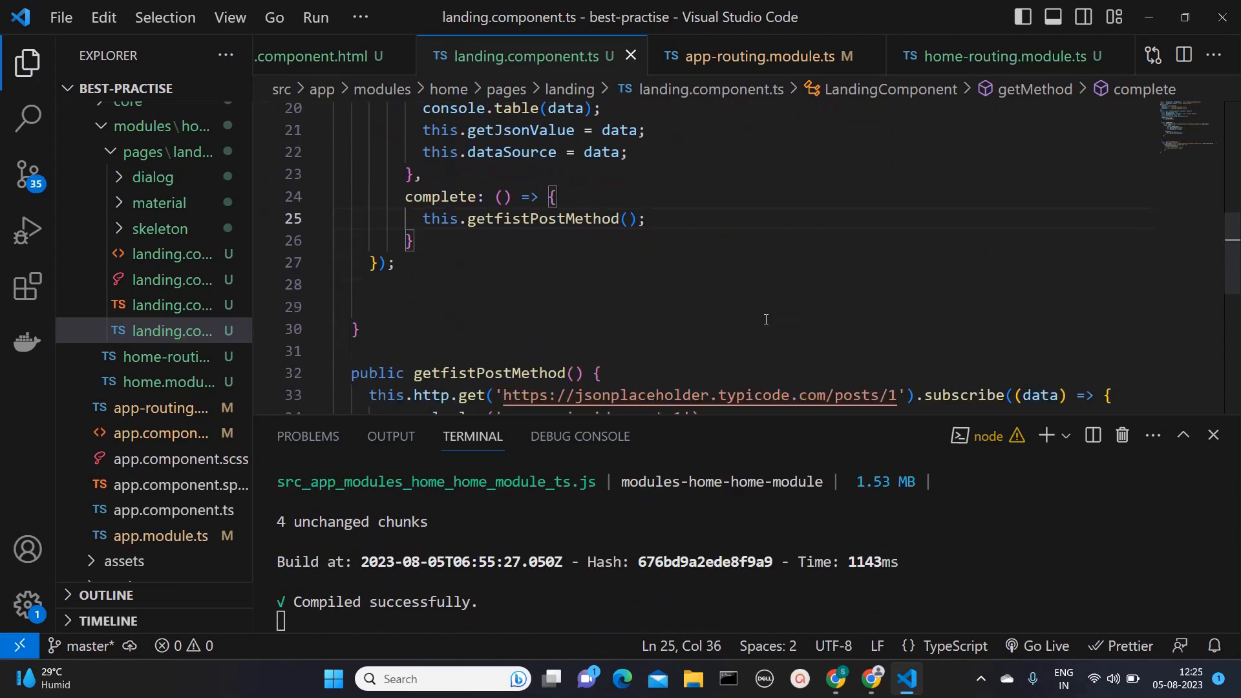
pyautogui.click(870, 678)
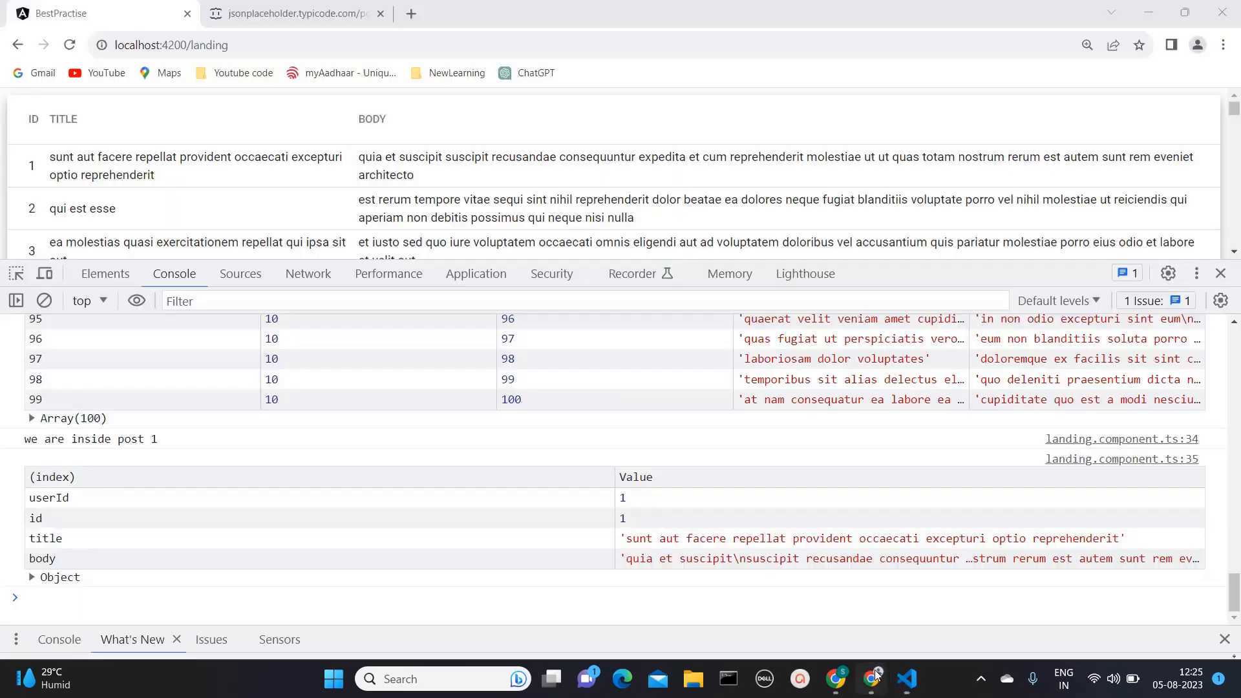
pyautogui.click(307, 273)
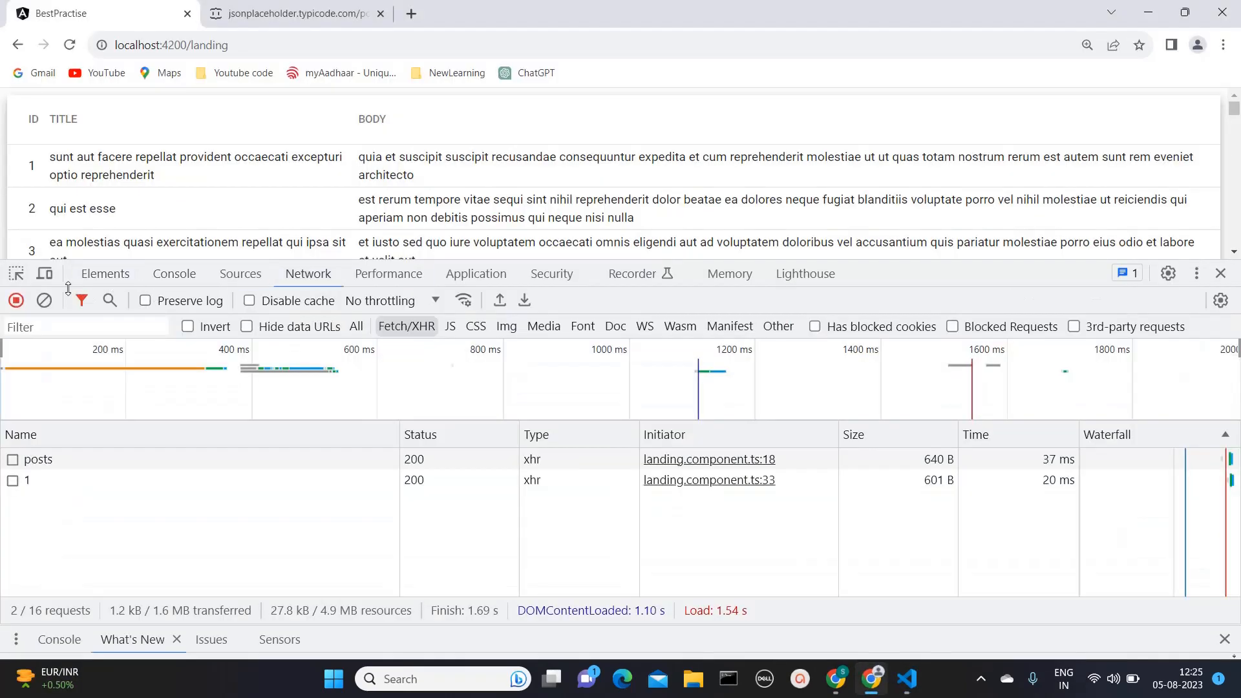
pyautogui.click(69, 45)
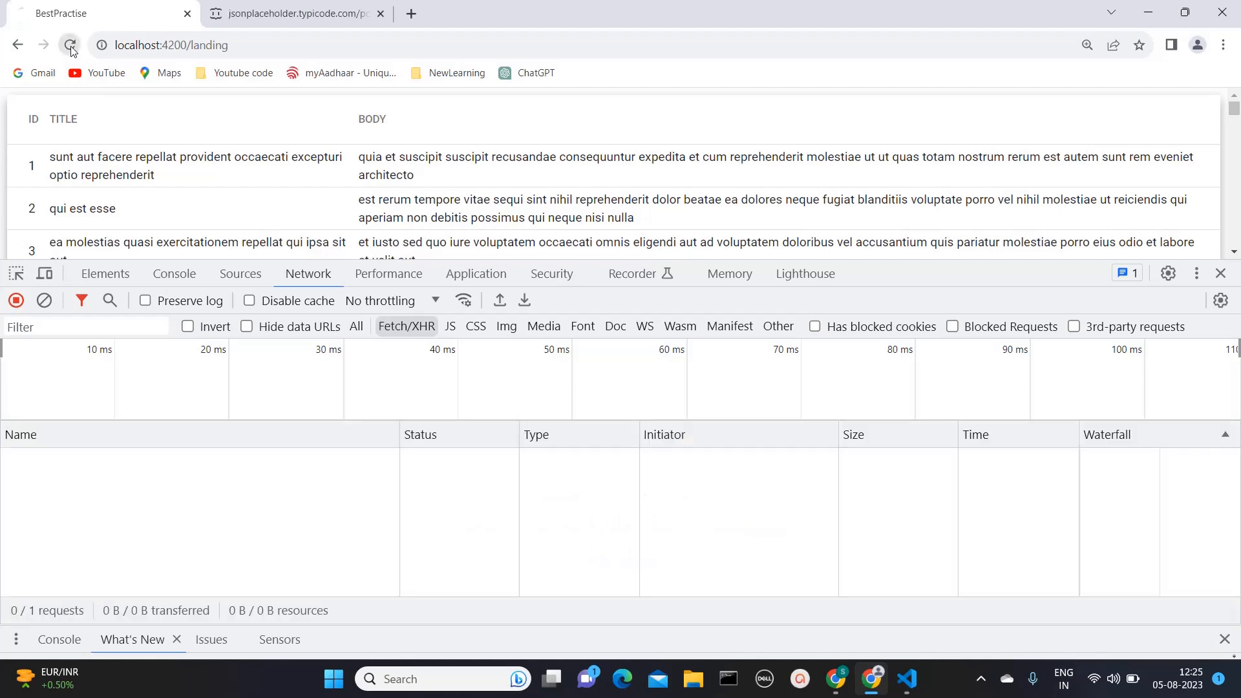
pyautogui.click(69, 45)
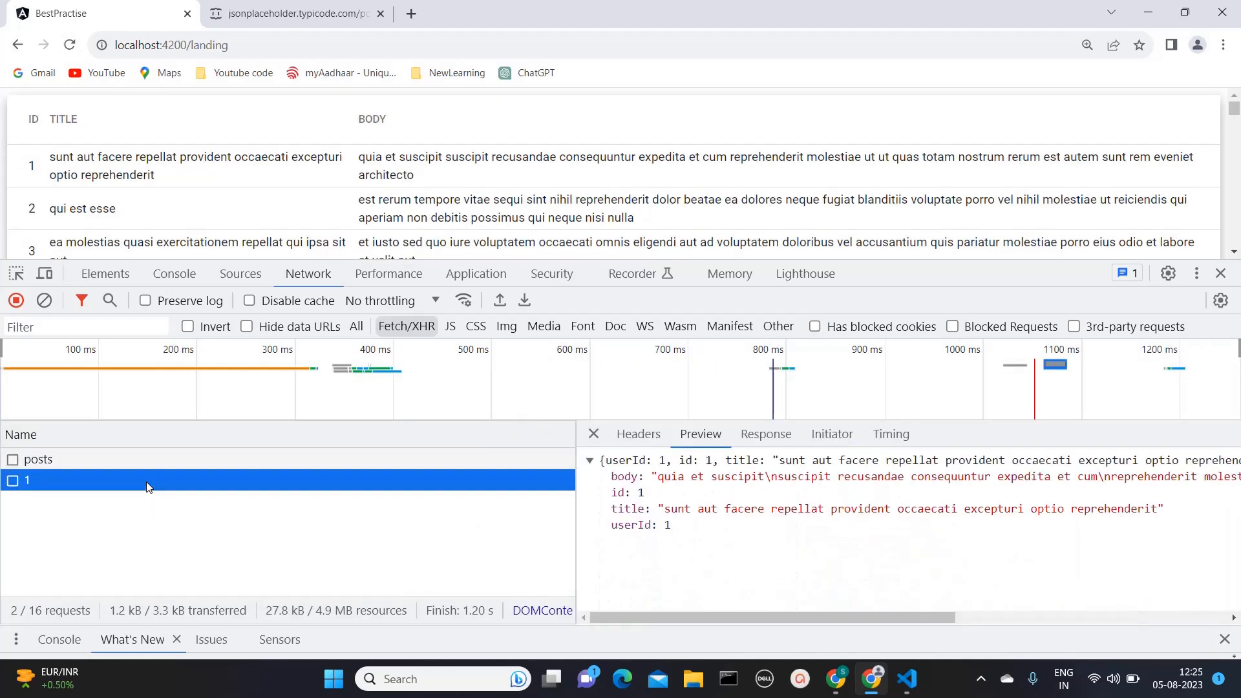
pyautogui.moveTo(480, 567)
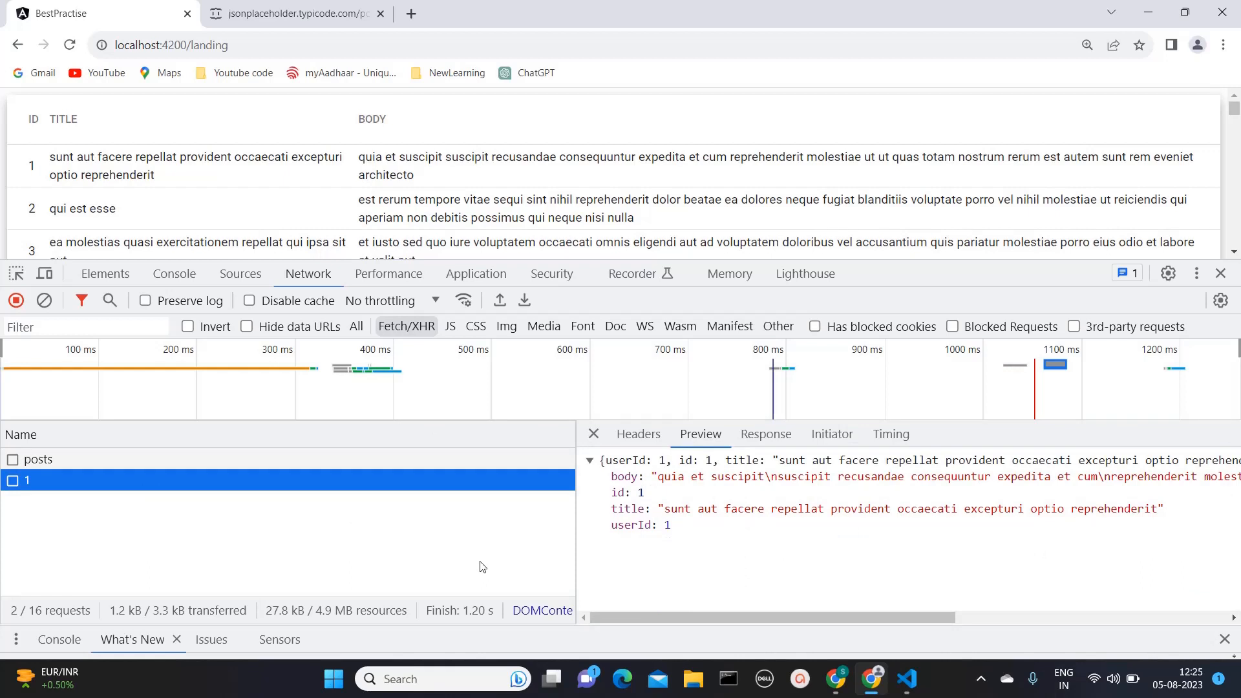
pyautogui.moveTo(496, 475)
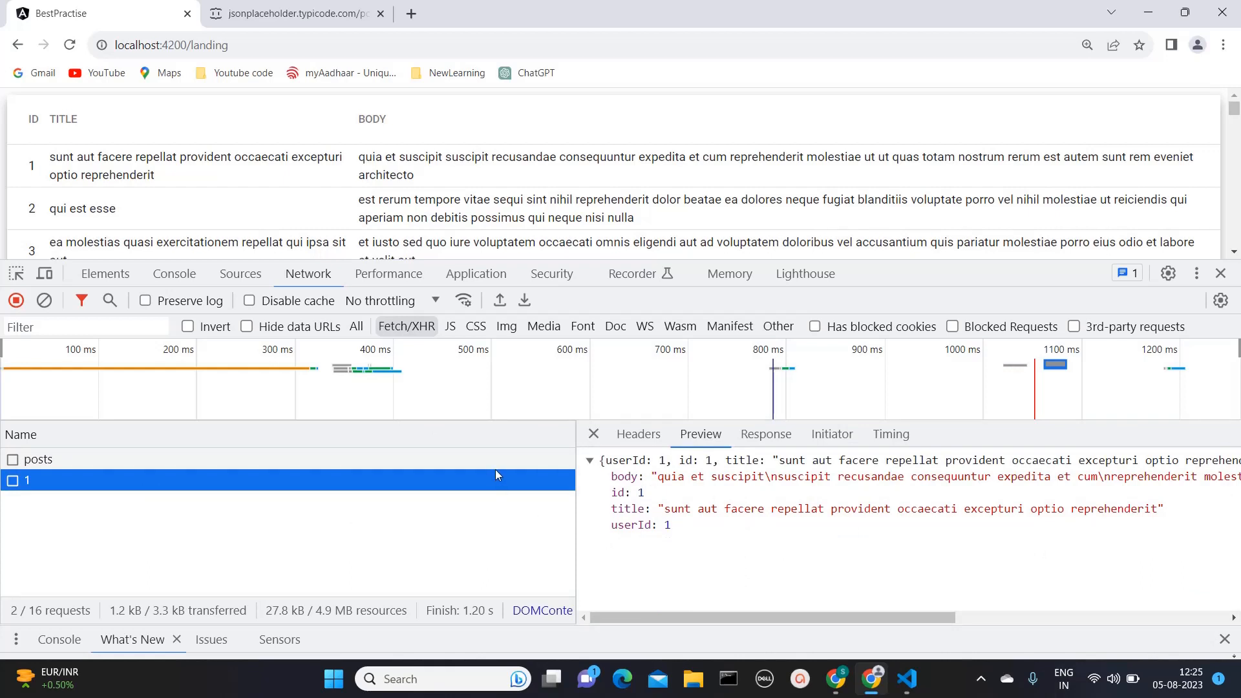
pyautogui.click(37, 459)
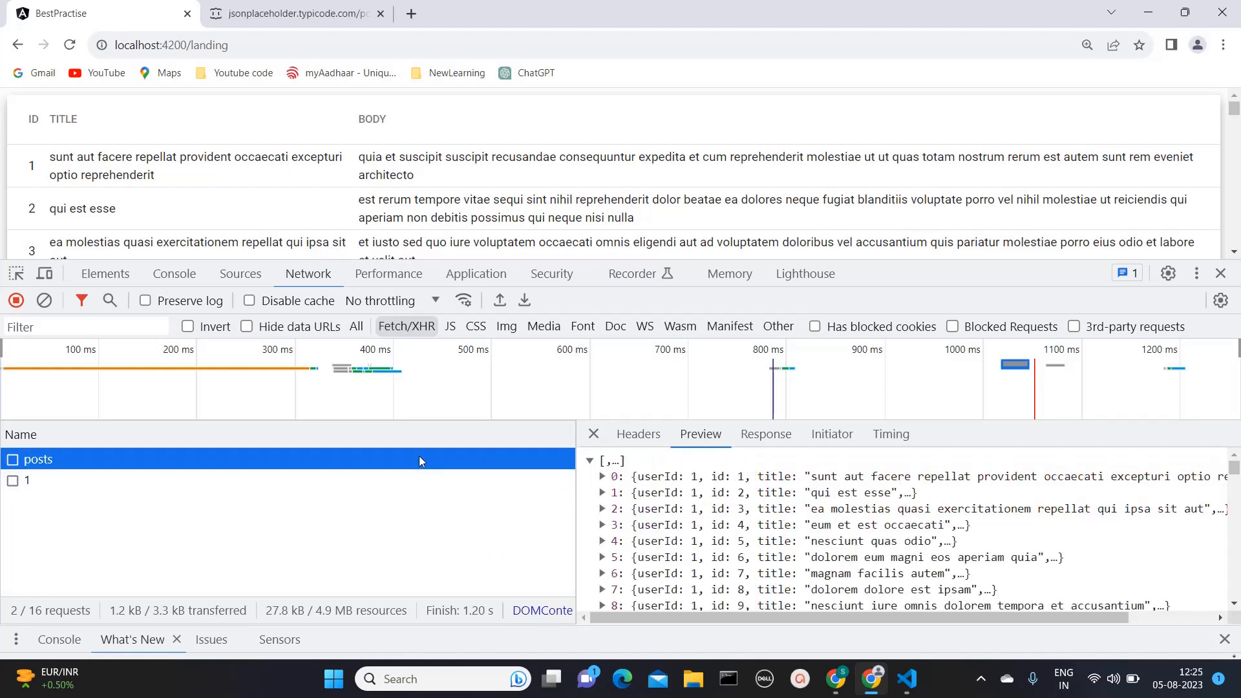
pyautogui.click(593, 434)
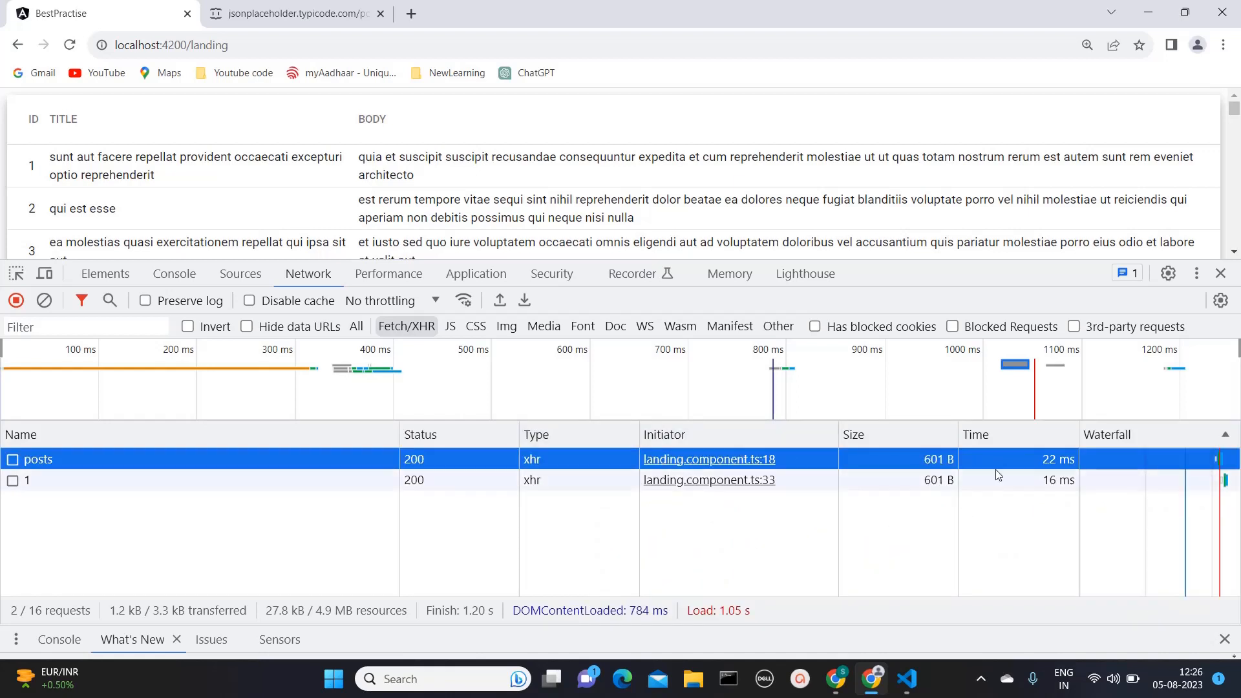
pyautogui.moveTo(987, 489)
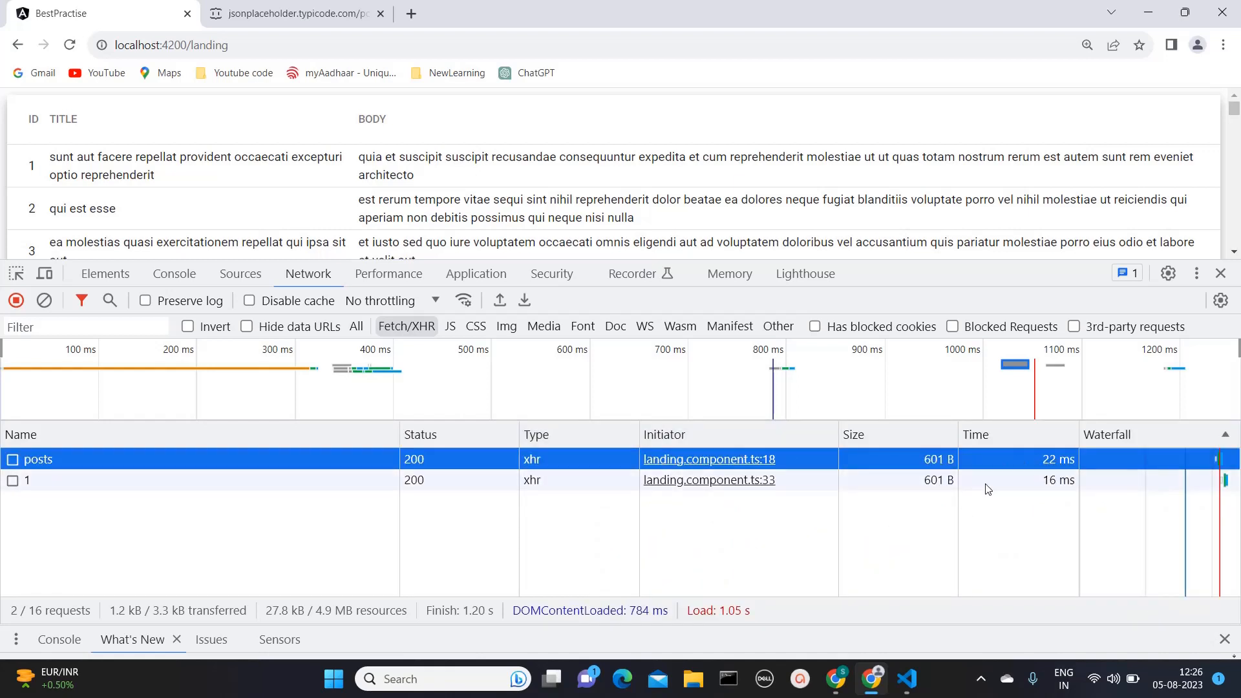
pyautogui.moveTo(330, 487)
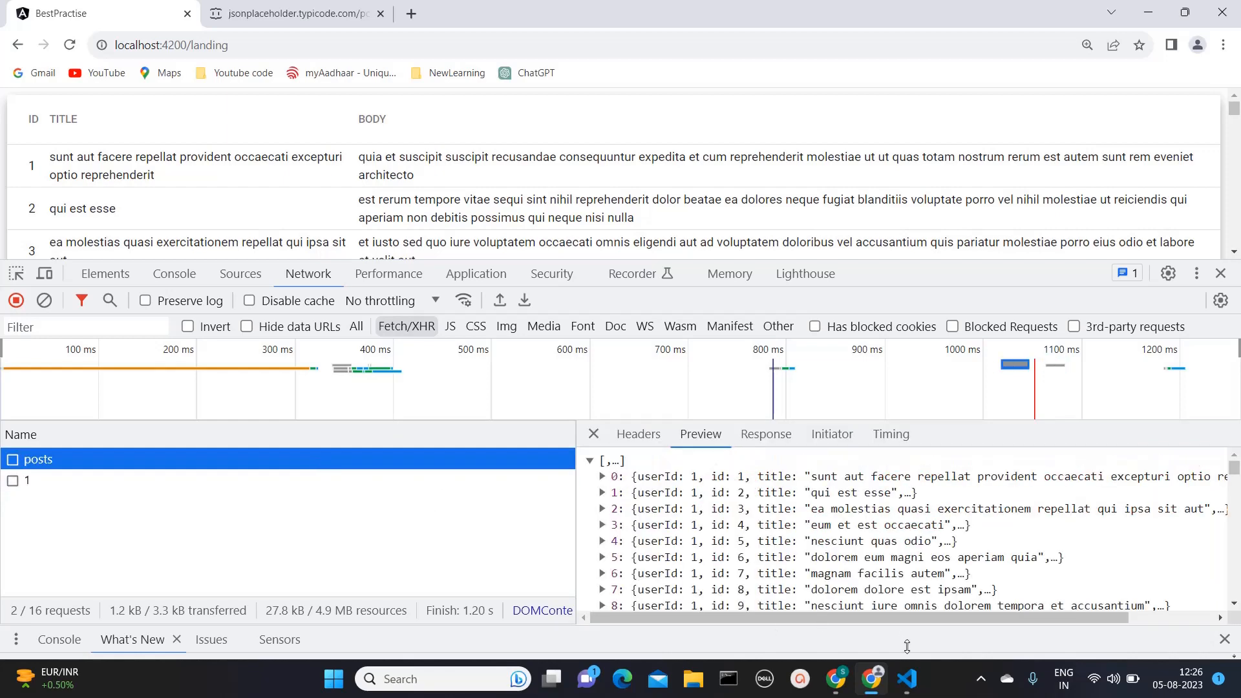
# Paste a copy of getfistPostMethod below it as the start of getsecondPostMethod
pyautogui.click(907, 678)
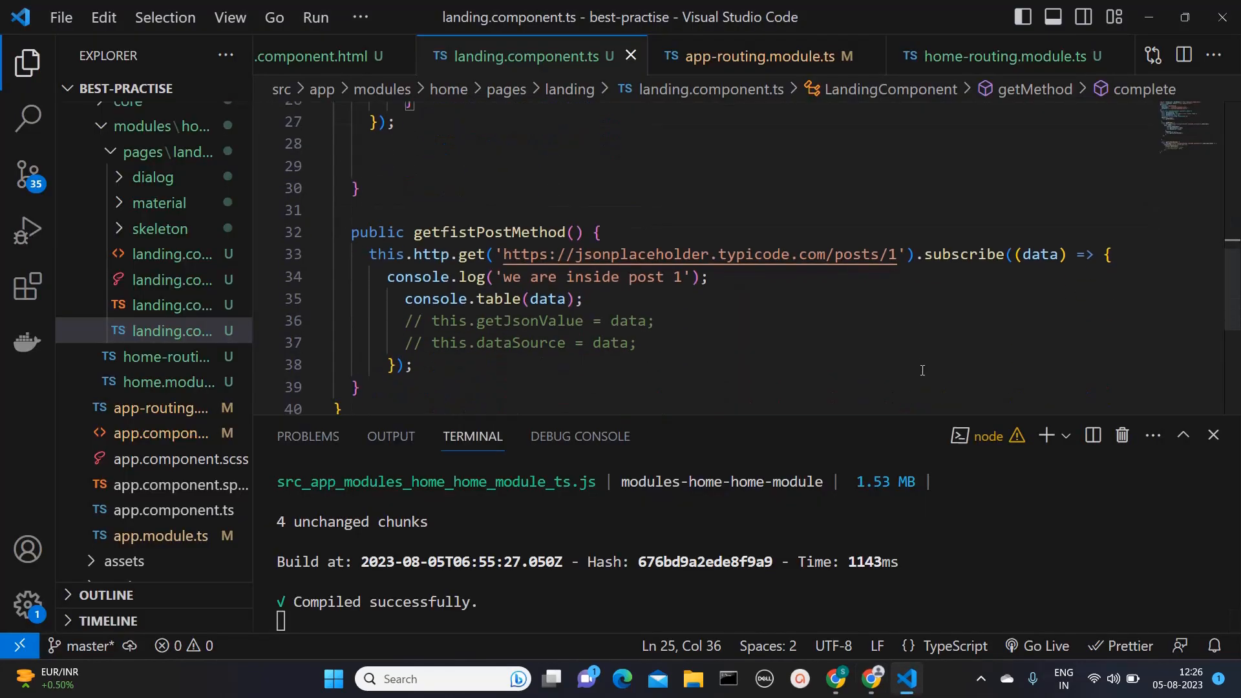
pyautogui.scroll(-3)
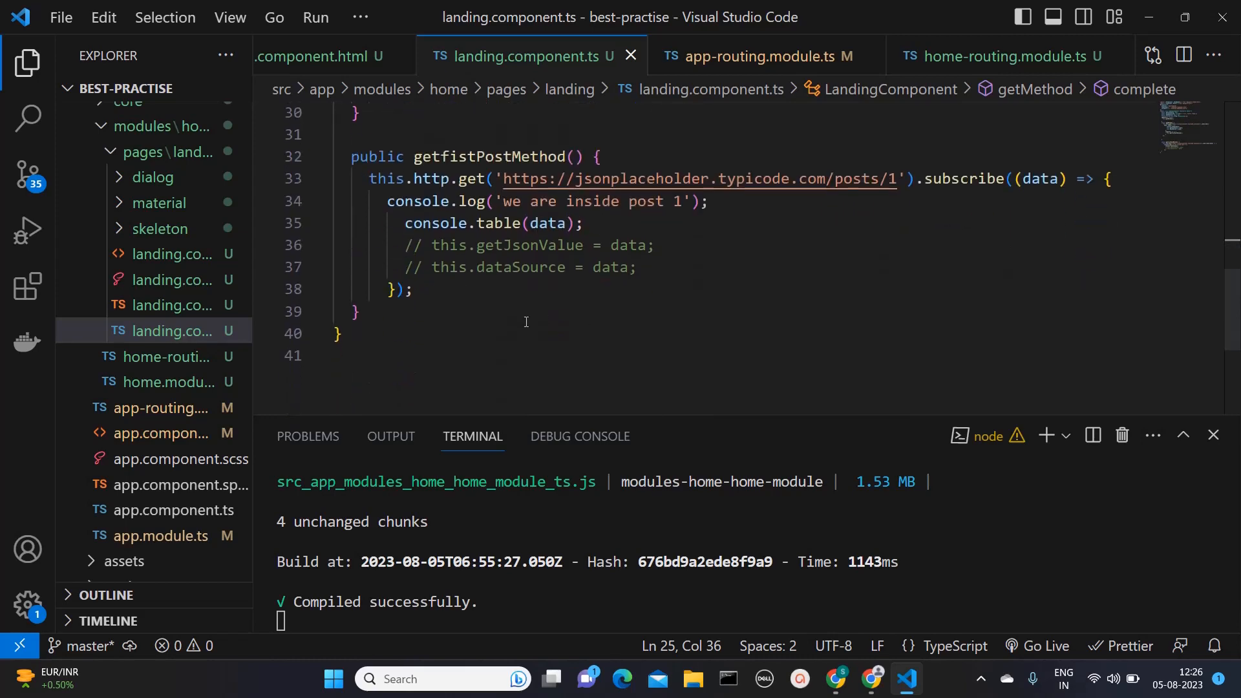
pyautogui.press('Enter')
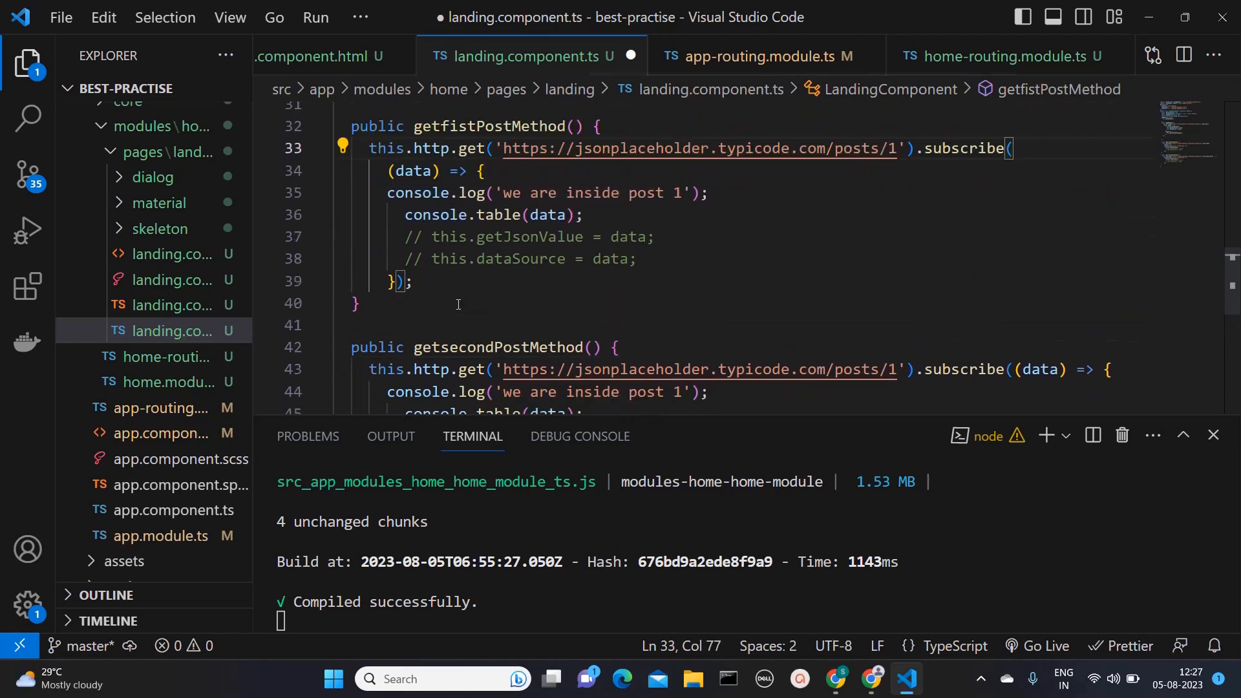
# Remove the existing data callback from the first post subscription
pyautogui.click(399, 281)
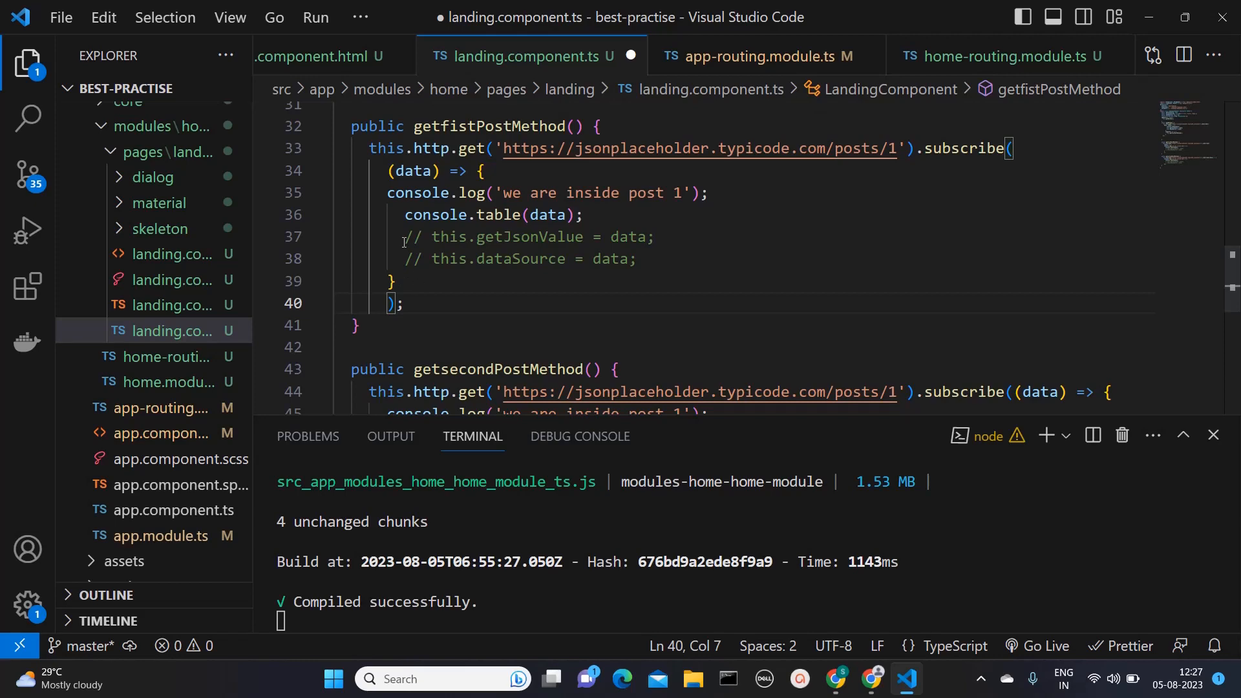
pyautogui.moveTo(409, 281)
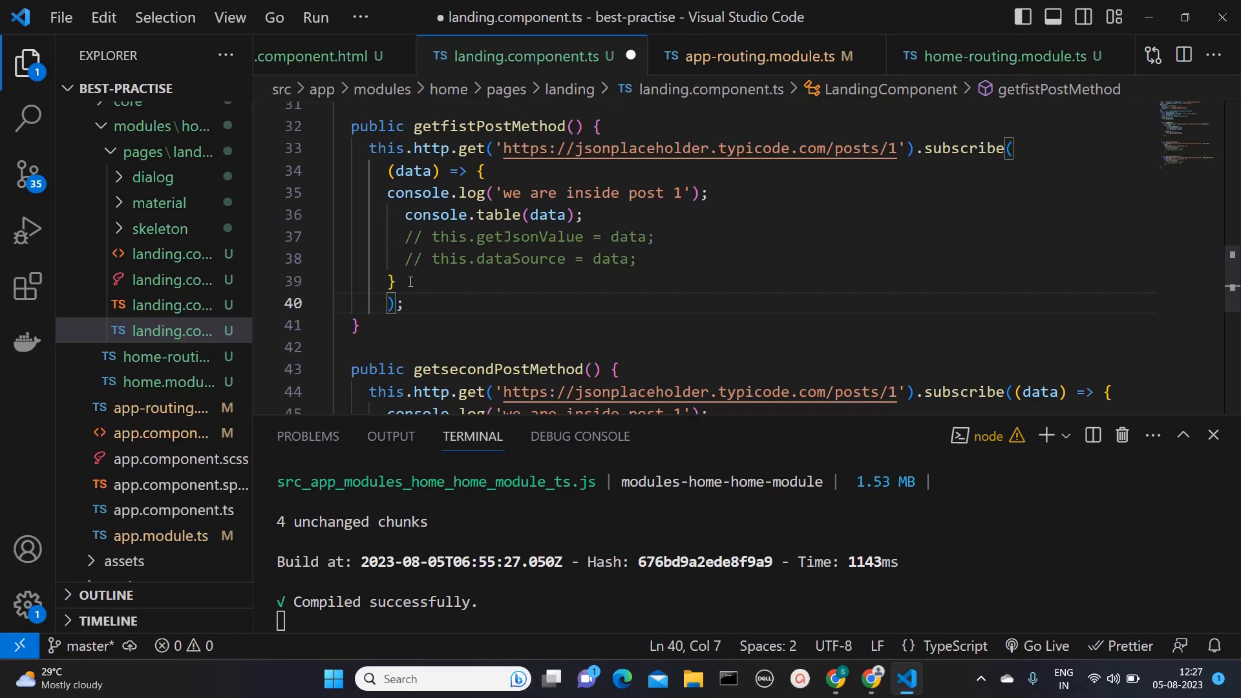
pyautogui.moveTo(388, 170); pyautogui.dragTo(398, 281)
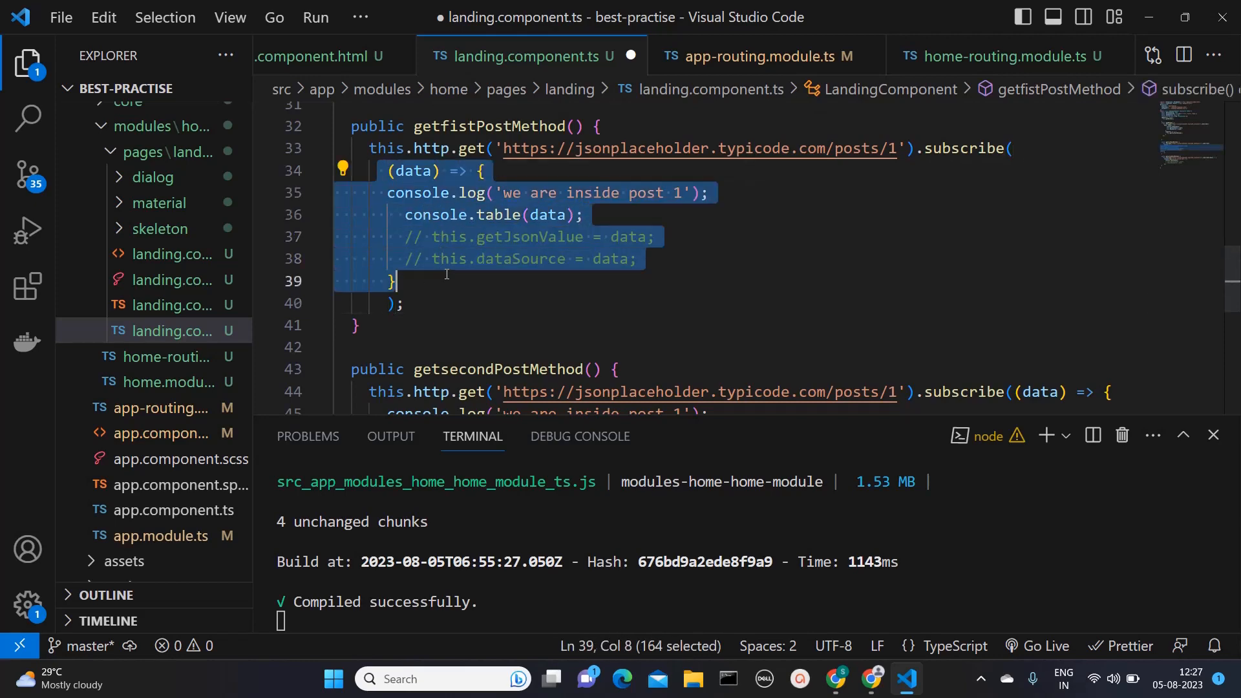
pyautogui.press('Delete')
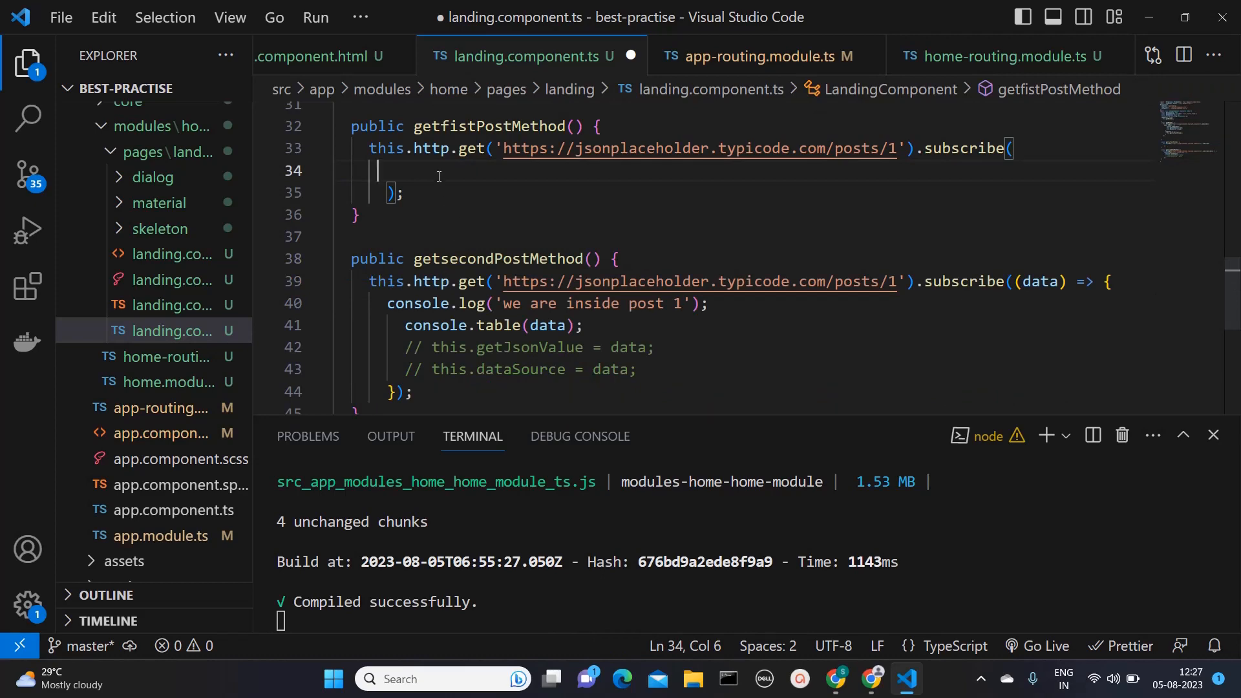
# Write subscribe({ next: ..., complete: () => this.getsecondPostMethod() }) and save to rebuild
pyautogui.write('{}')
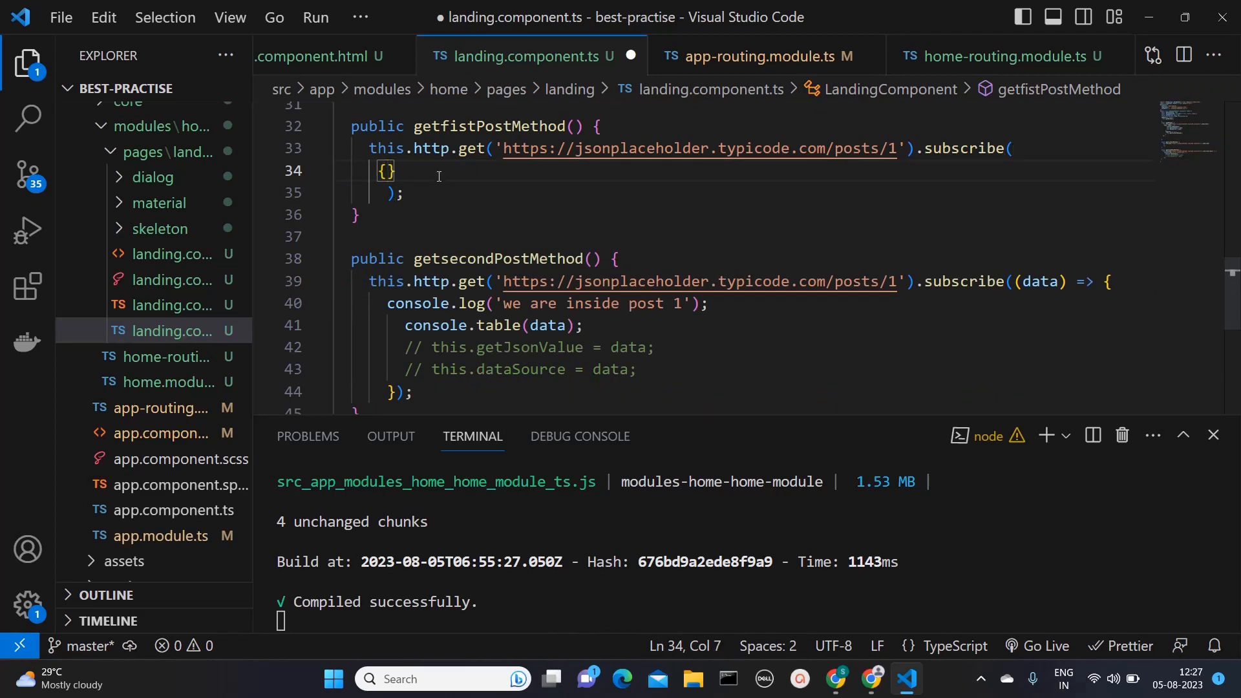
pyautogui.write('next:  (data) =>')
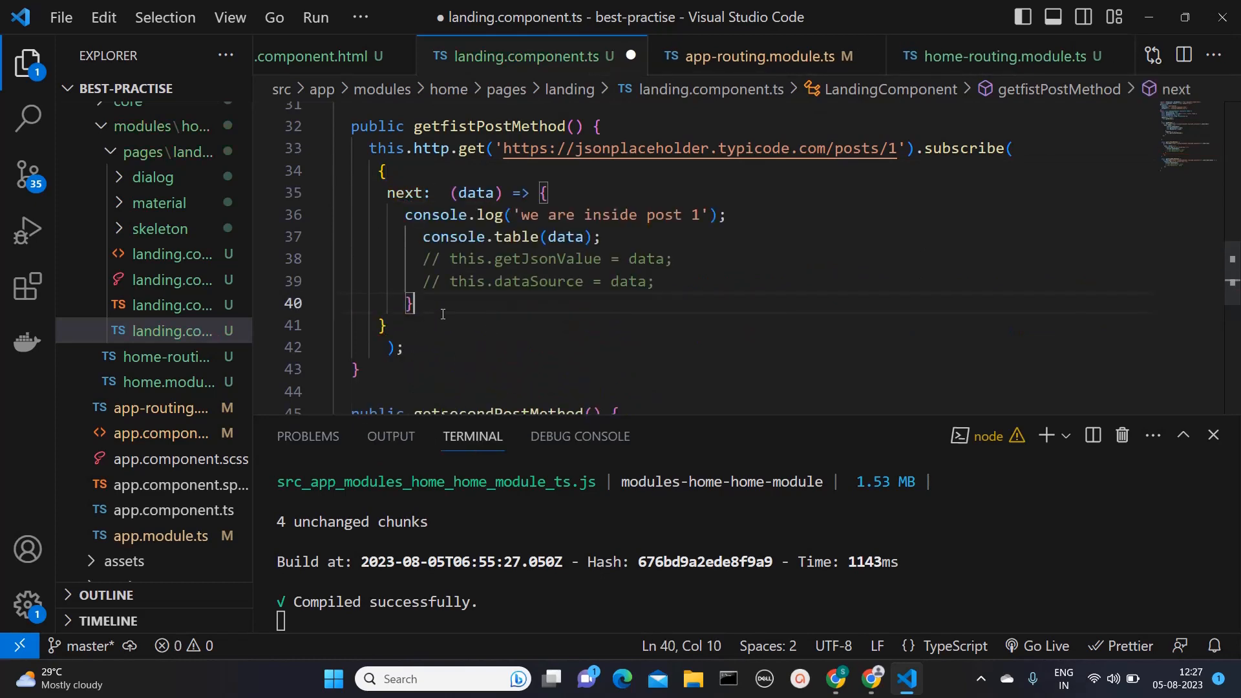
pyautogui.write('complete')
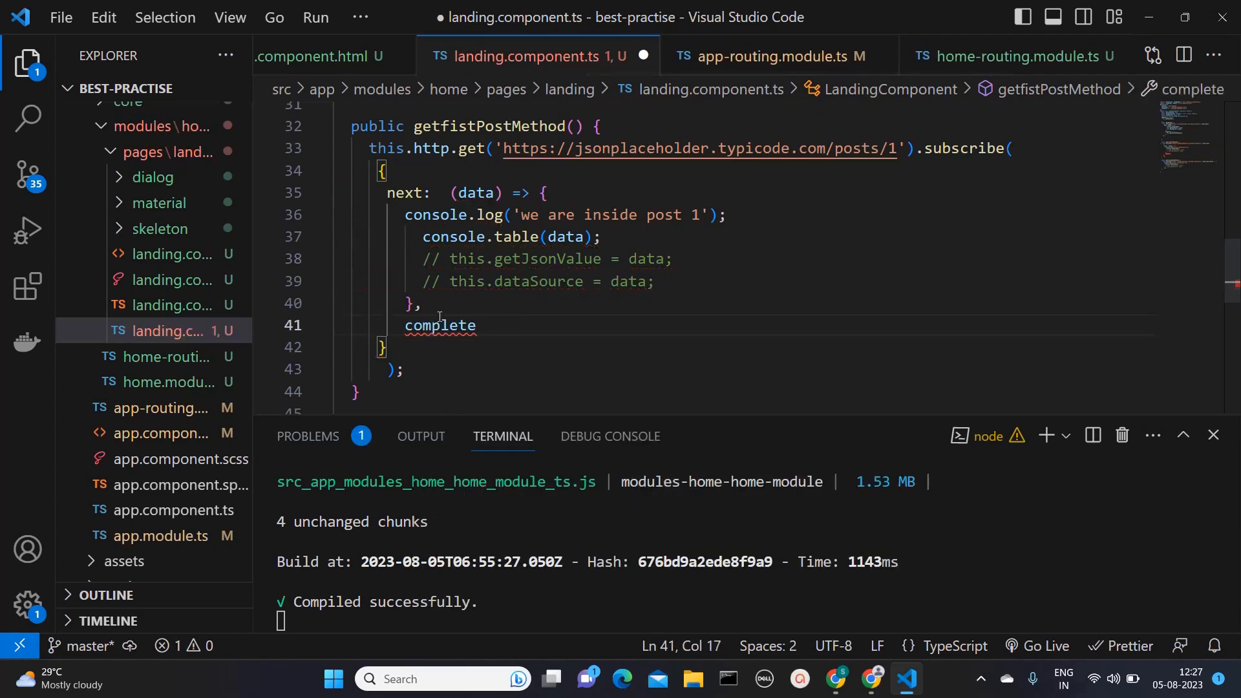
pyautogui.write(':')
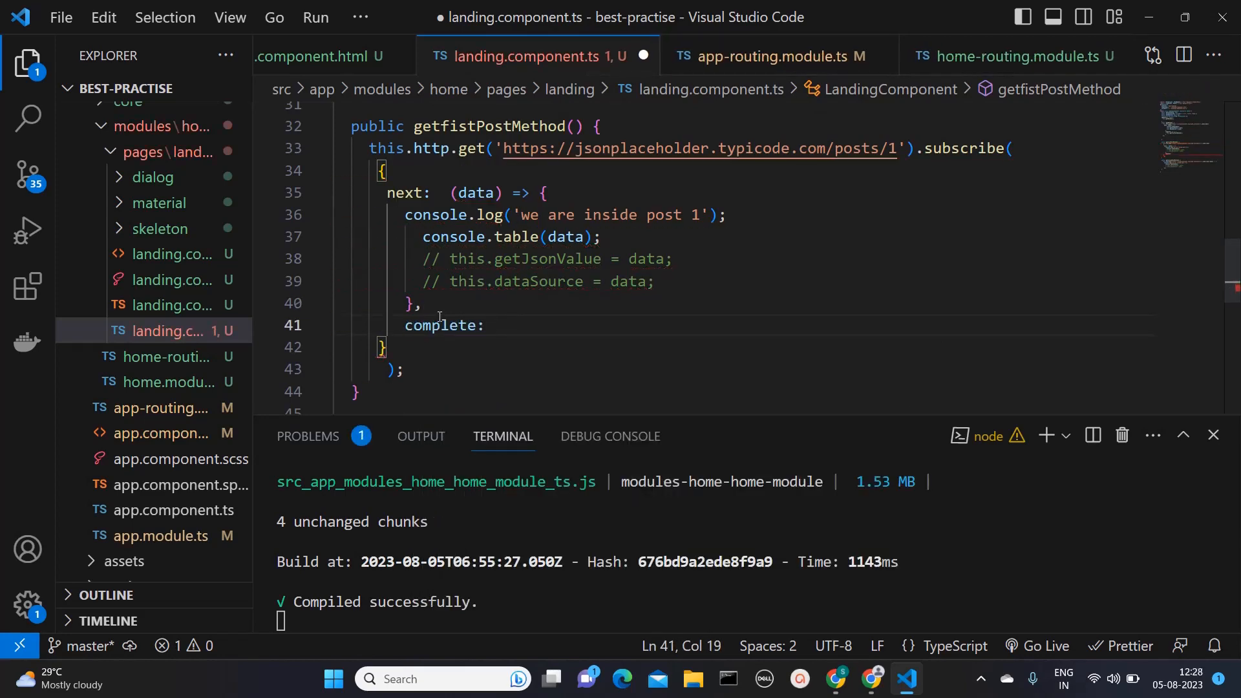
pyautogui.write('() => {')
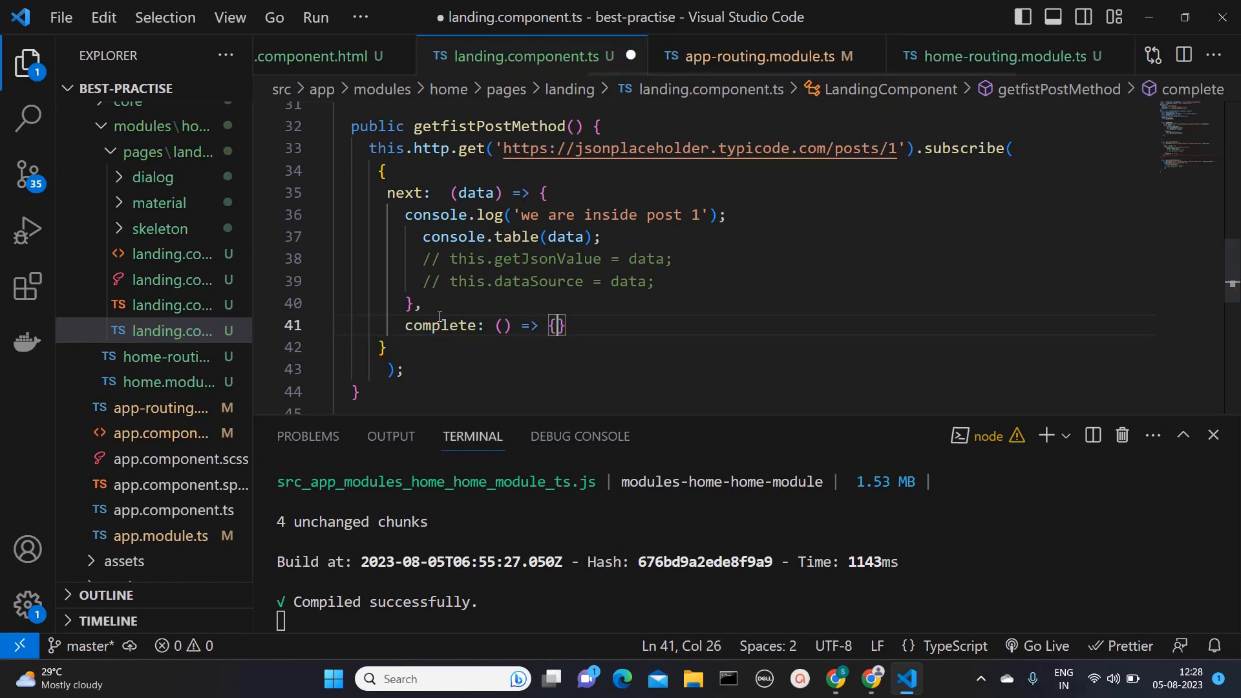
pyautogui.write('this')
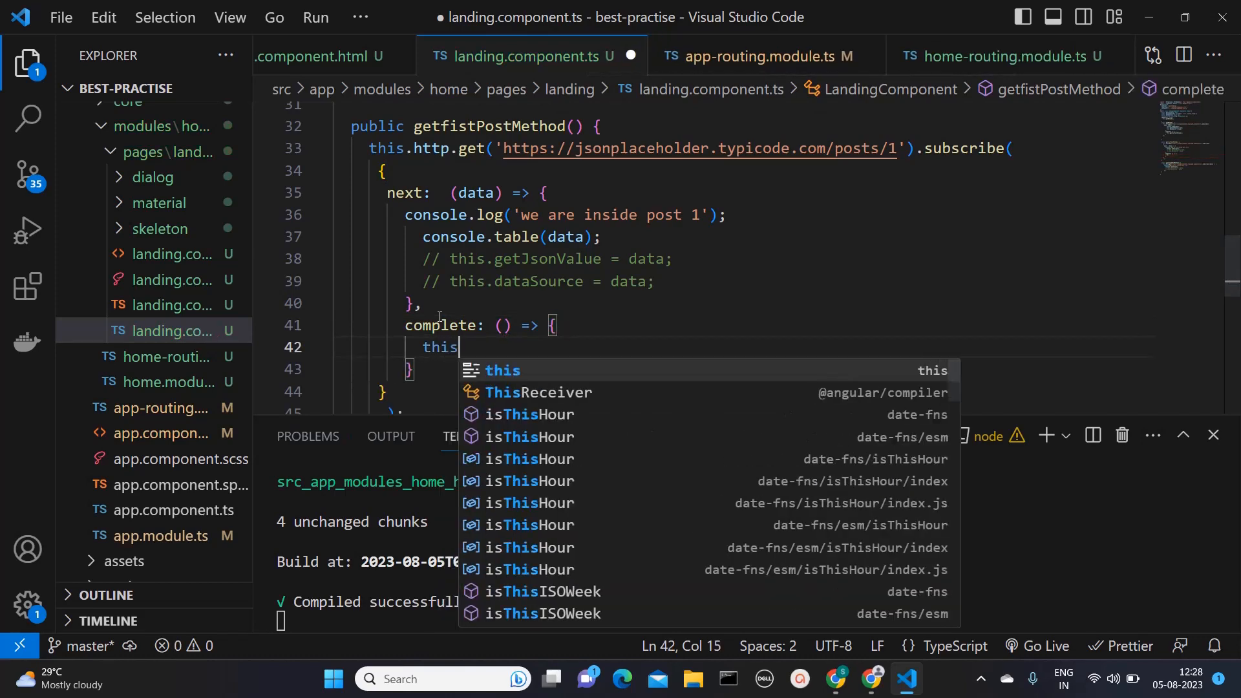
pyautogui.write('.getsecondPostMethod();')
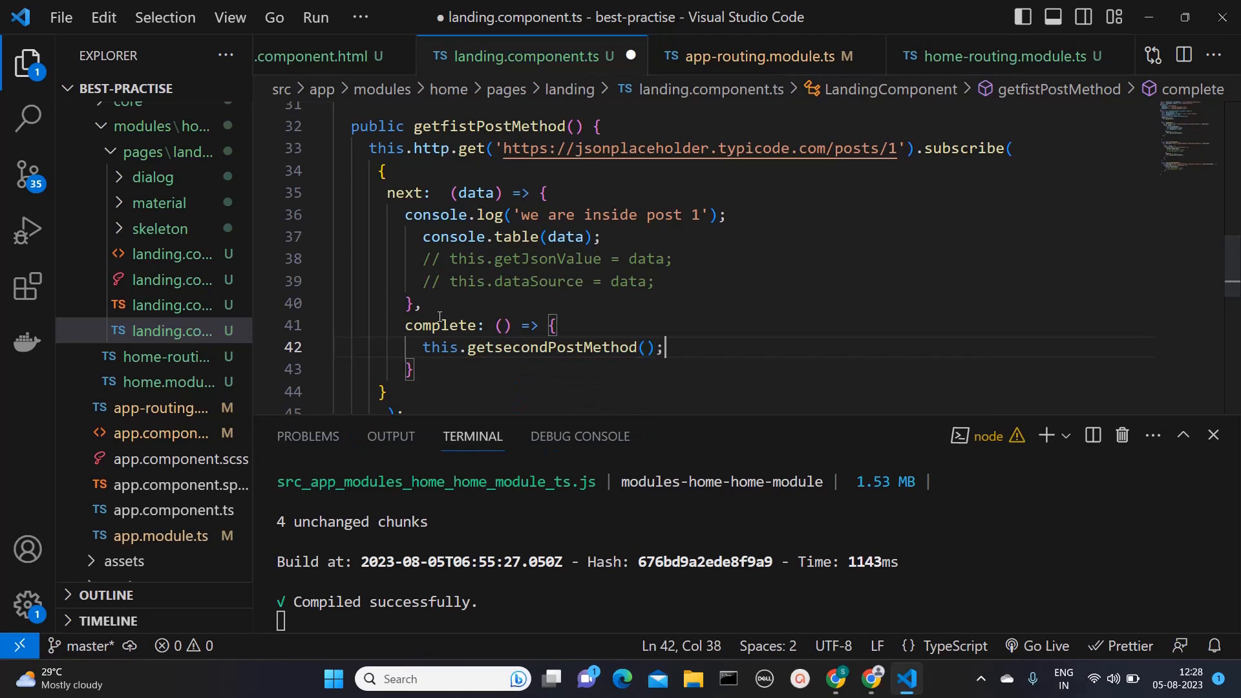
pyautogui.press('ctrl+s')
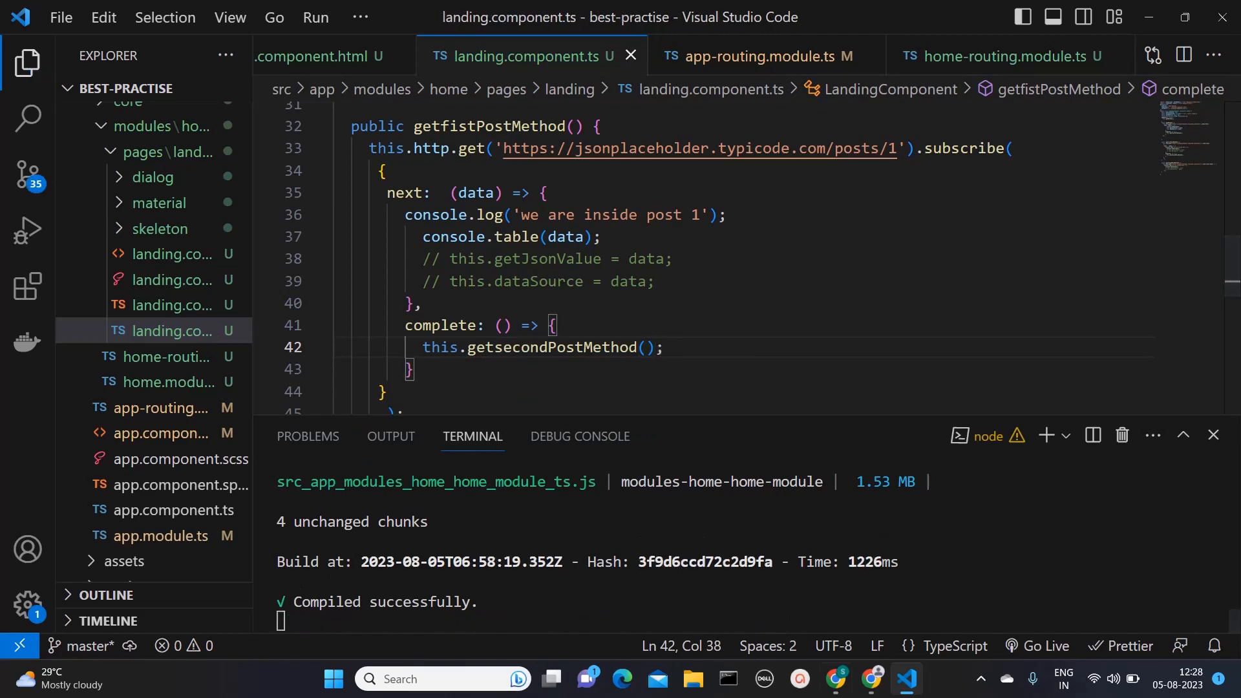
# Reload the landing page to log its three requests, then change getsecondPostMethod to posts/2
pyautogui.click(870, 678)
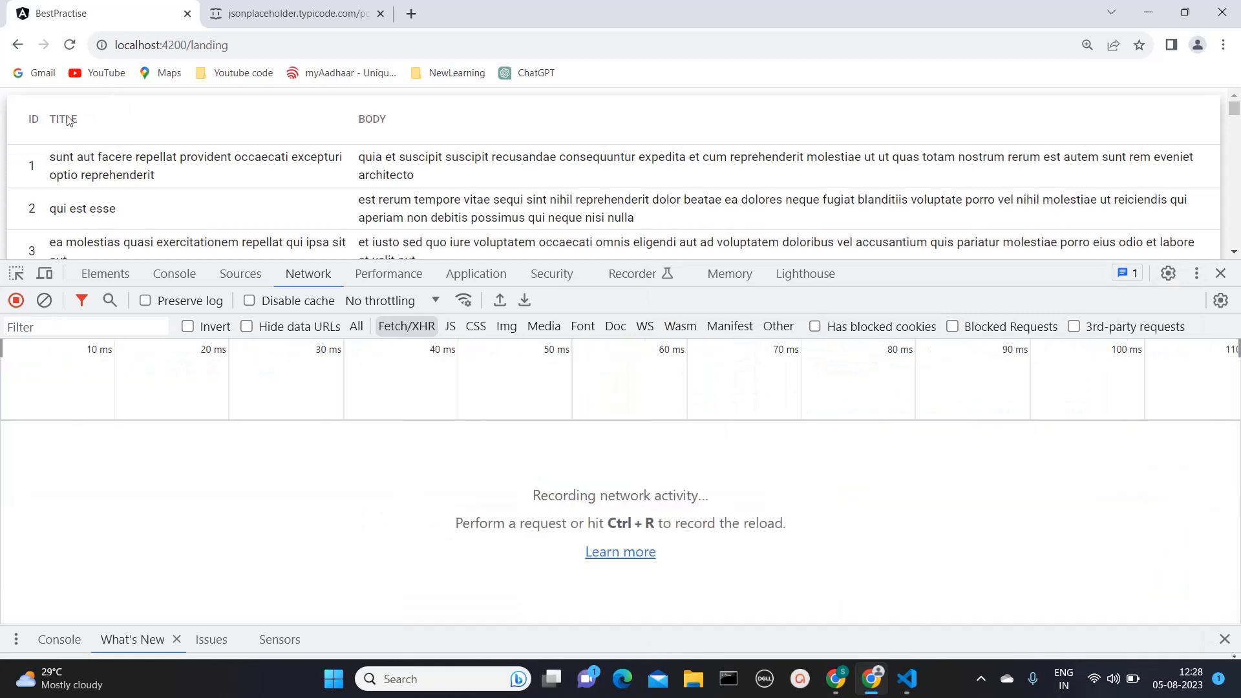
pyautogui.press('Ctrl+r')
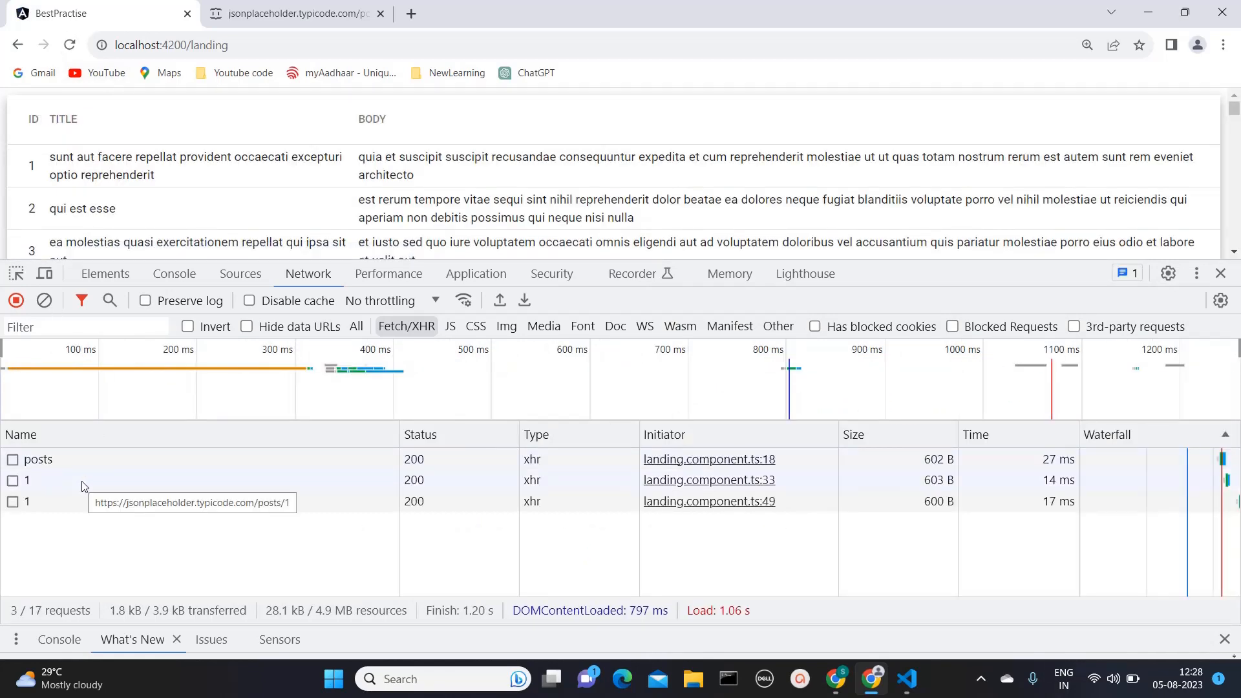
pyautogui.click(906, 679)
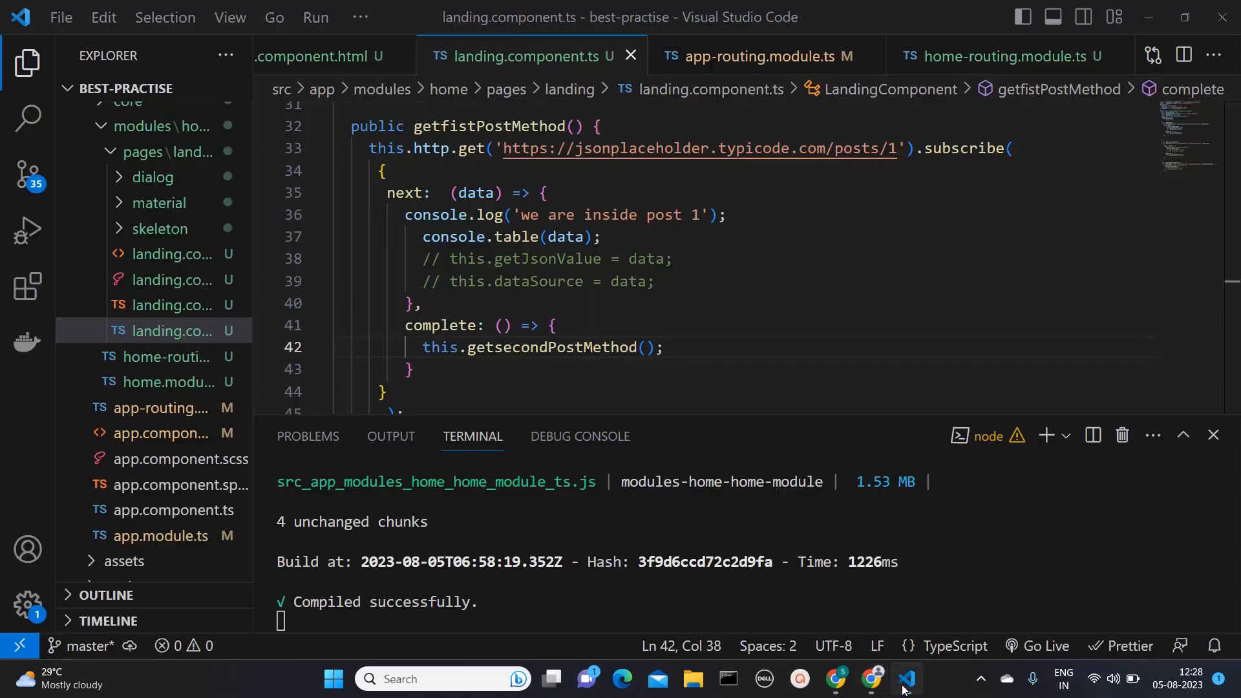
pyautogui.scroll(-3)
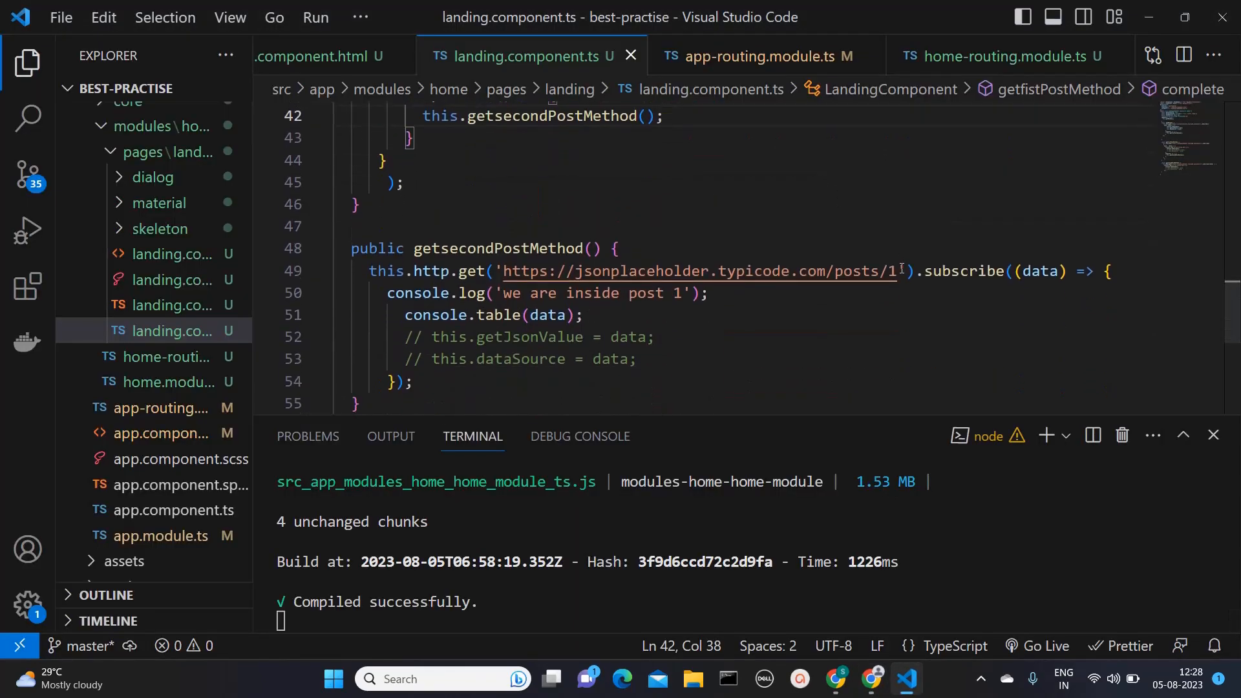
pyautogui.write('2')
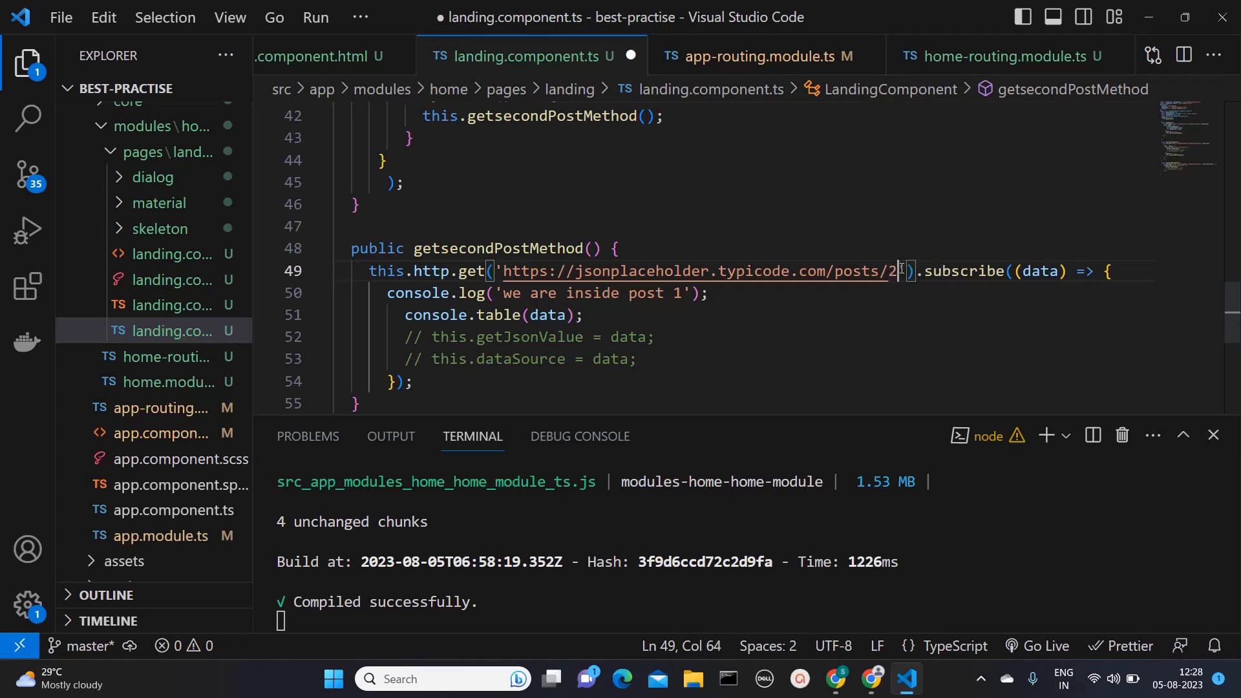
pyautogui.moveTo(871, 679)
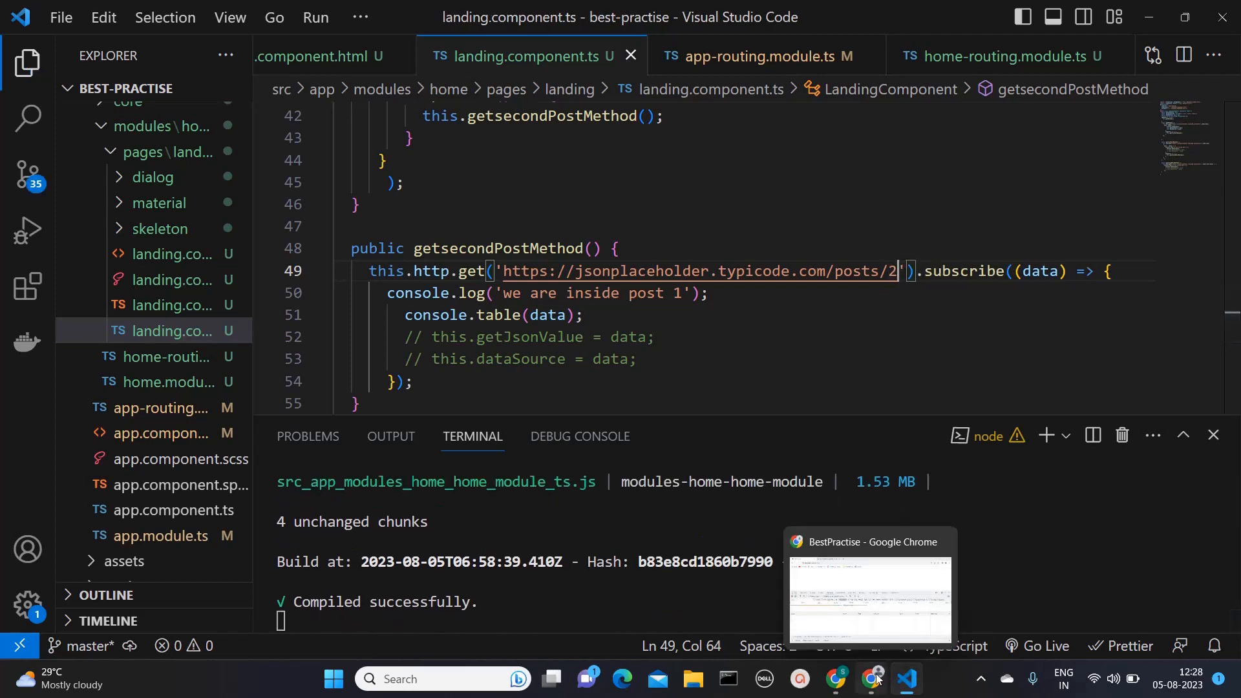
# Check Chrome's Network list shows posts, post 1 and post 2 succeeding, then return to VS Code
pyautogui.click(871, 594)
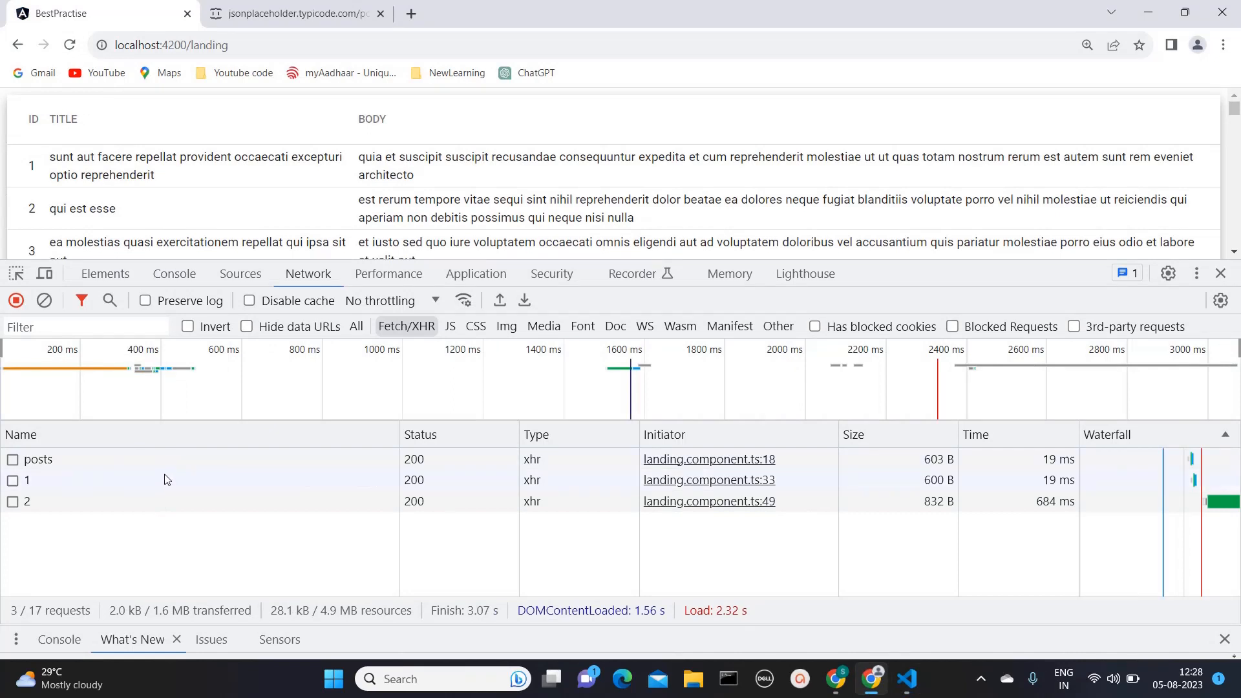
pyautogui.moveTo(144, 501)
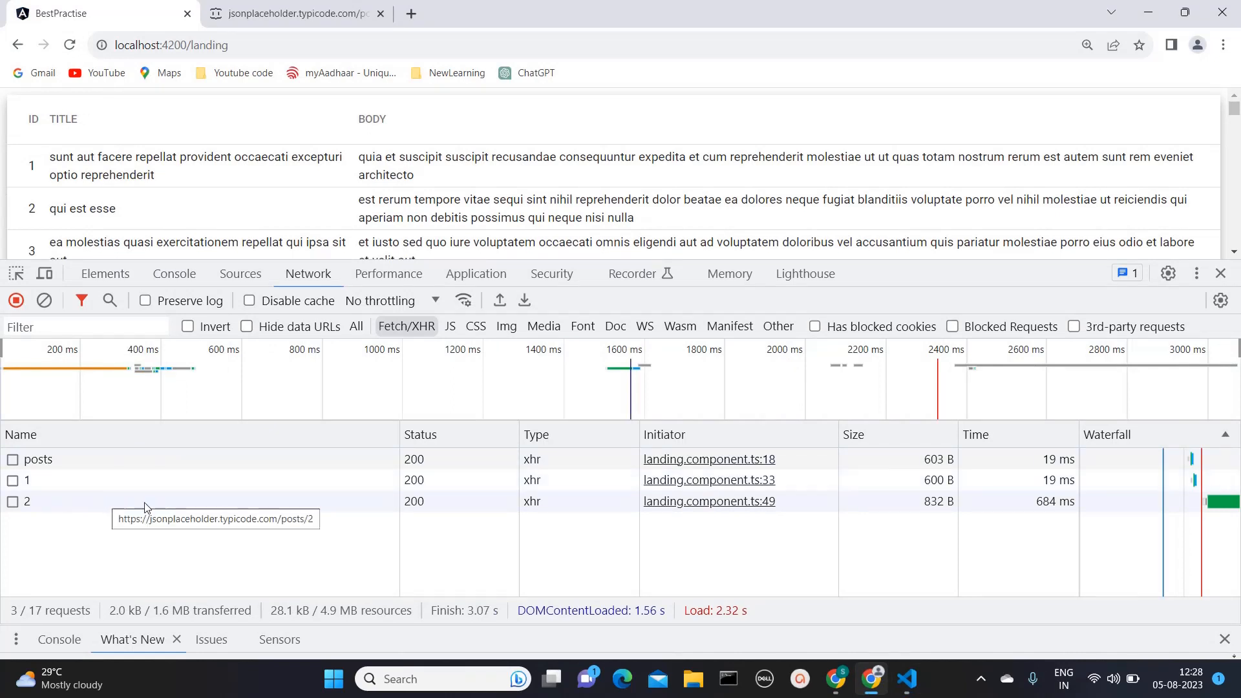
pyautogui.click(906, 679)
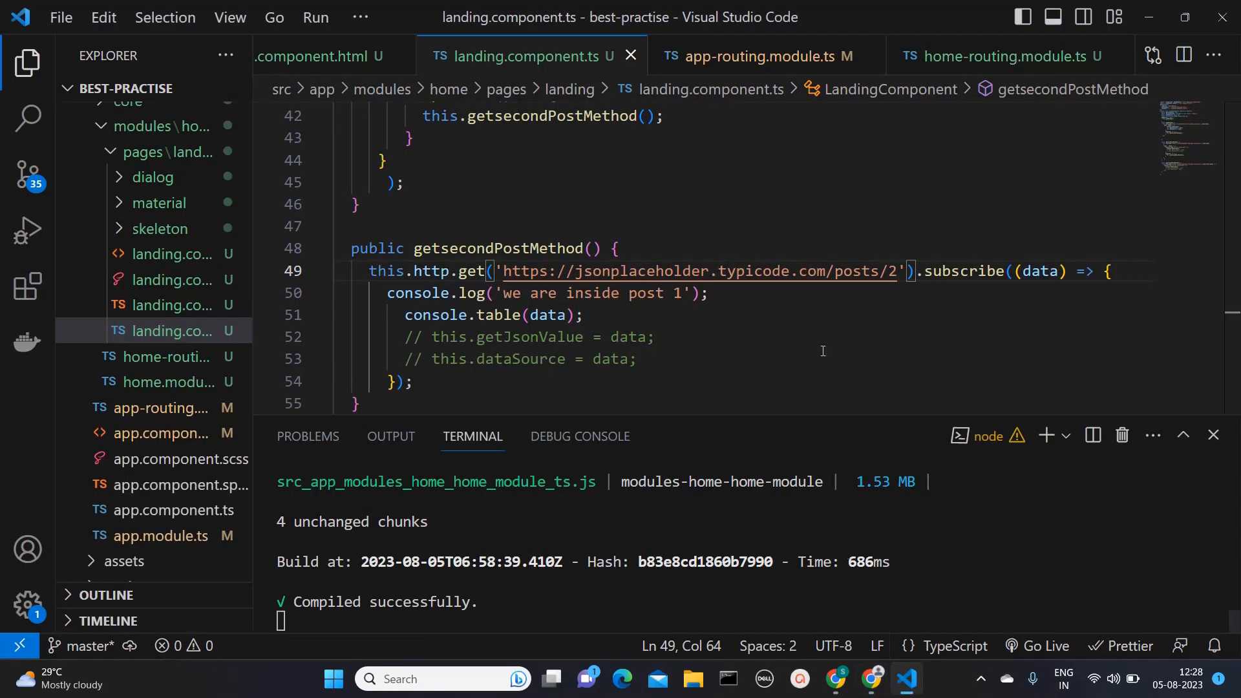